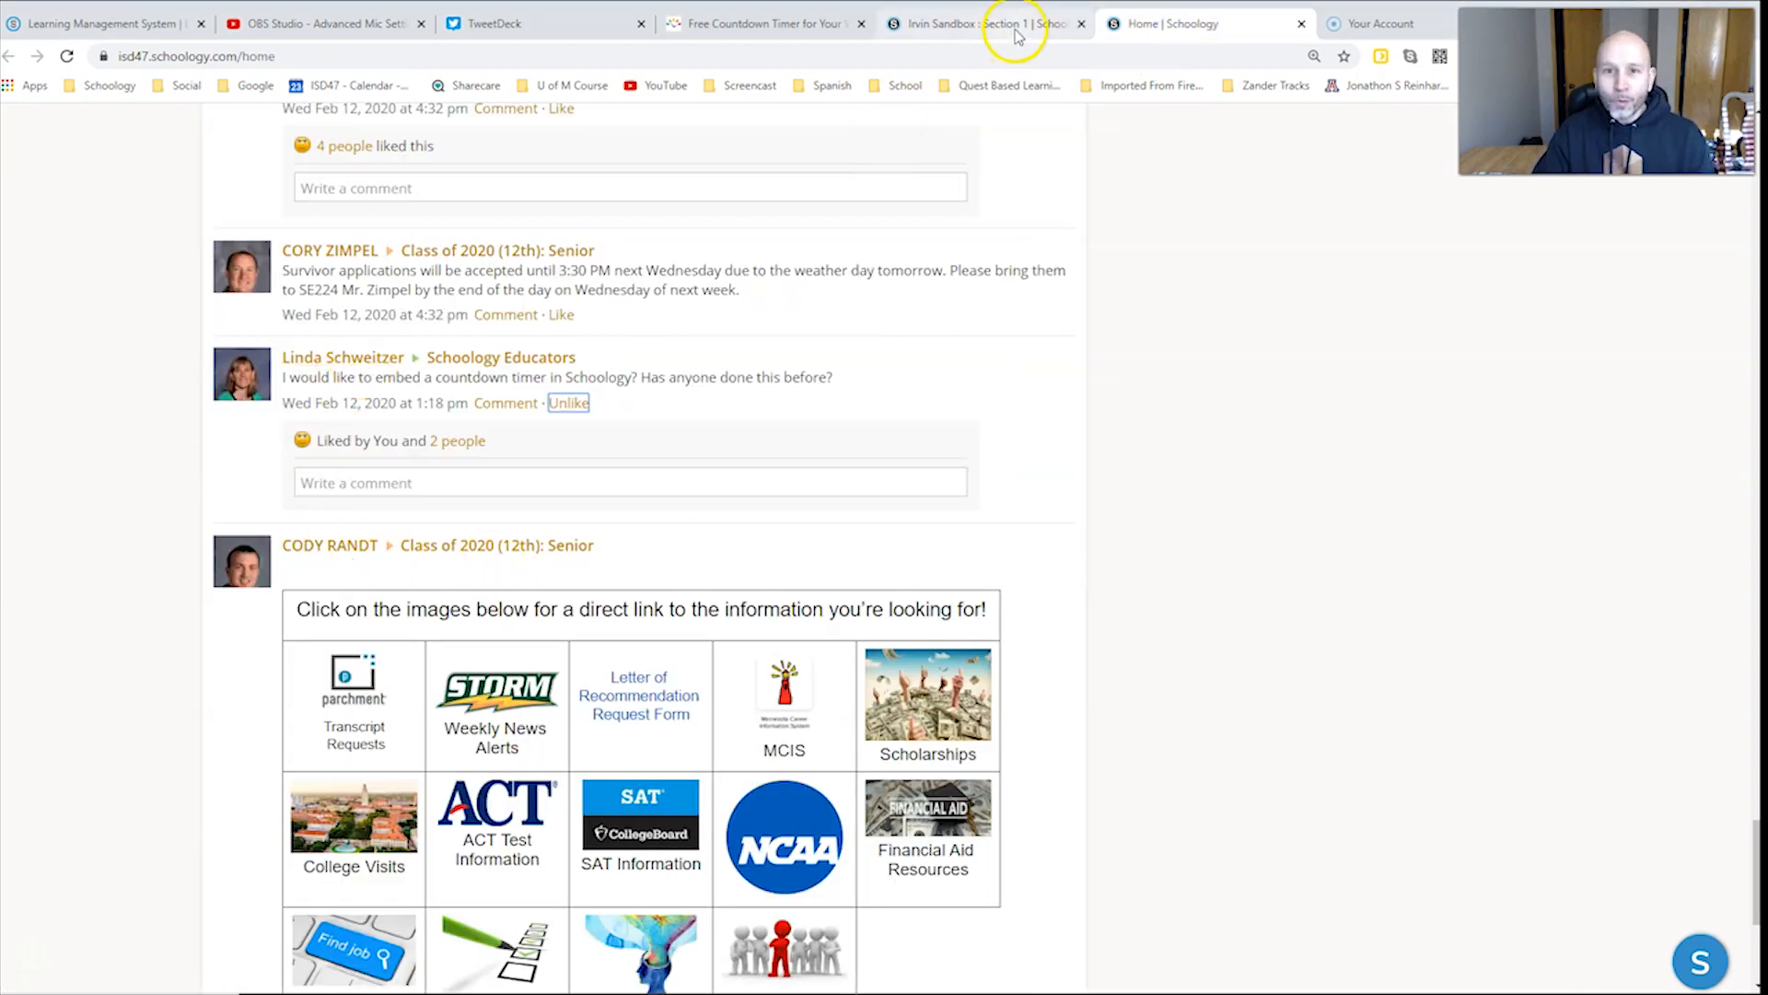
# Step: Switch to the Irvin Sandbox: Section 1 tab showing the embedded countdown timer
pyautogui.click(984, 23)
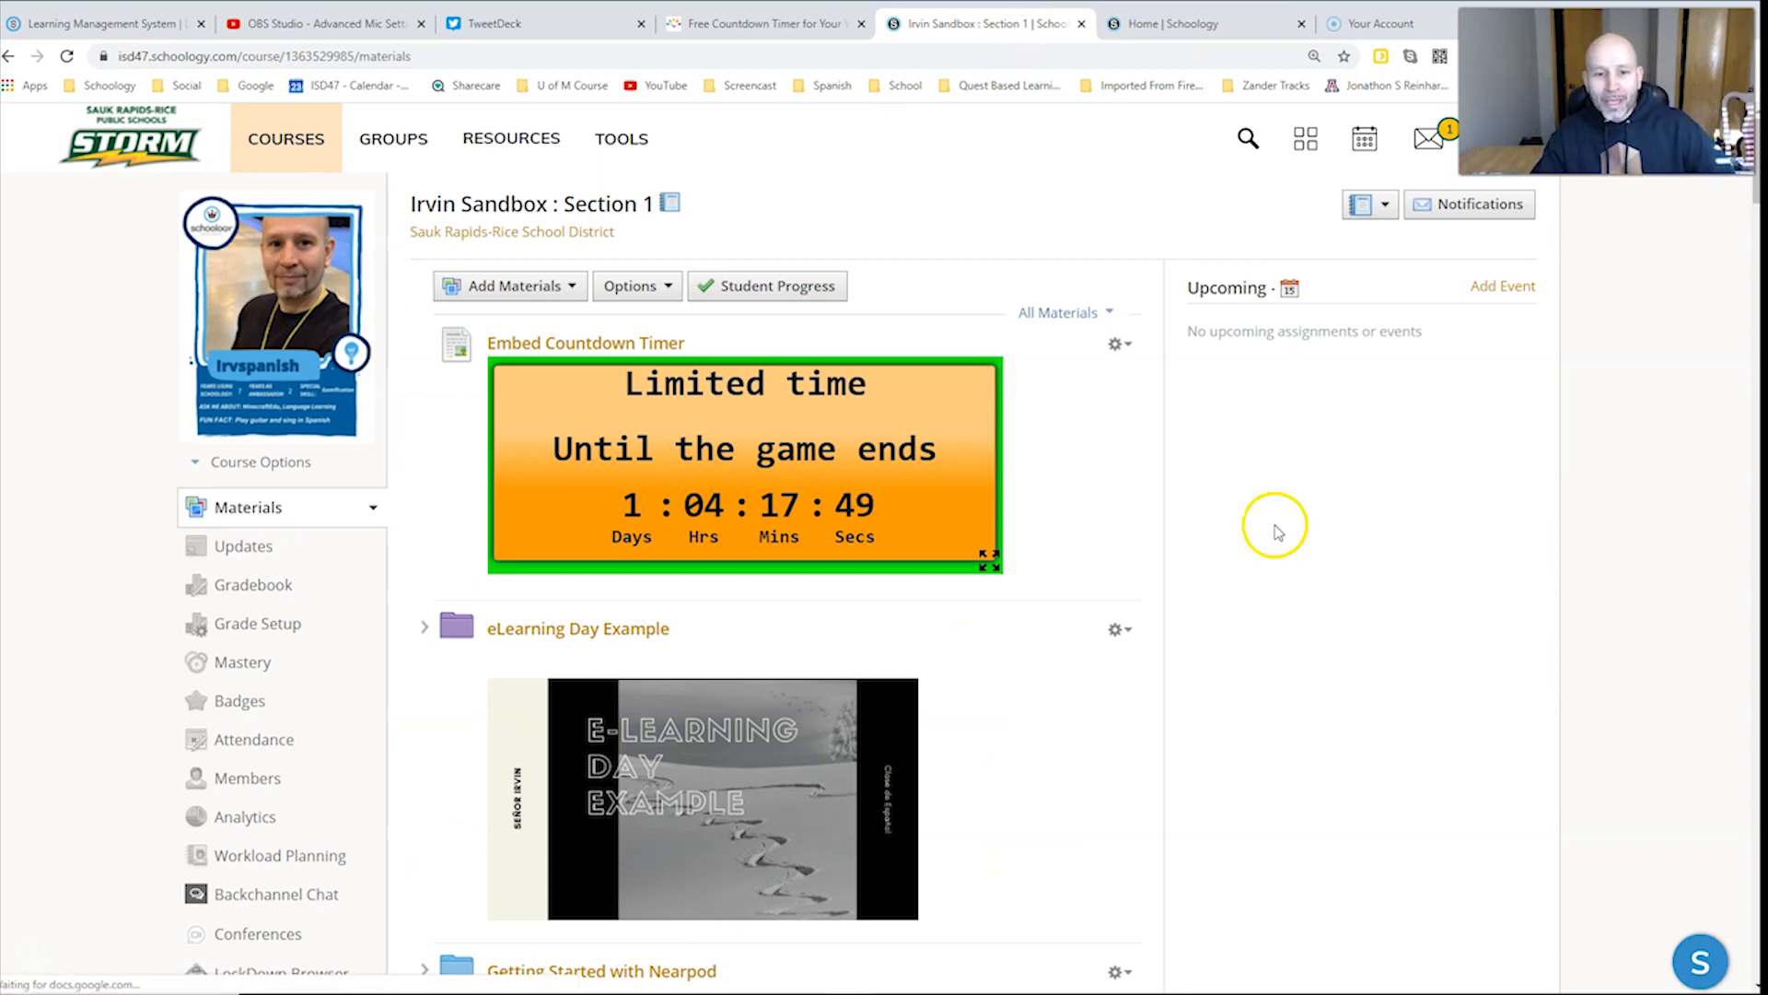
pyautogui.moveTo(773, 456)
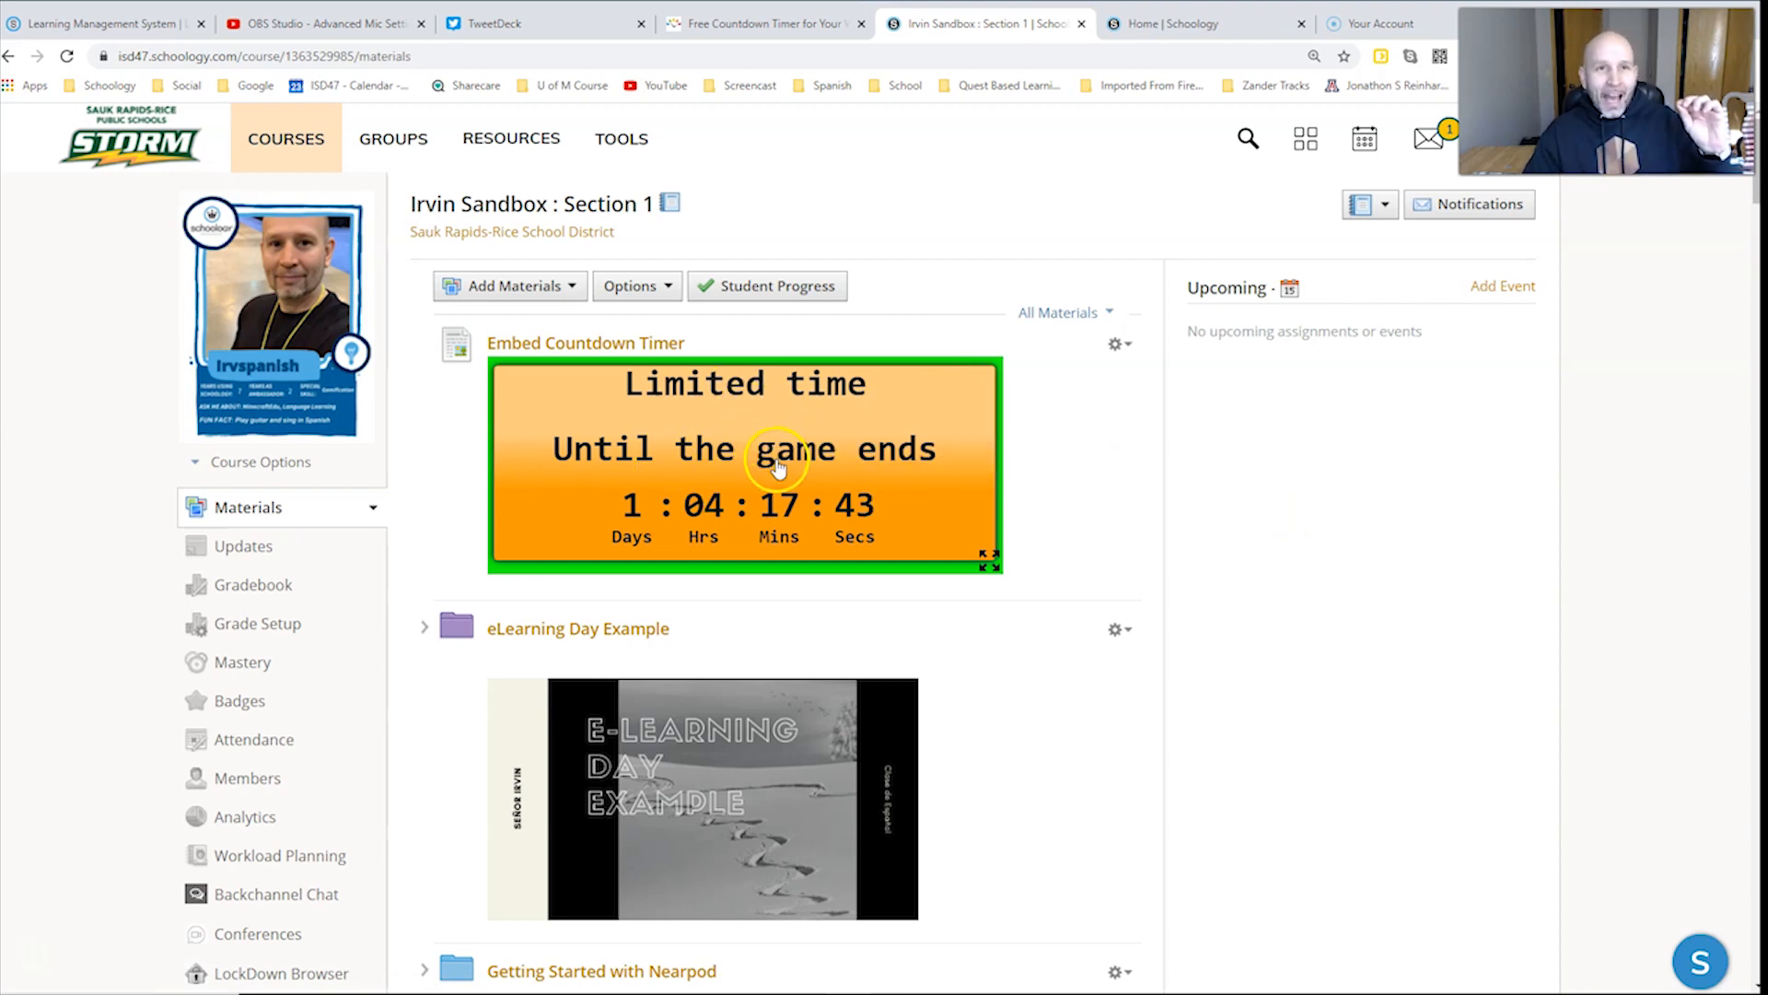
pyautogui.moveTo(795, 444)
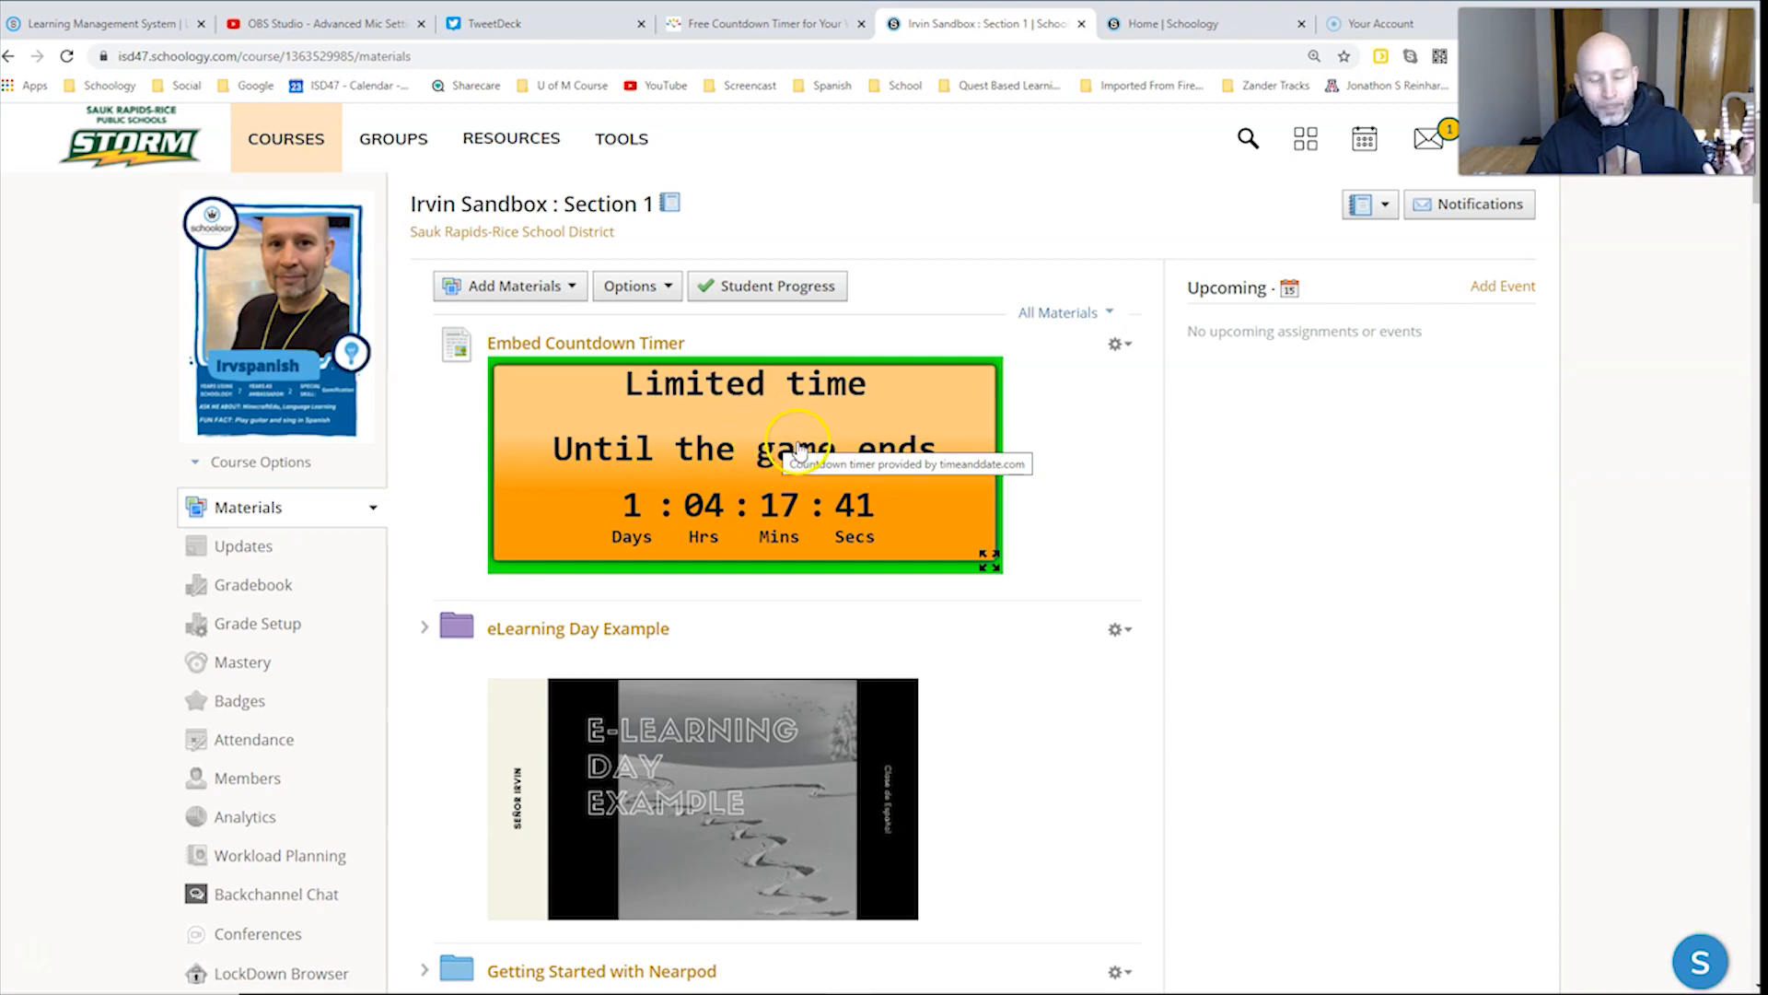
pyautogui.moveTo(699, 474)
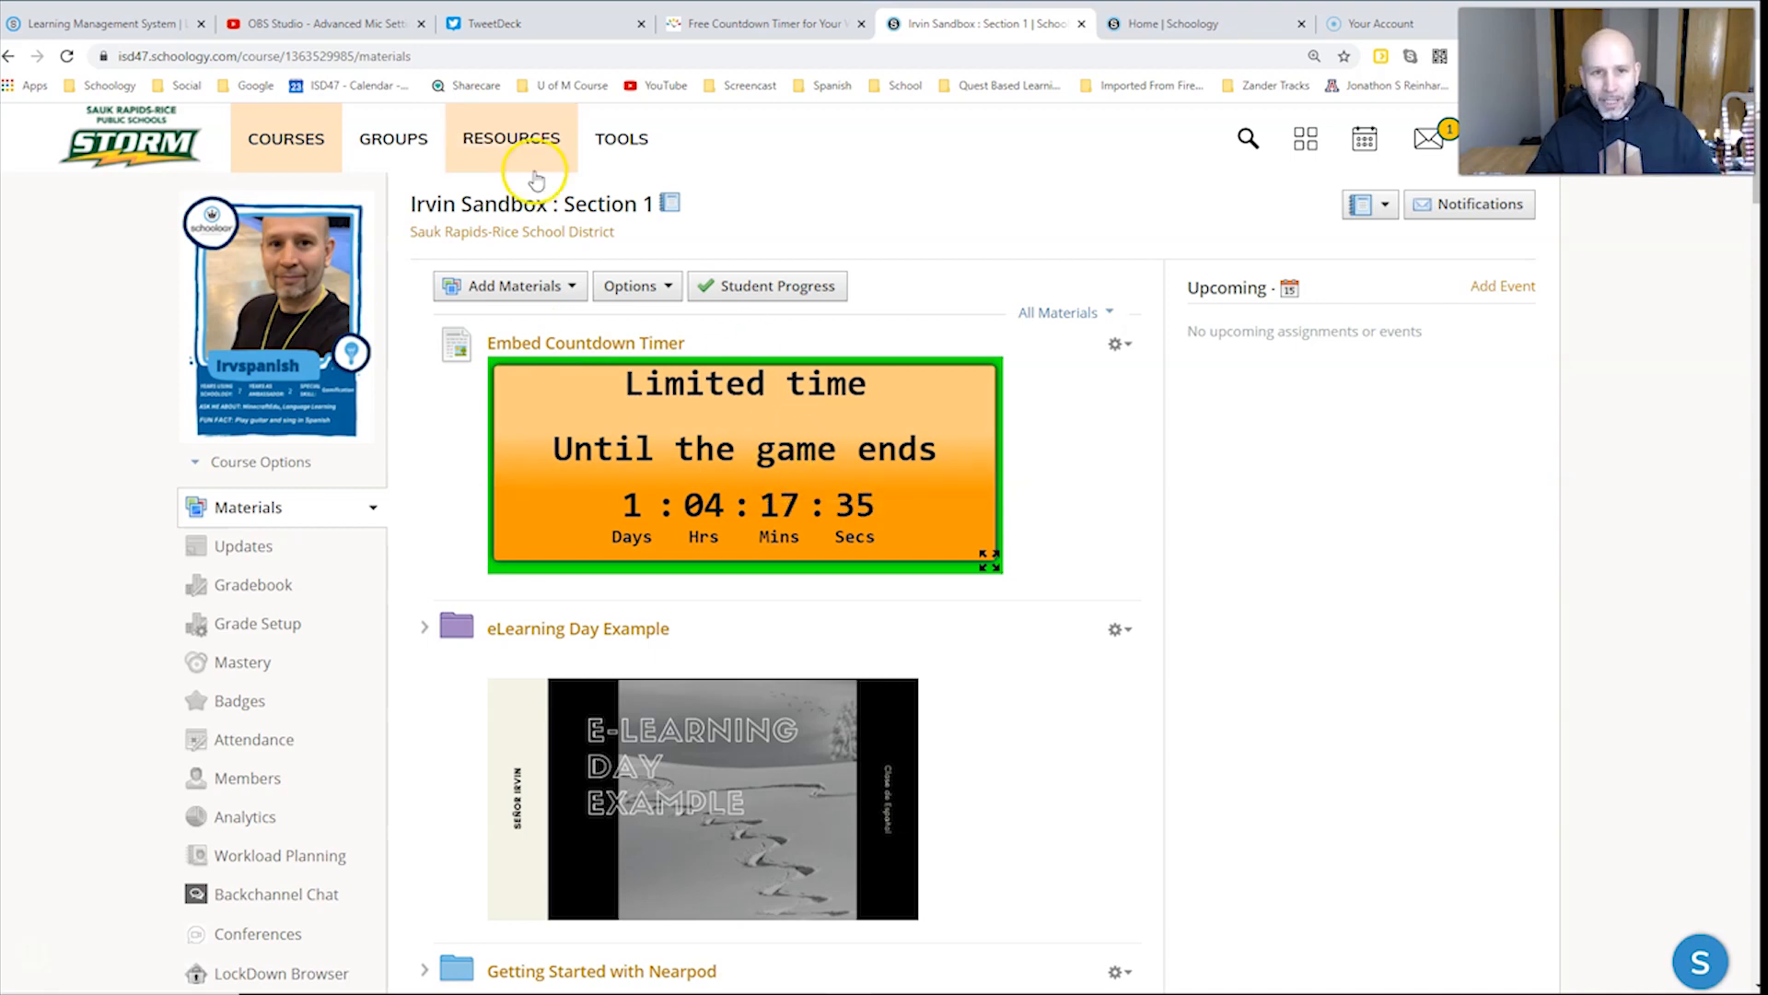
# Step: Go to the Free Countdown Timer page and scroll down to its location and date form
pyautogui.click(792, 24)
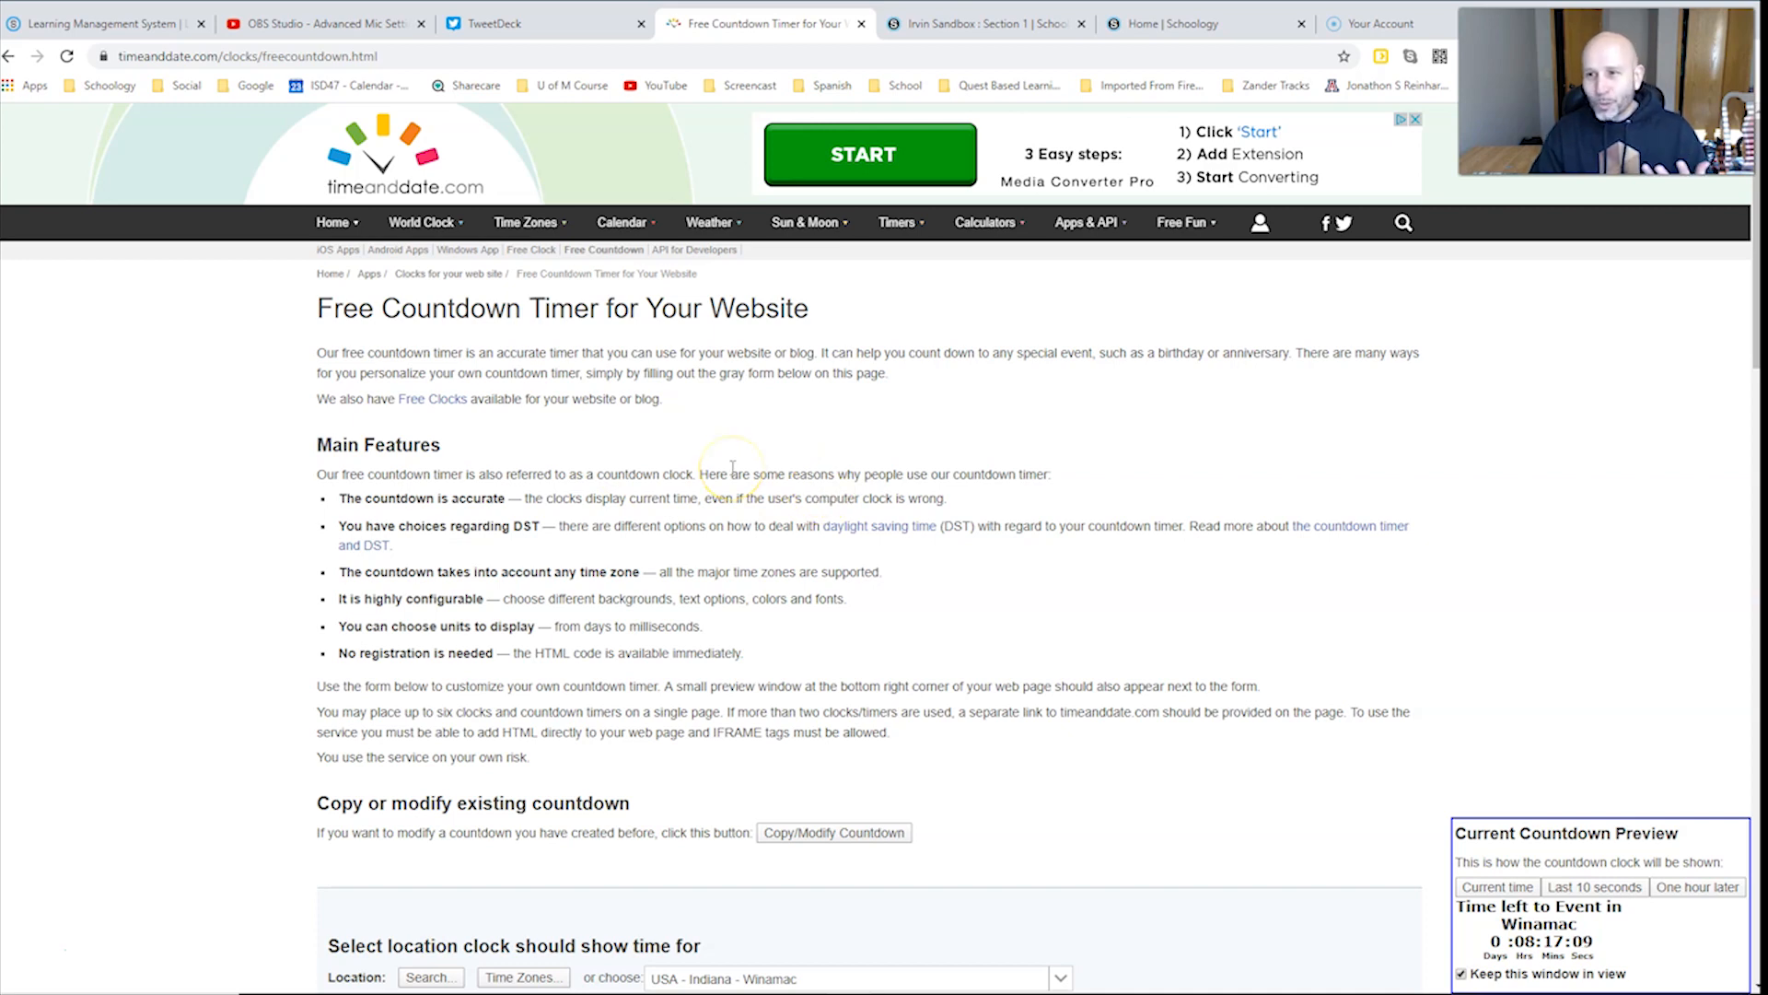
pyautogui.moveTo(812, 493)
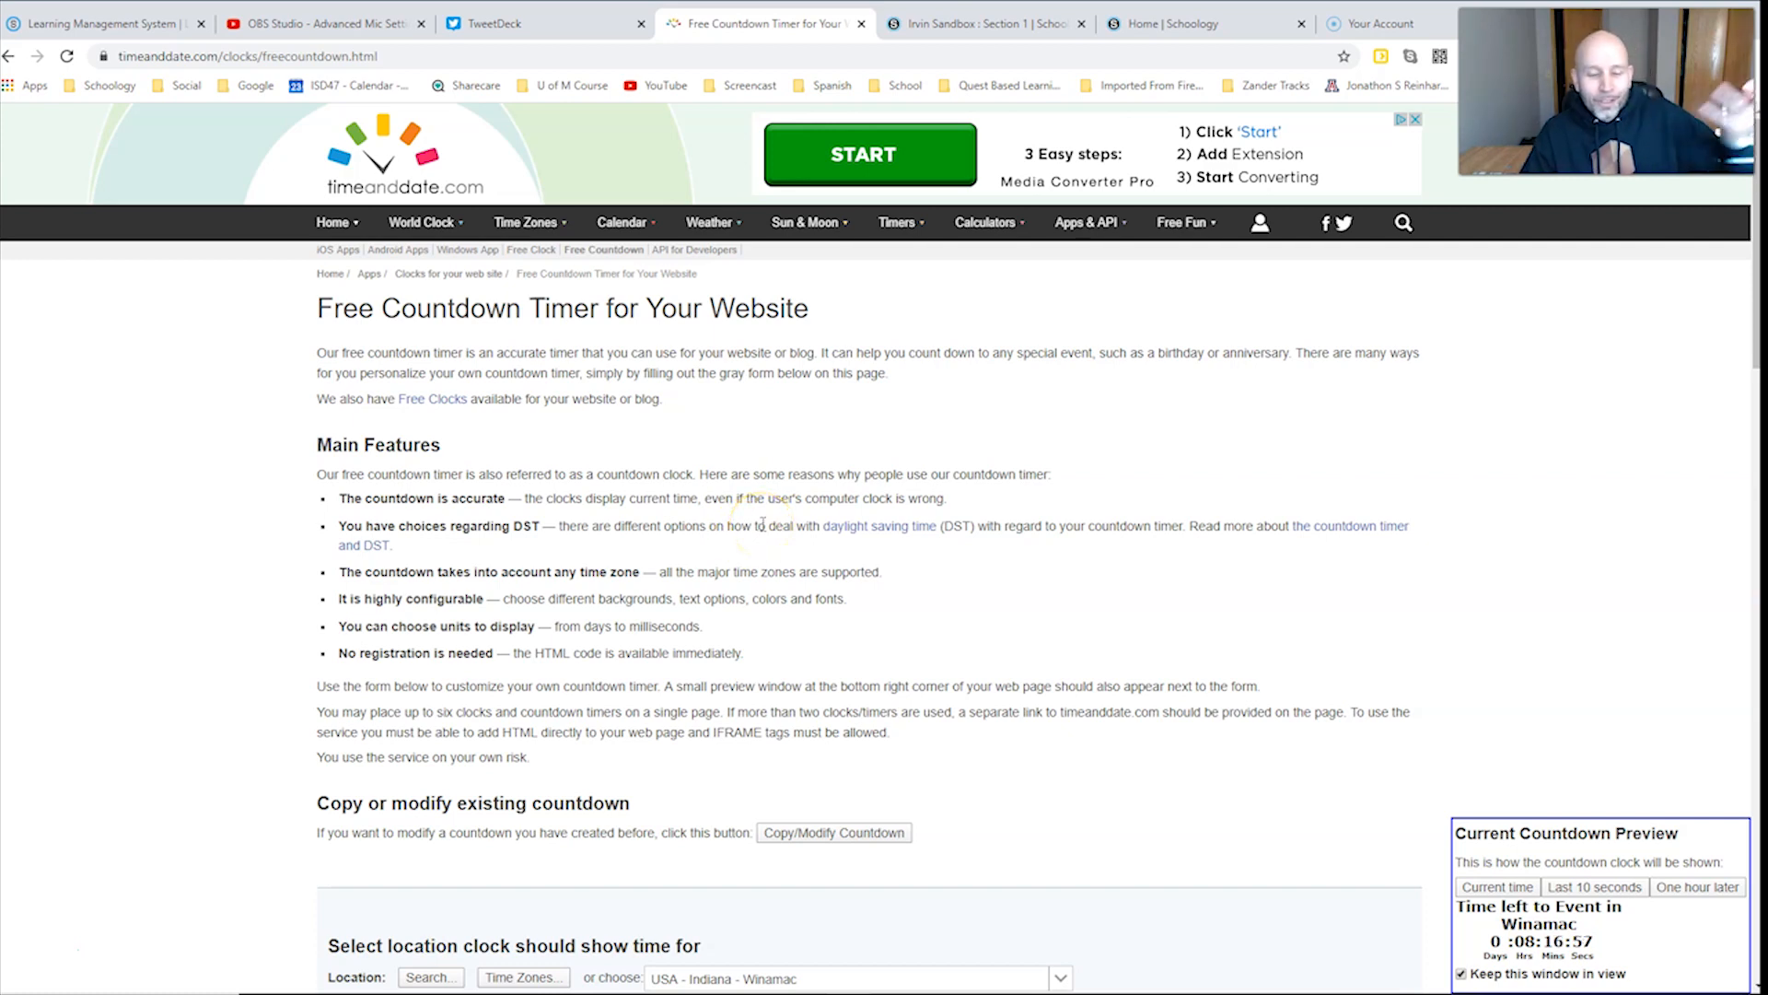
pyautogui.scroll(-3)
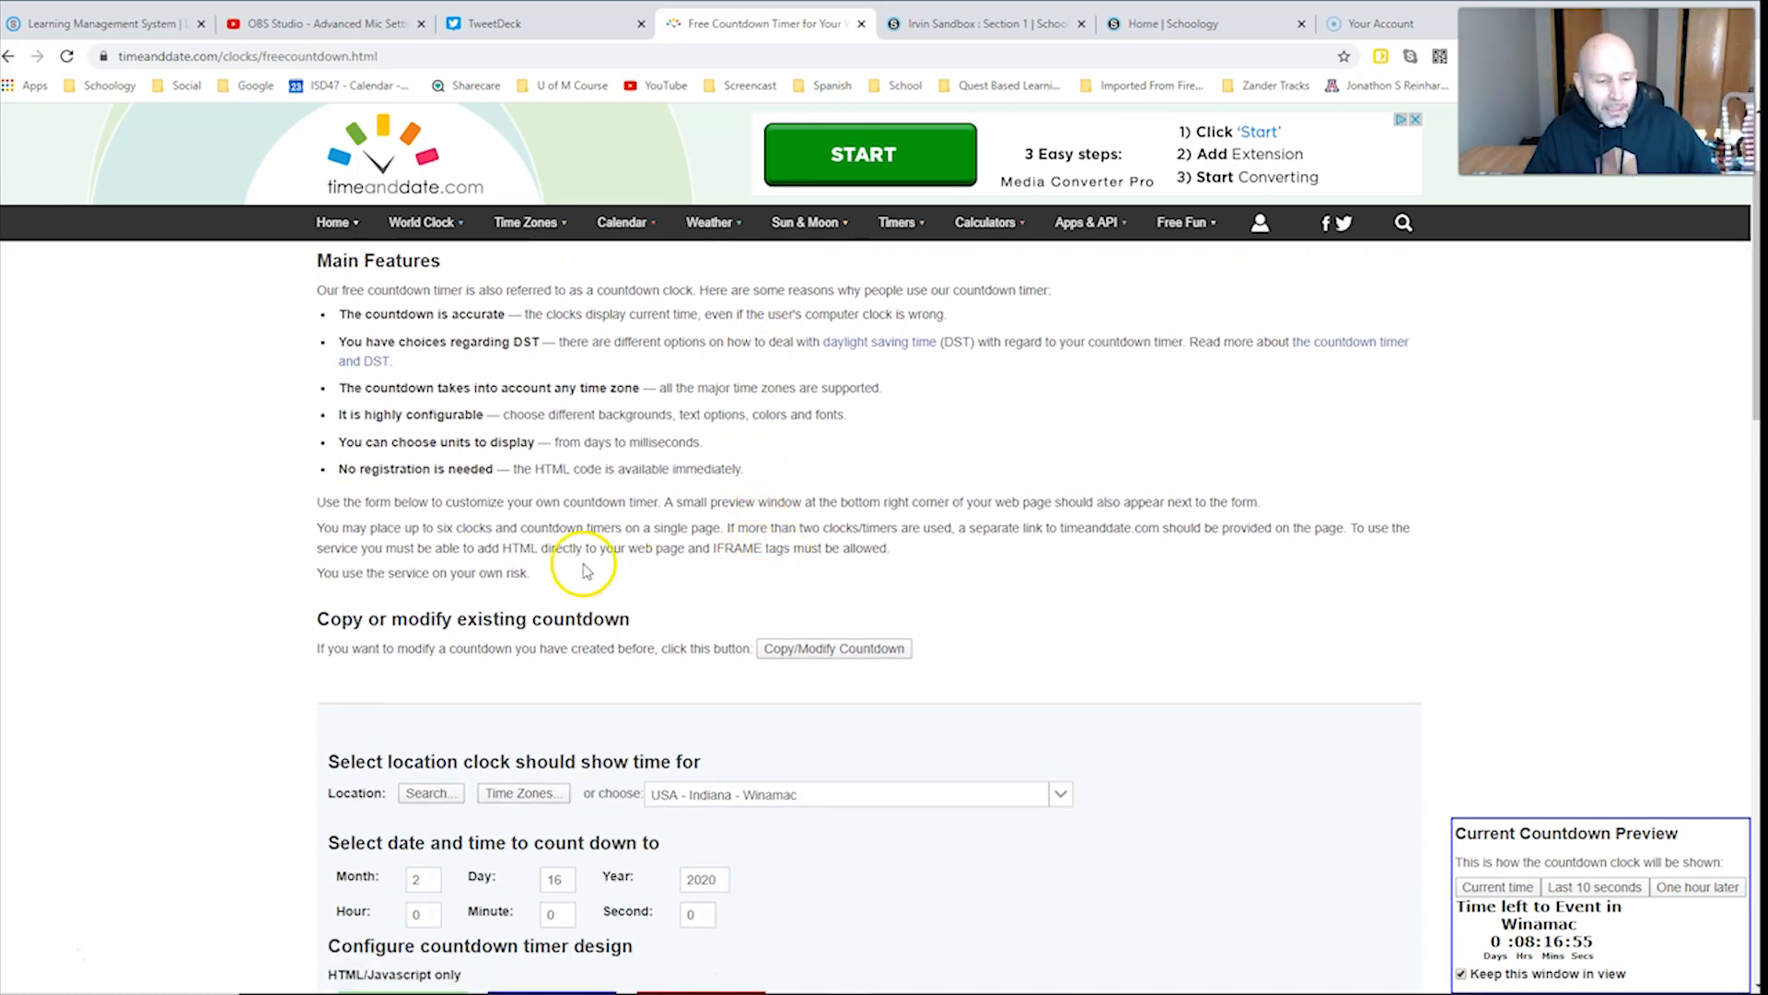
pyautogui.scroll(-3)
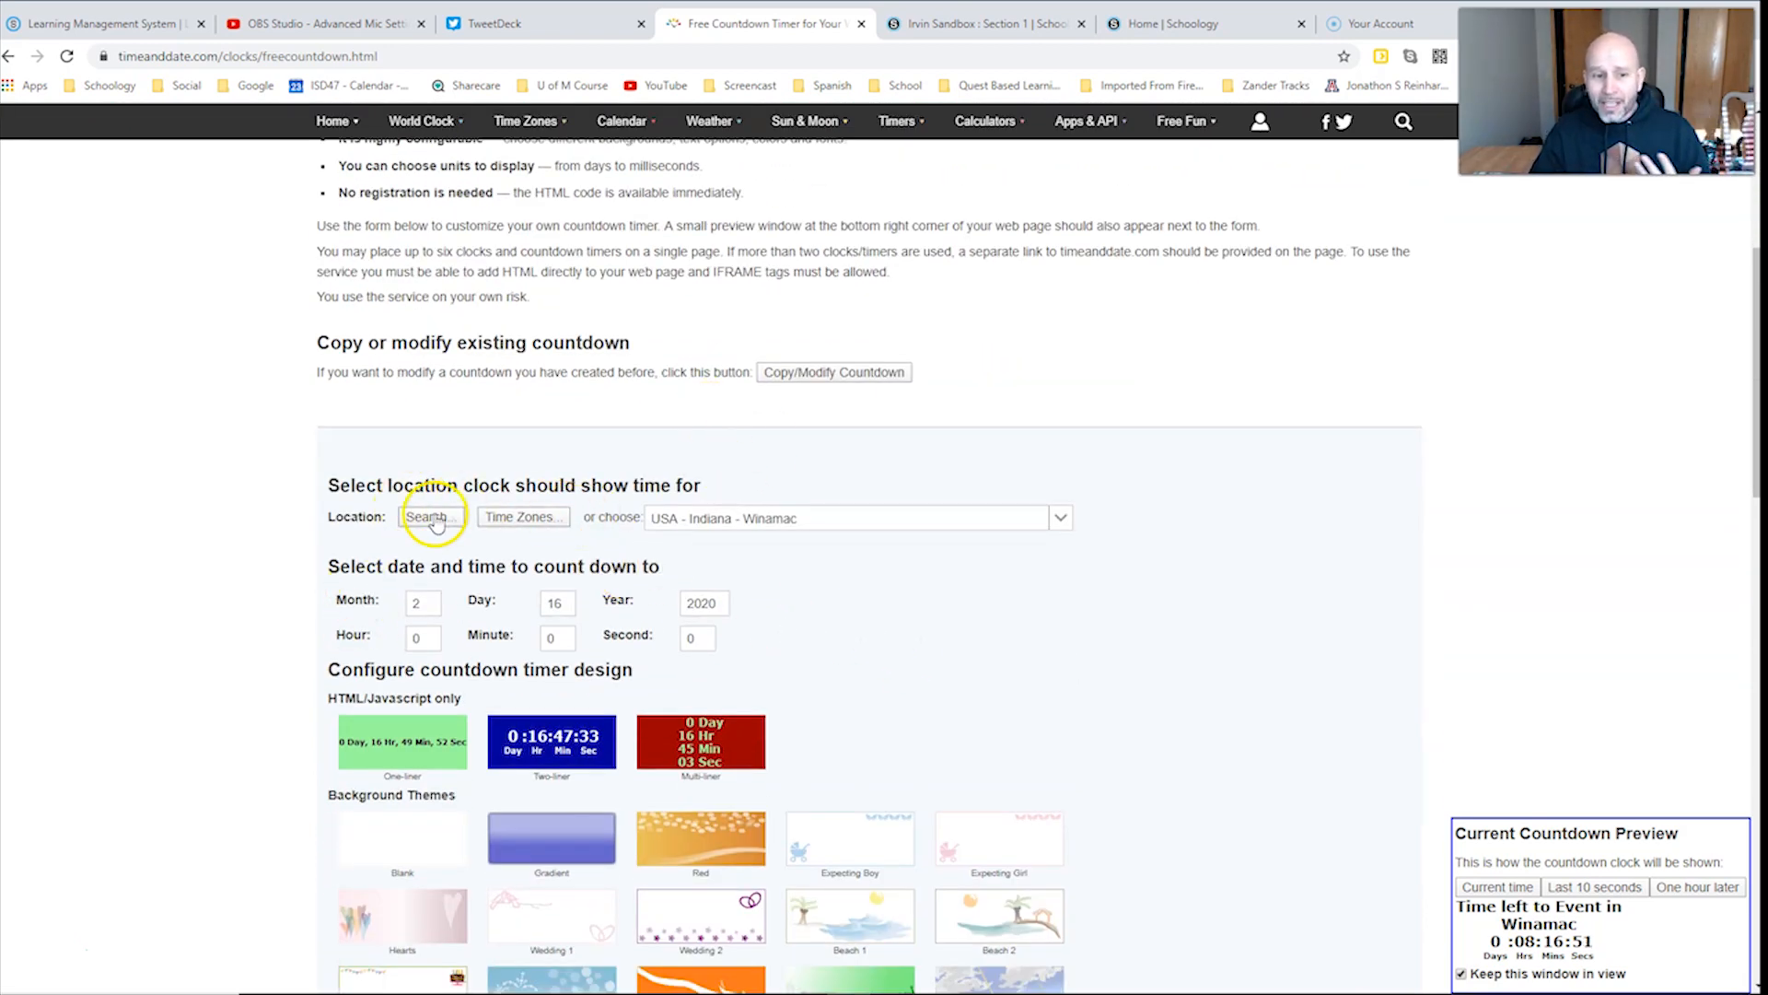
pyautogui.moveTo(212, 601)
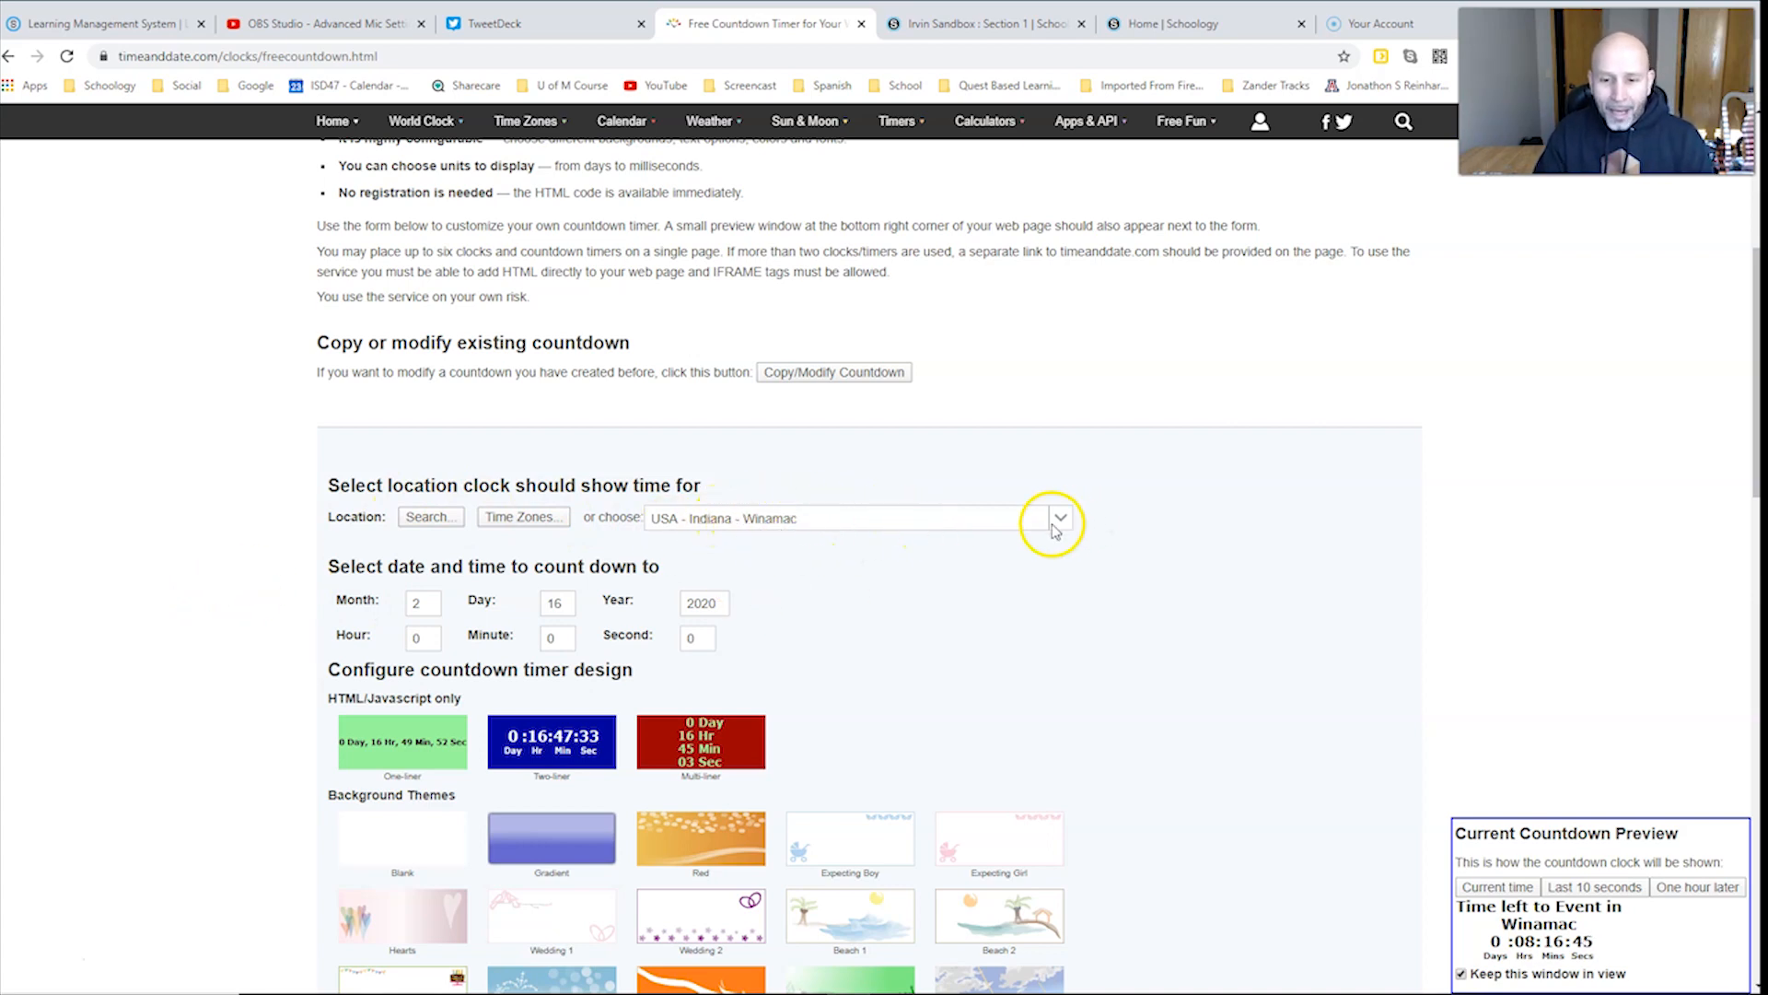
# Step: Choose USA - Illinois - Chicago from the 'or choose' location list
pyautogui.click(1059, 519)
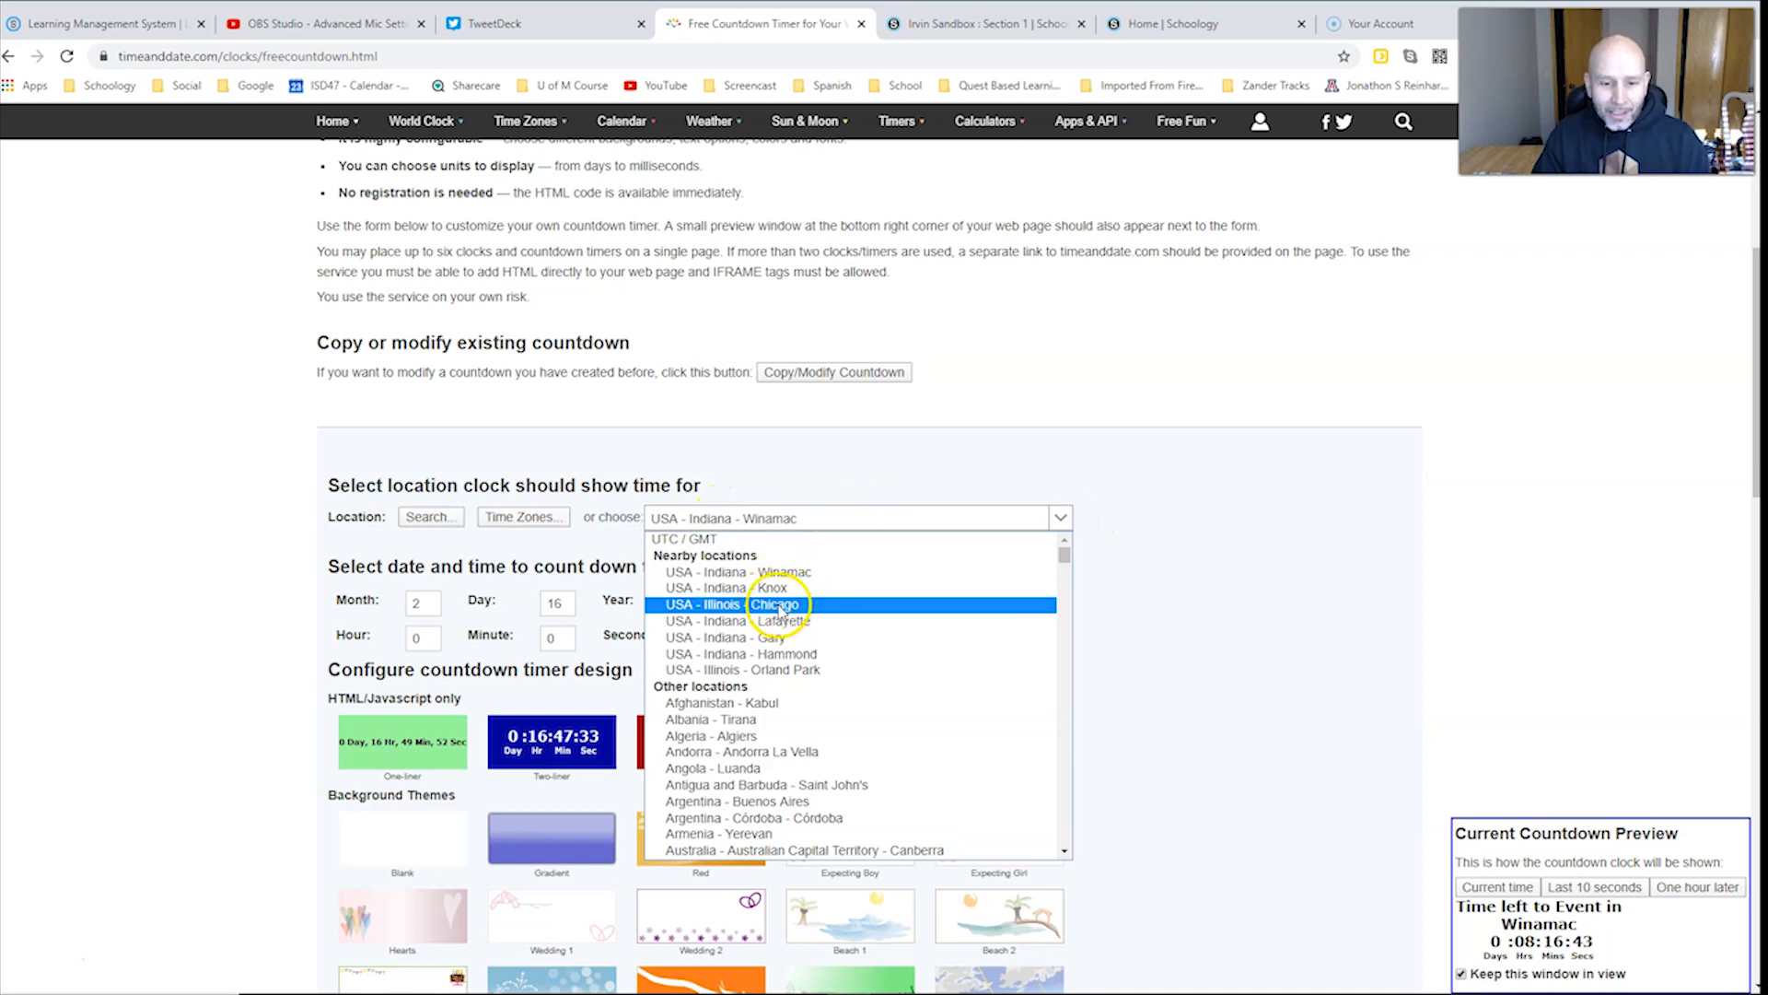
pyautogui.click(778, 604)
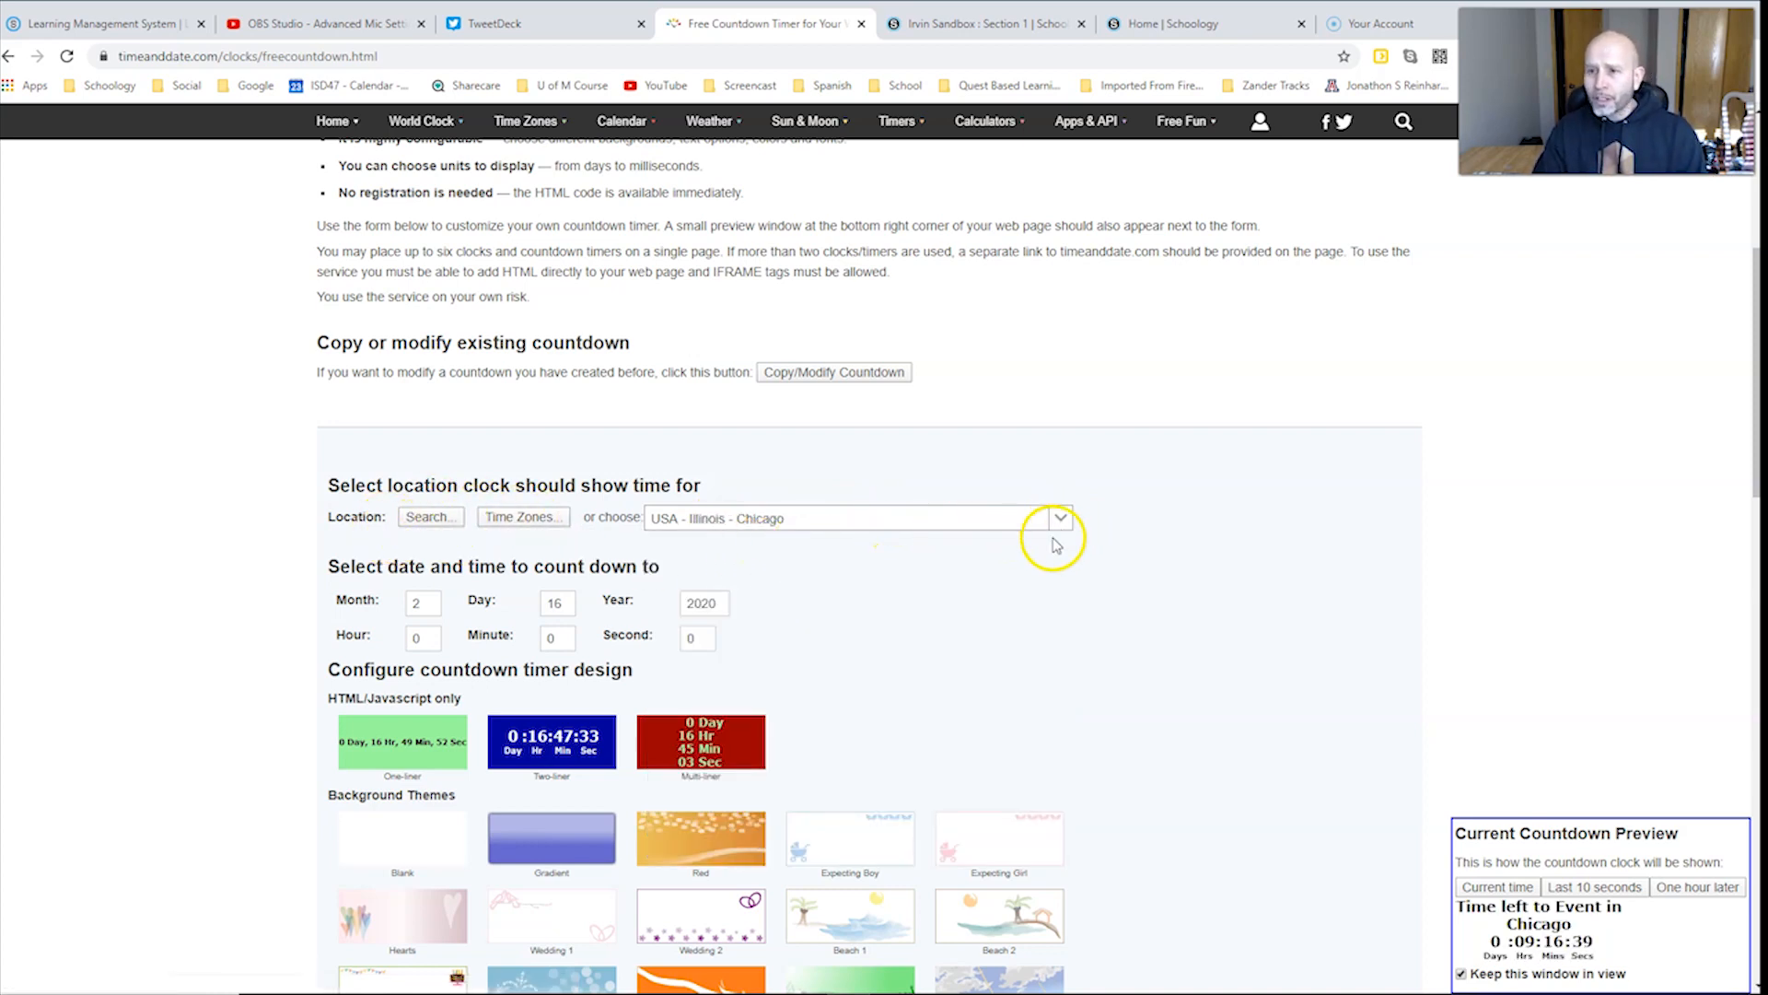
pyautogui.scroll(-3)
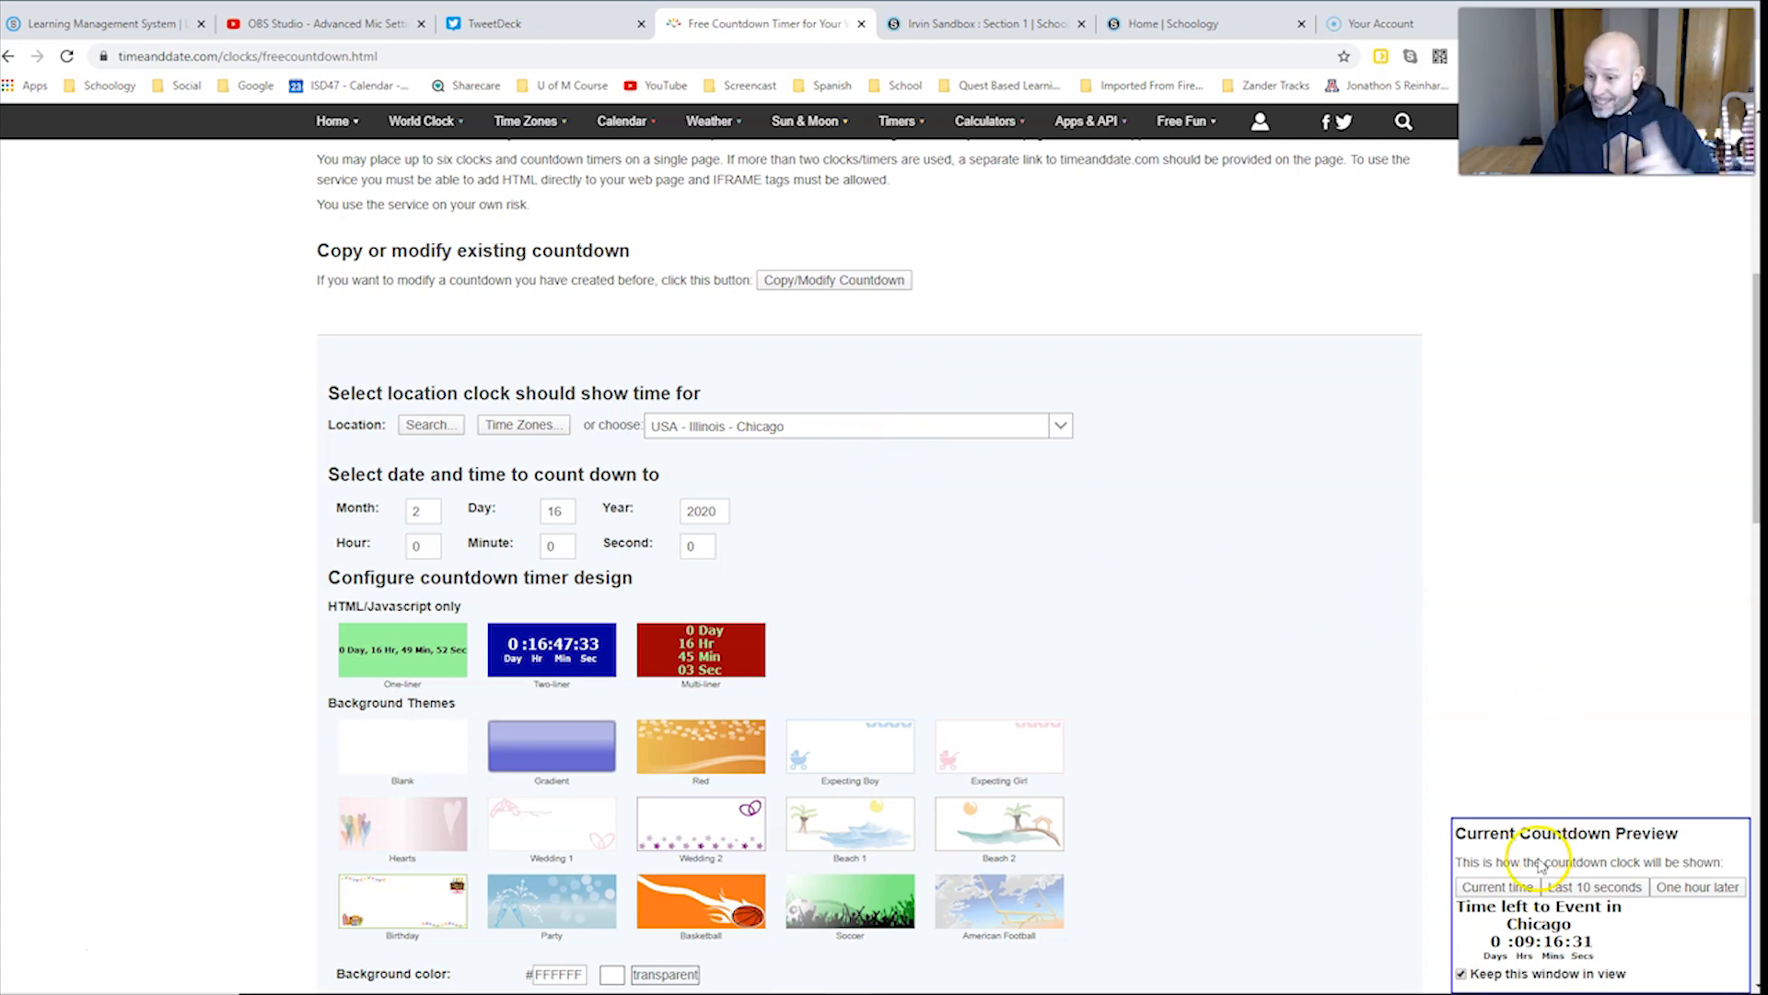
pyautogui.moveTo(1337, 840)
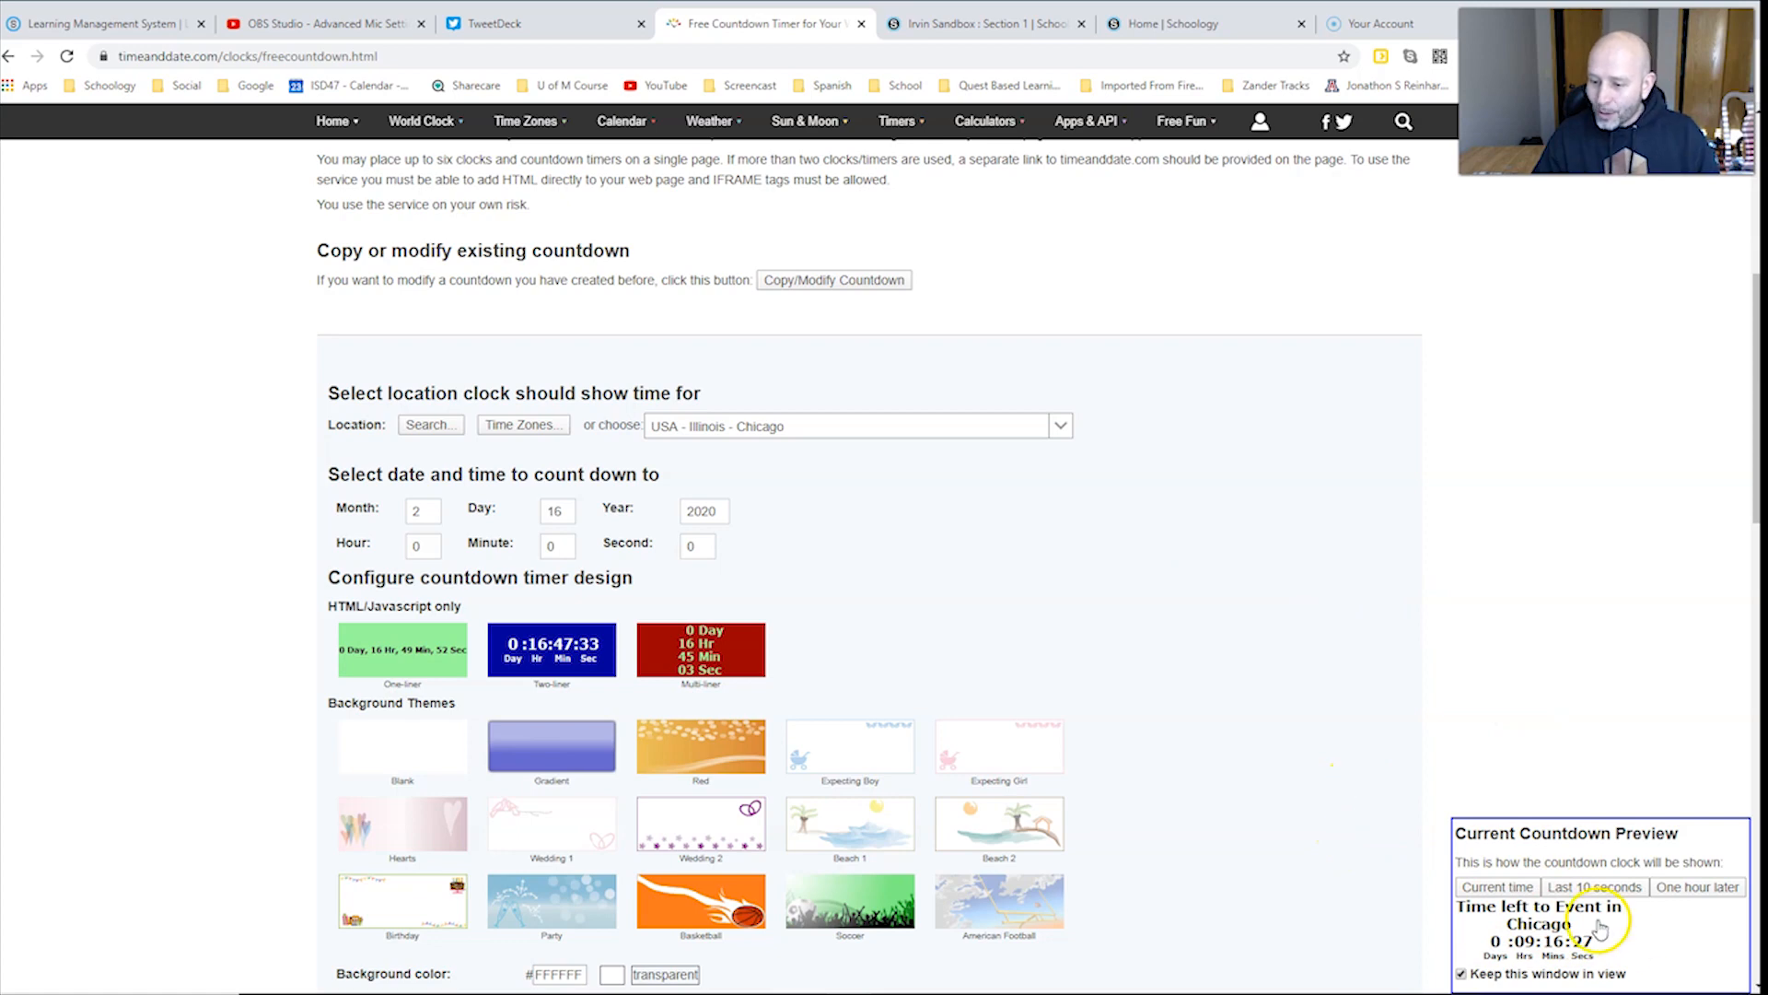
# Step: Set the countdown target to month 2, day 15, year 2020, hour 16
pyautogui.click(423, 510)
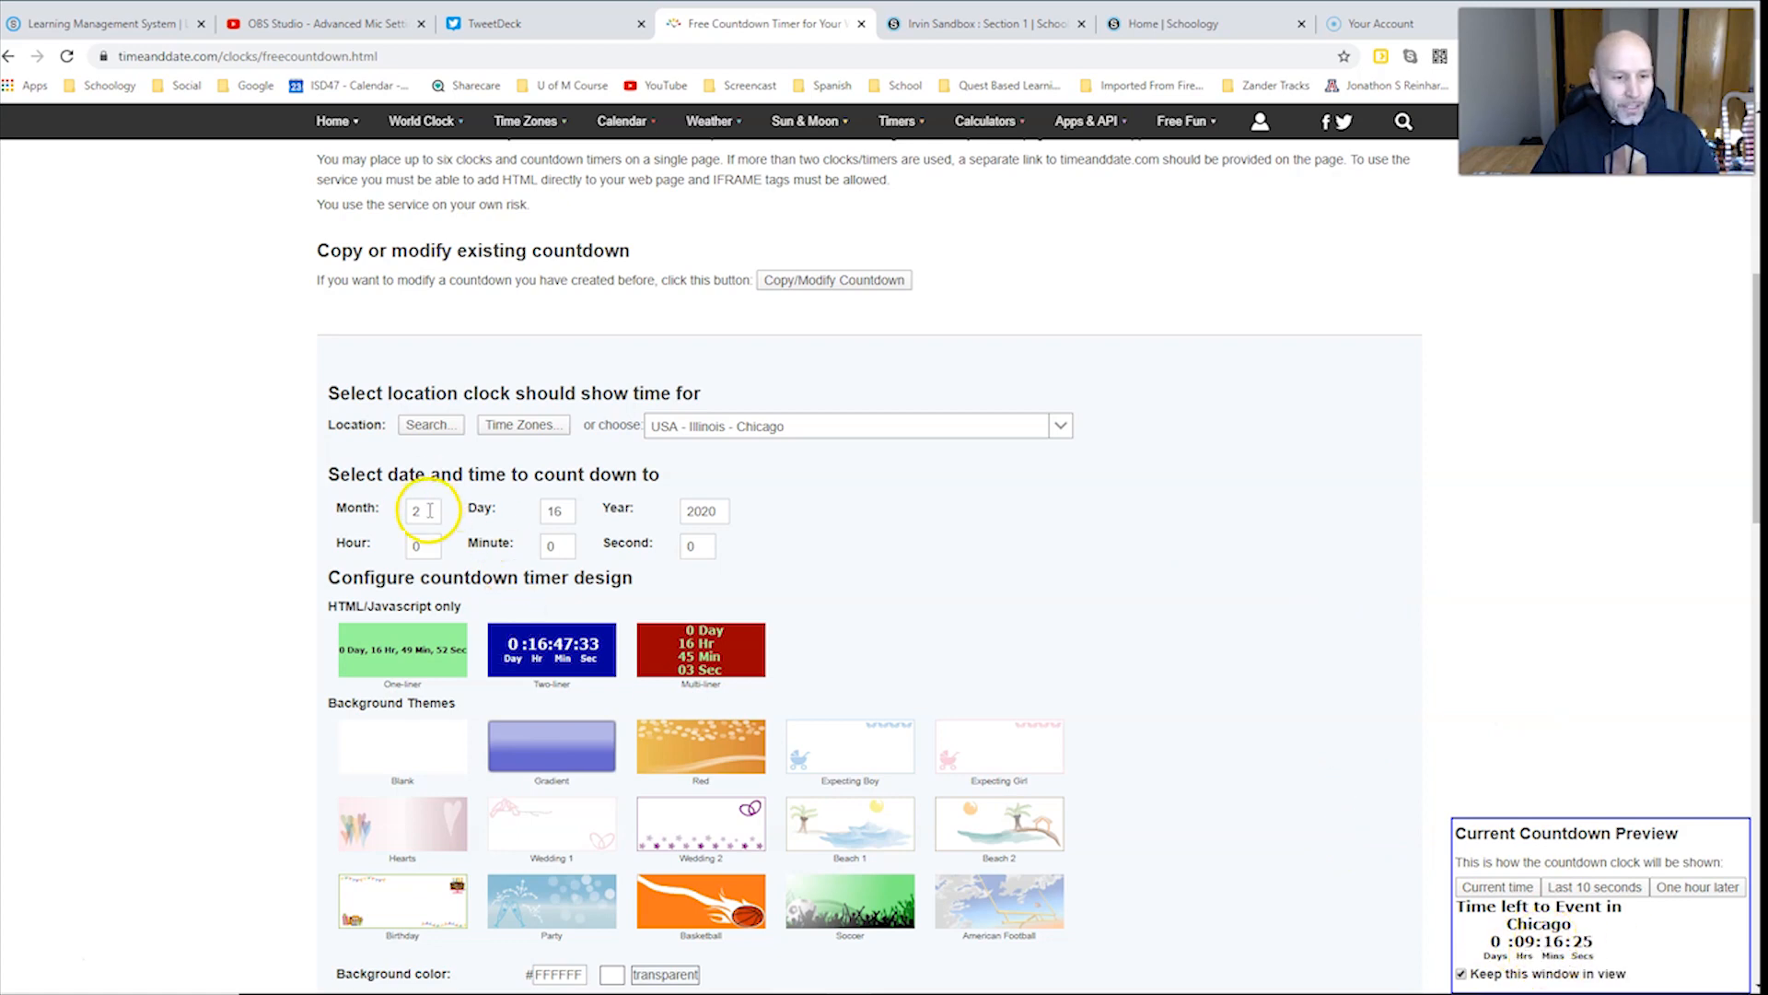
pyautogui.click(423, 510)
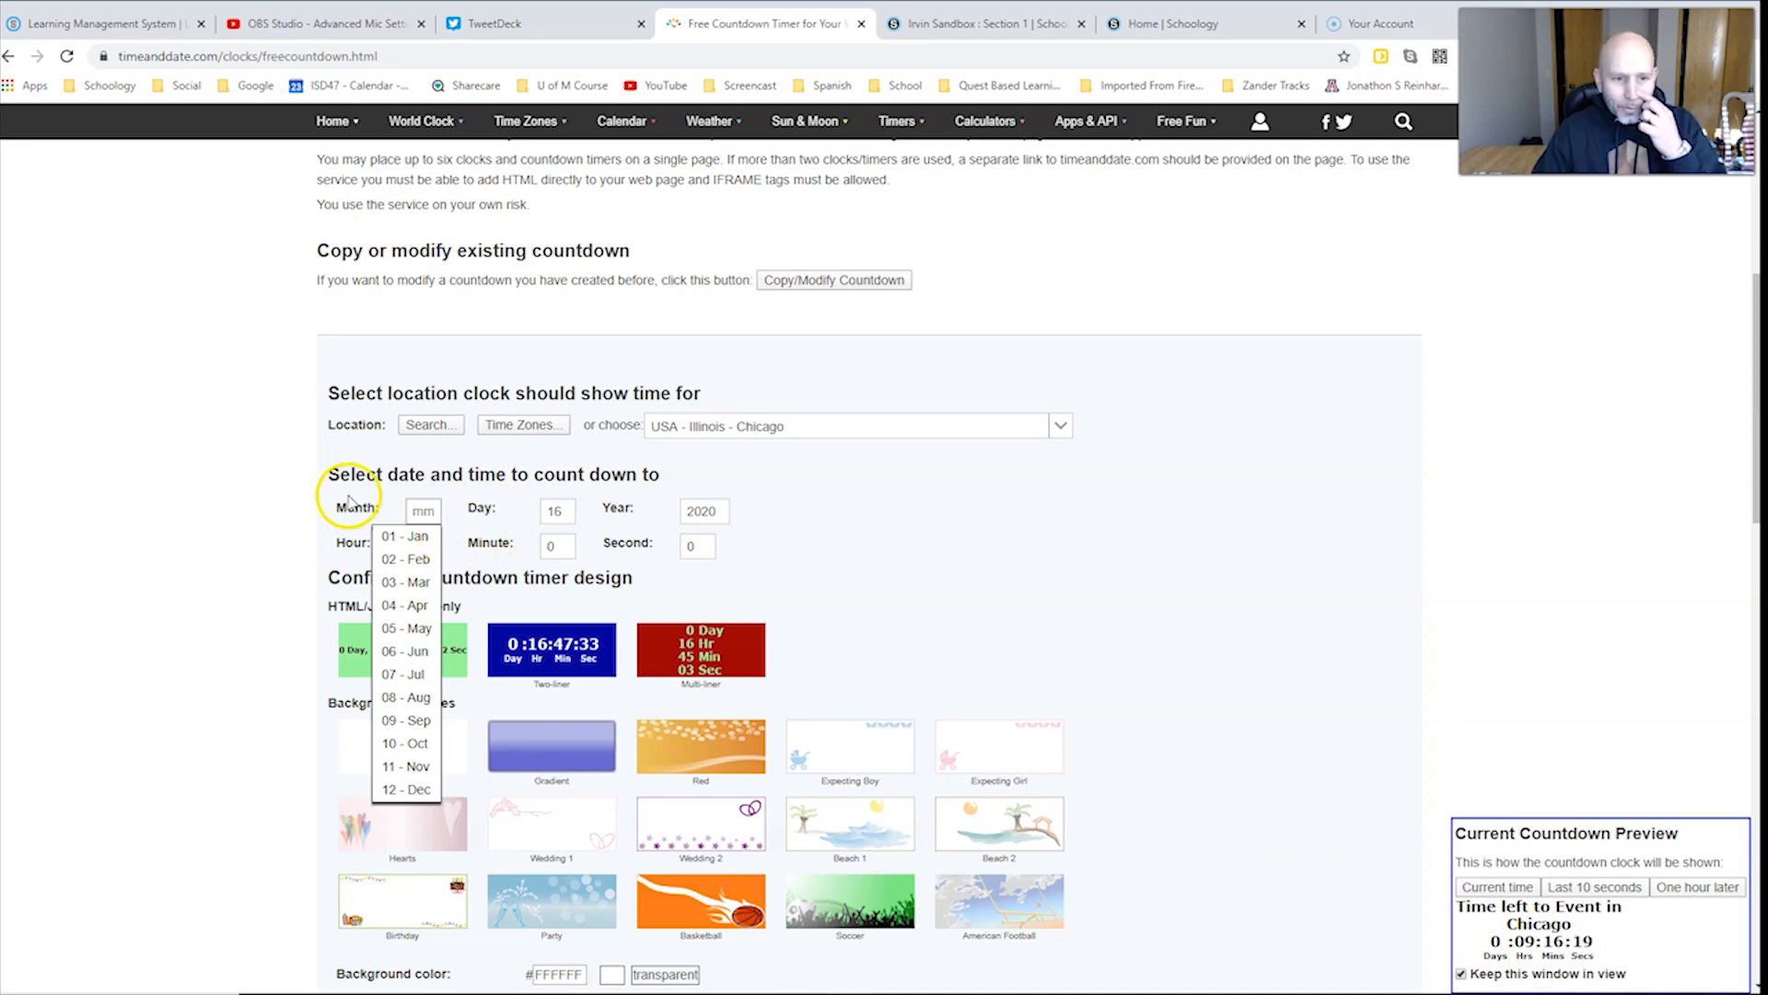
pyautogui.write('2')
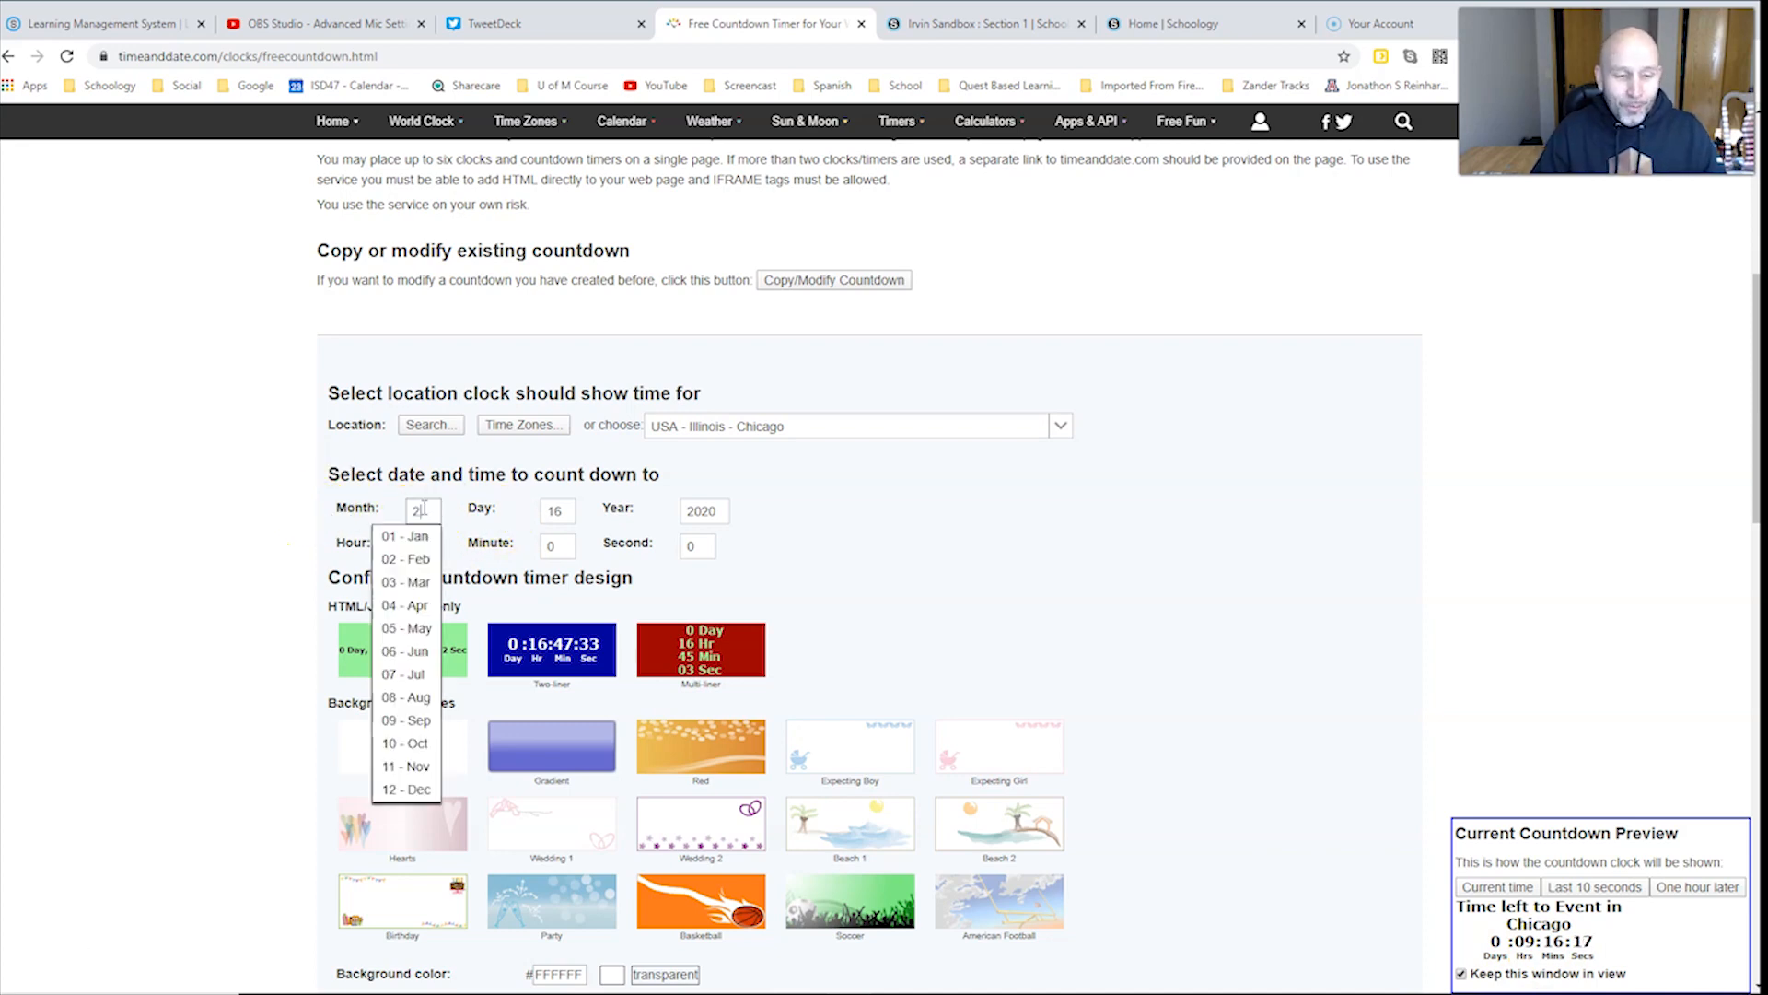
pyautogui.click(403, 559)
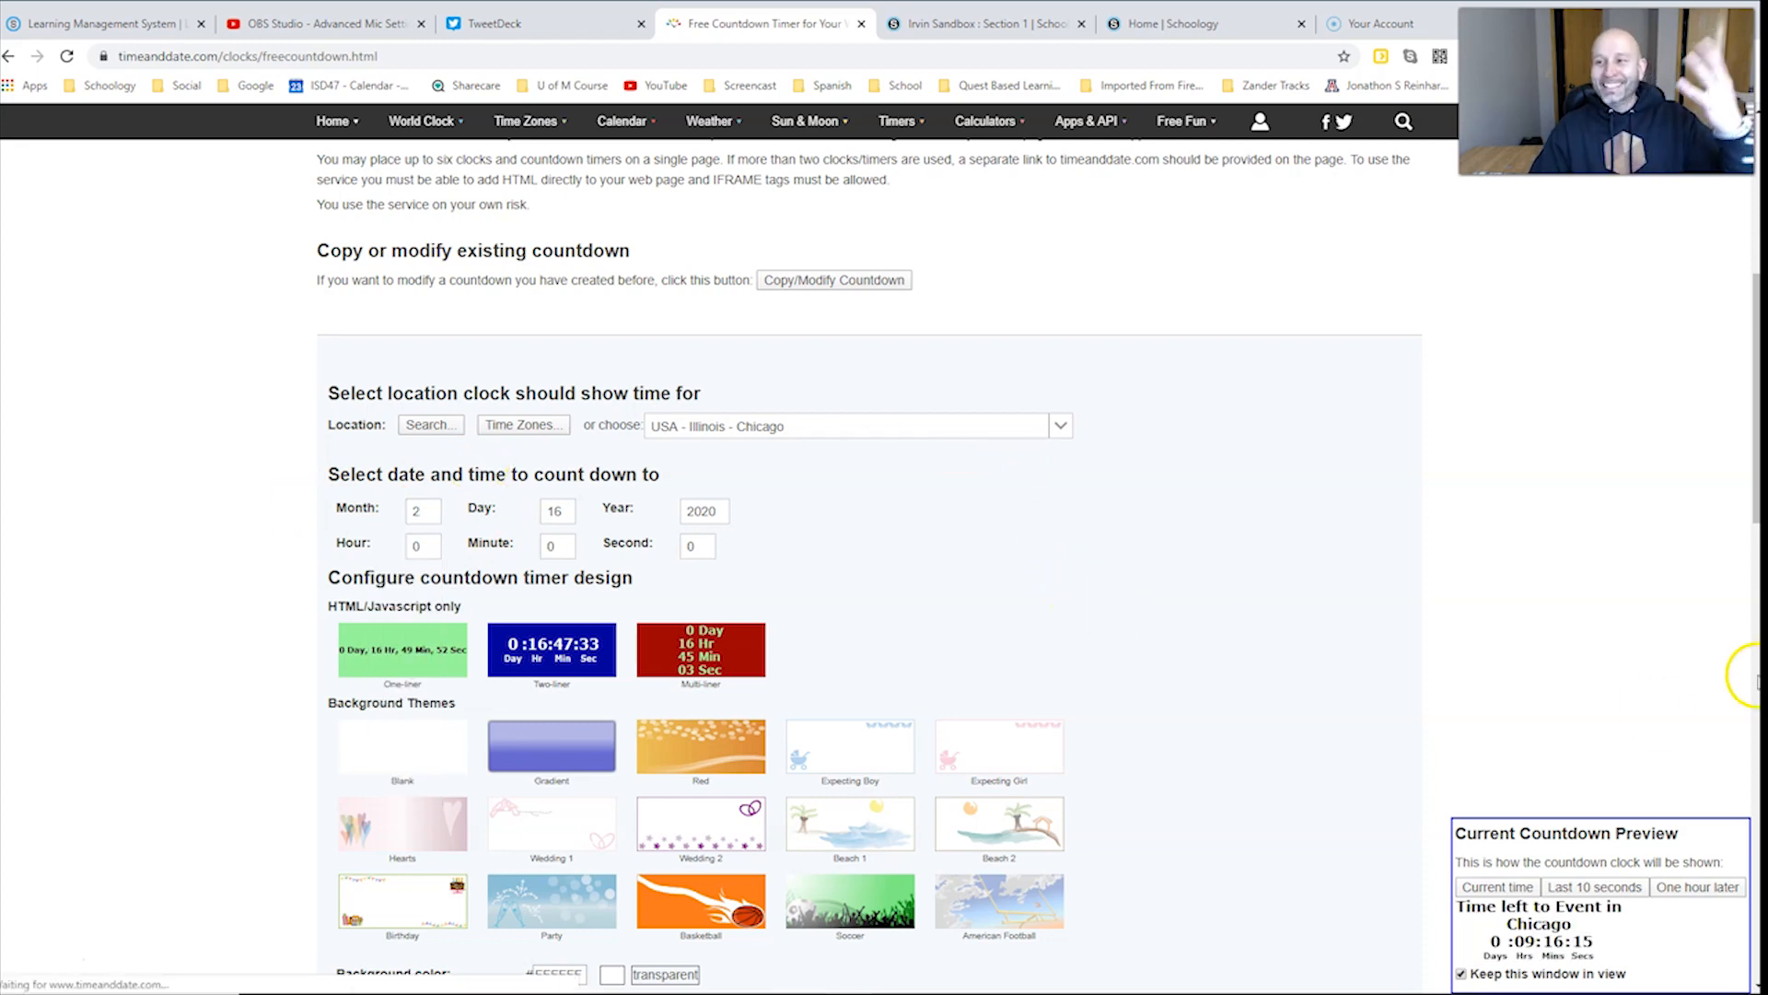
pyautogui.moveTo(1306, 685)
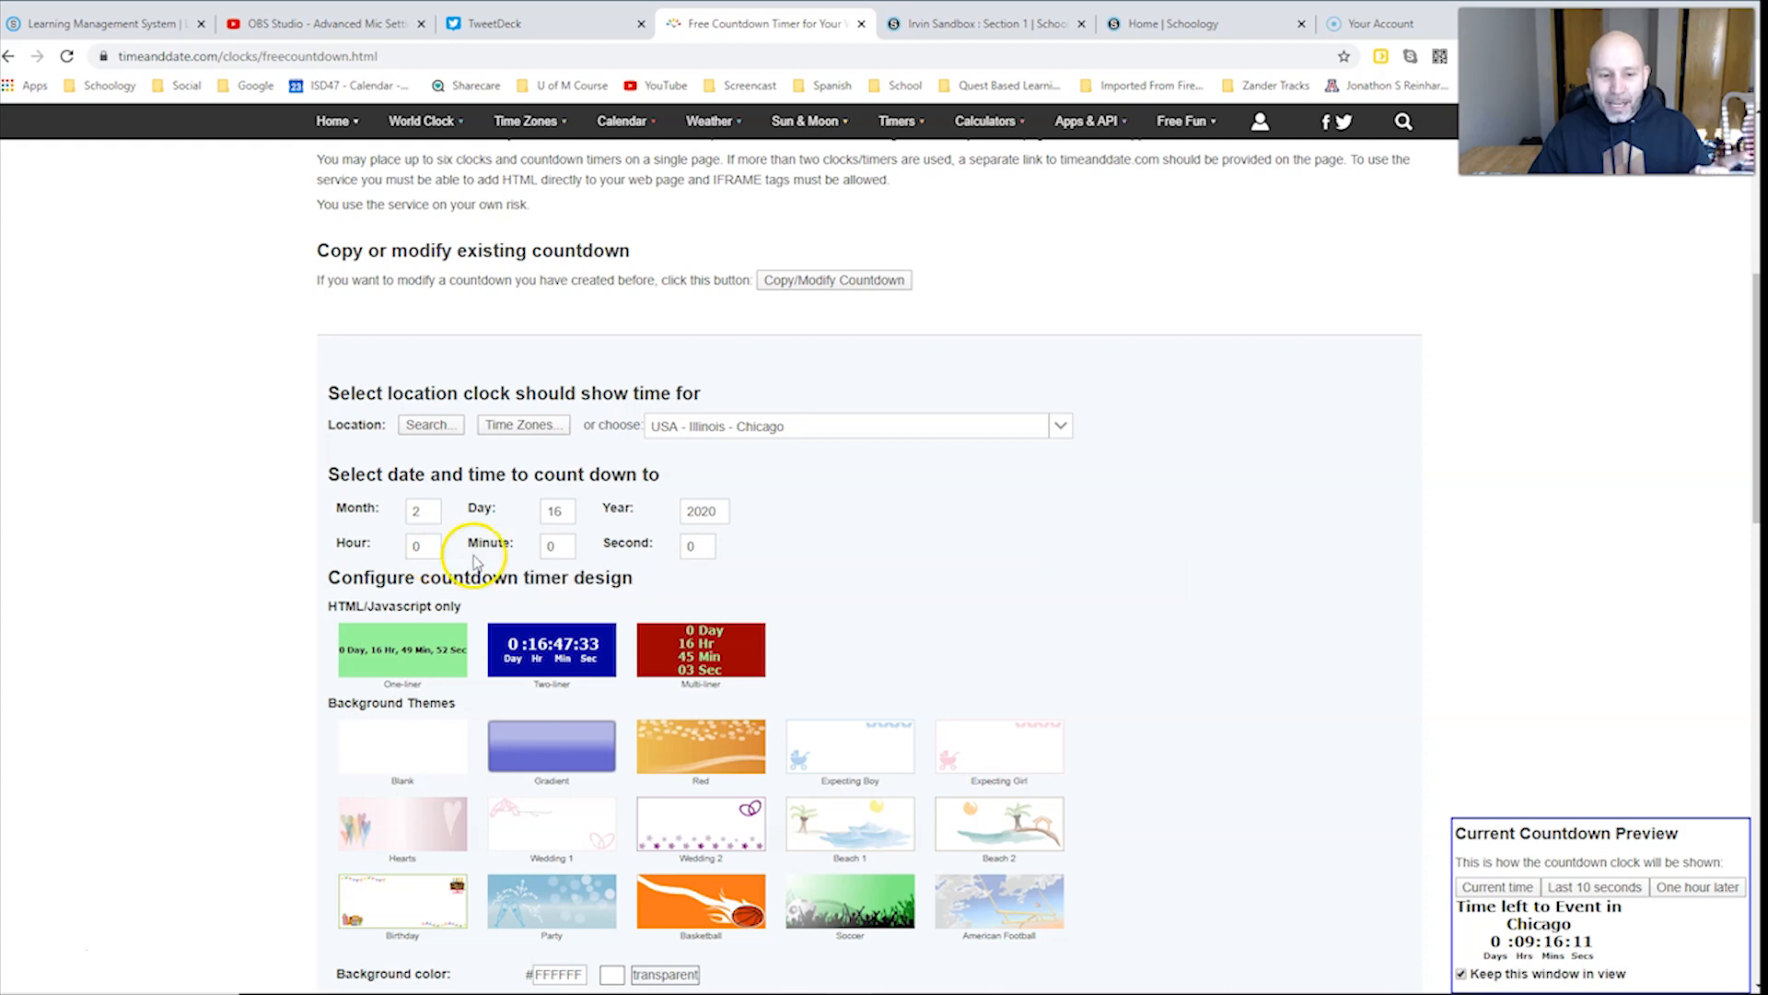
pyautogui.click(419, 546)
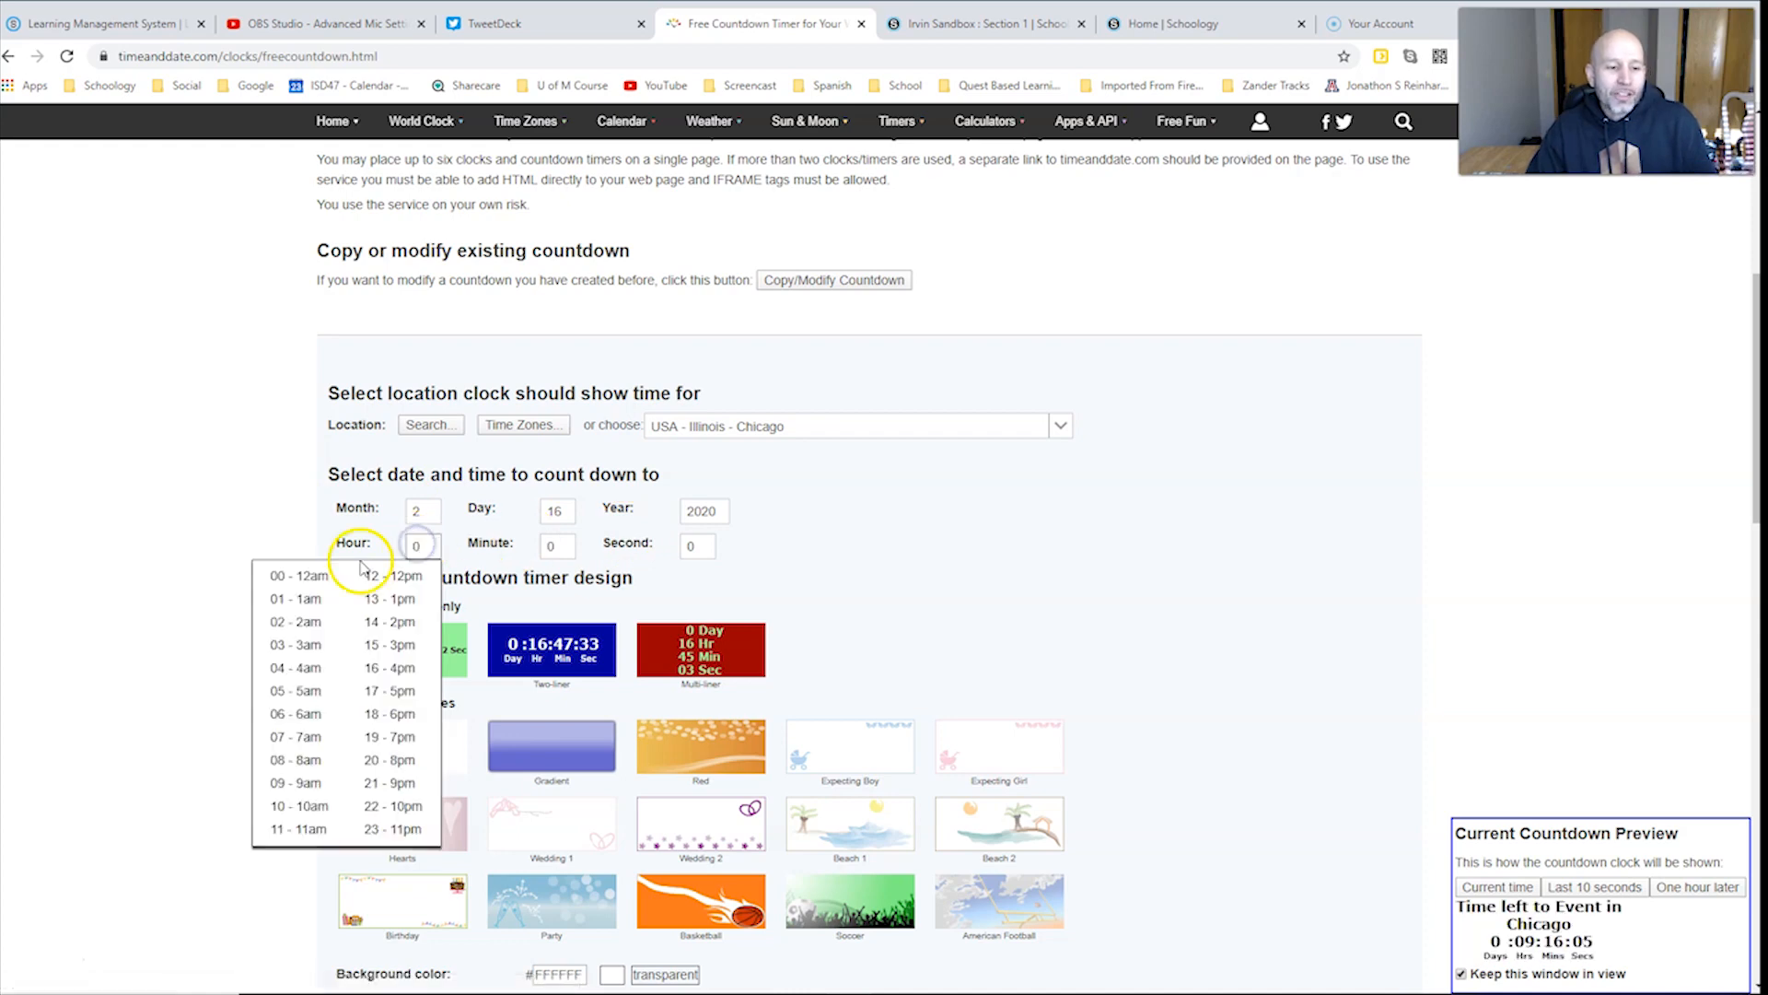
pyautogui.click(294, 668)
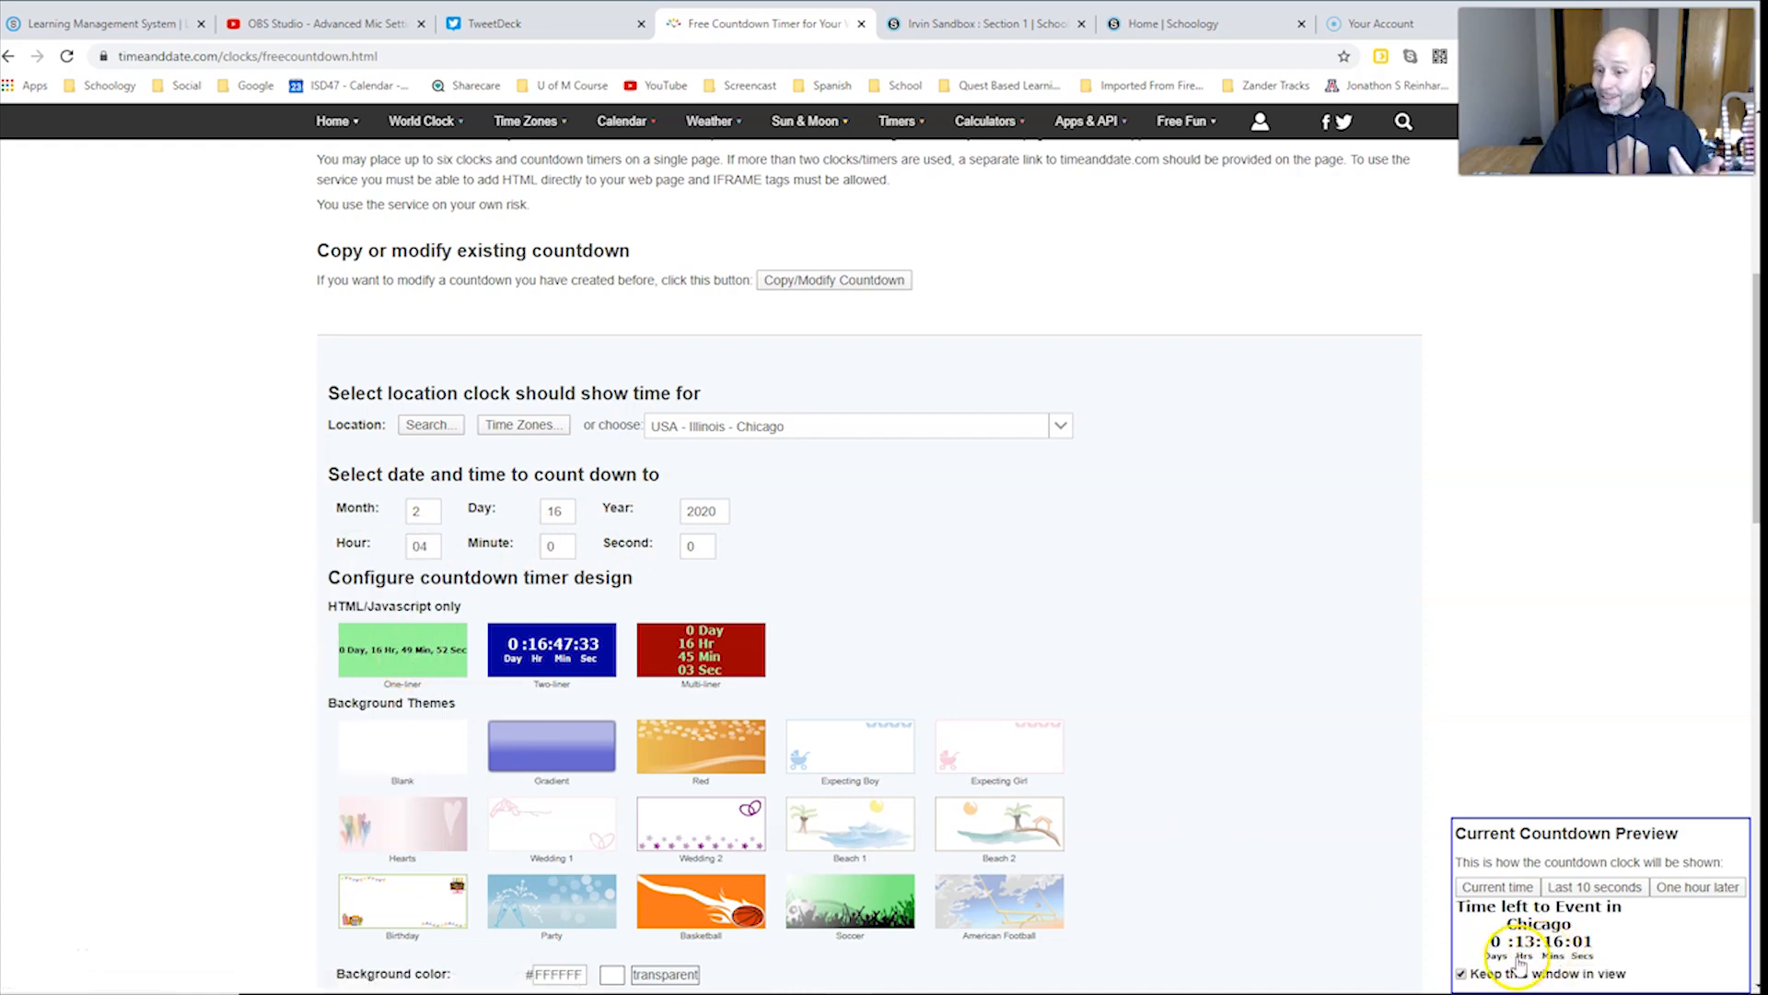
pyautogui.moveTo(1284, 844)
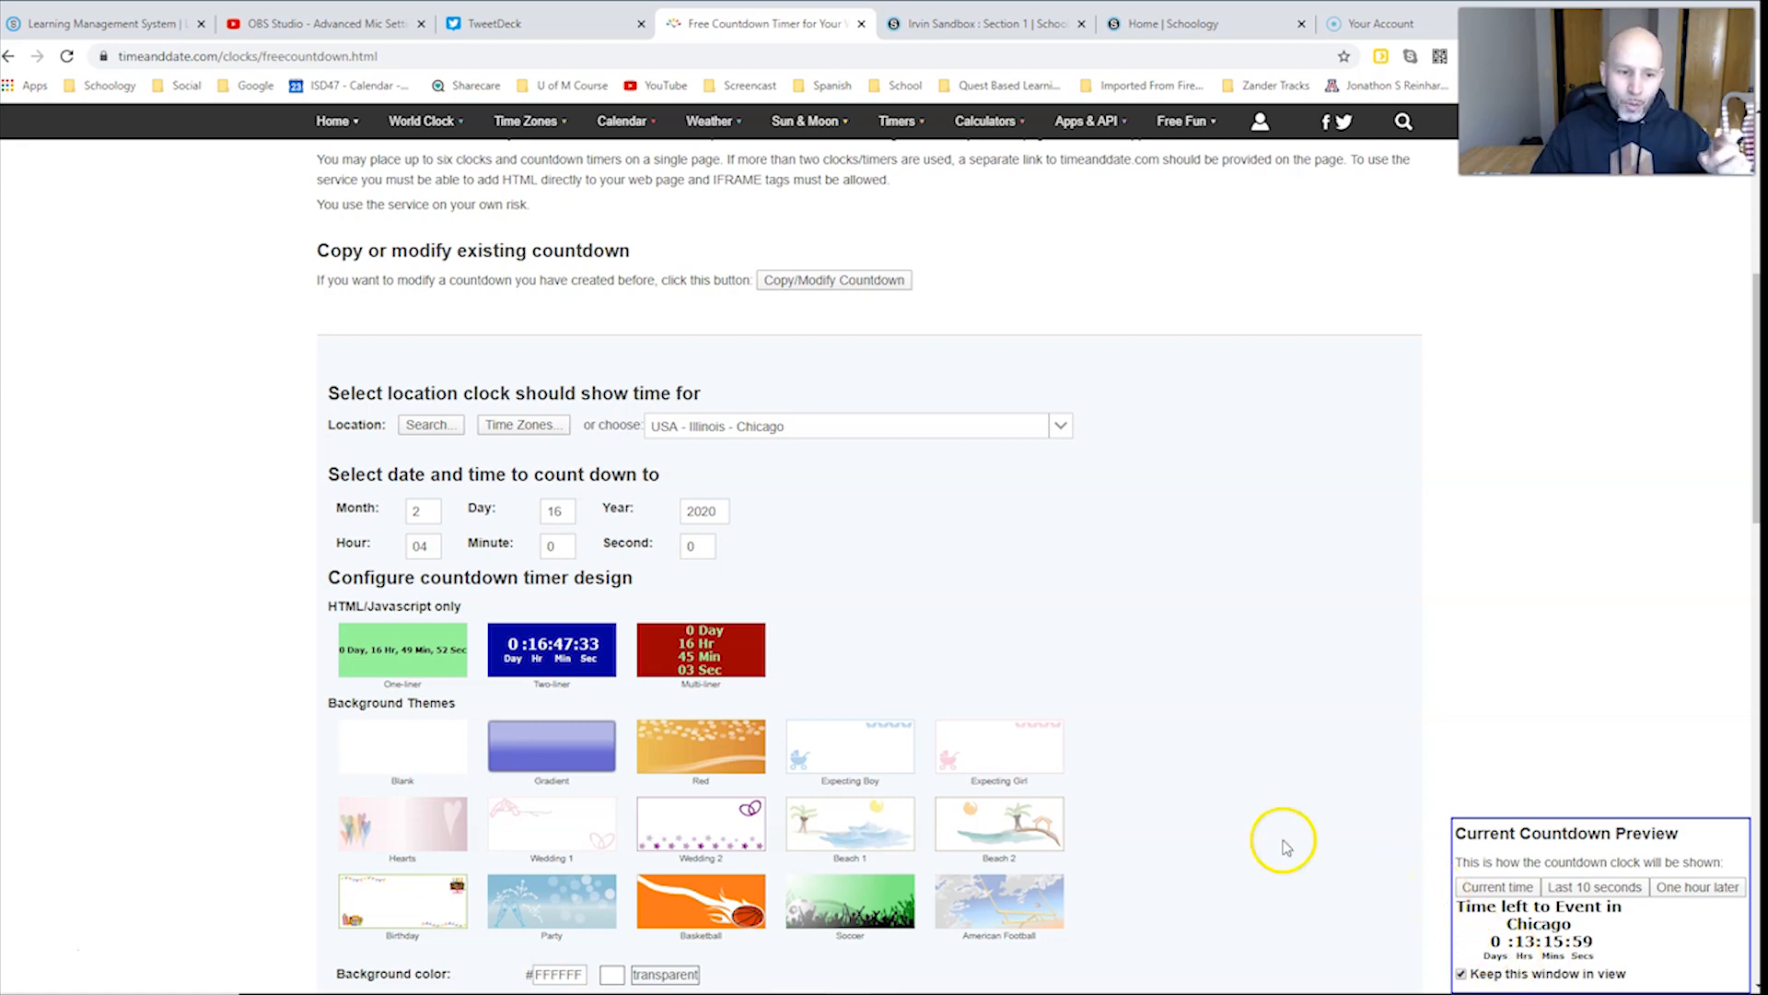
pyautogui.click(556, 511)
pyautogui.write('15')
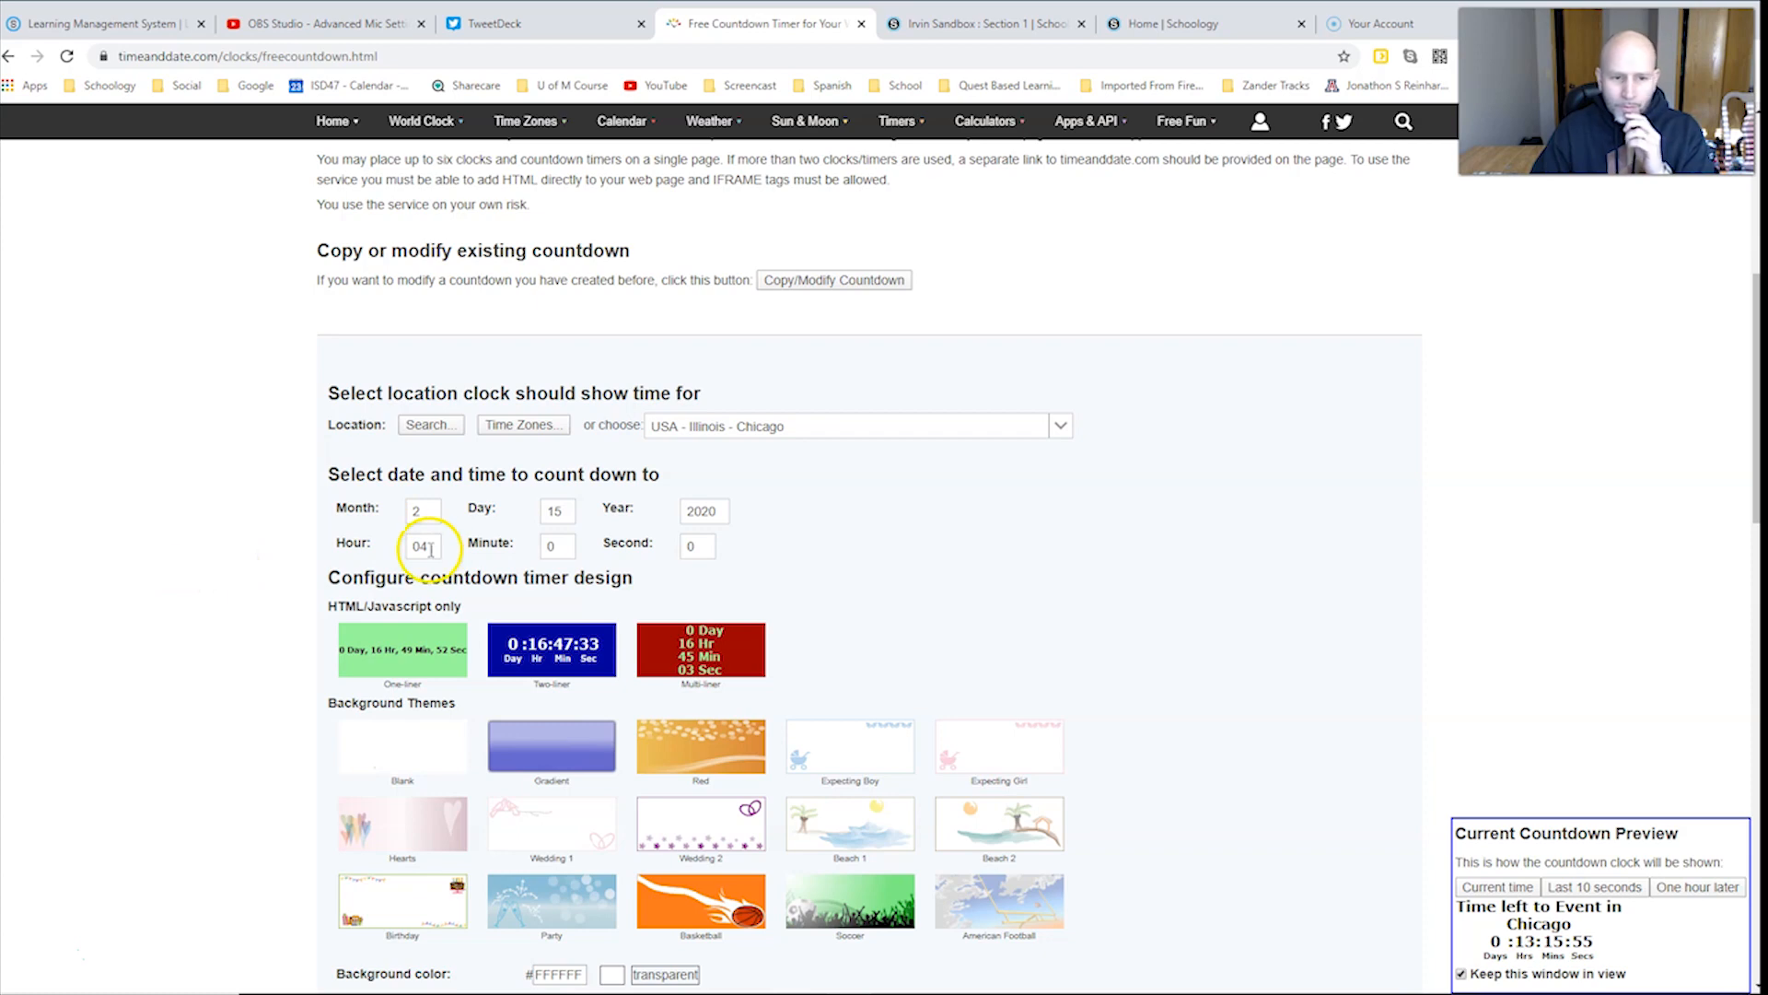
pyautogui.click(422, 546)
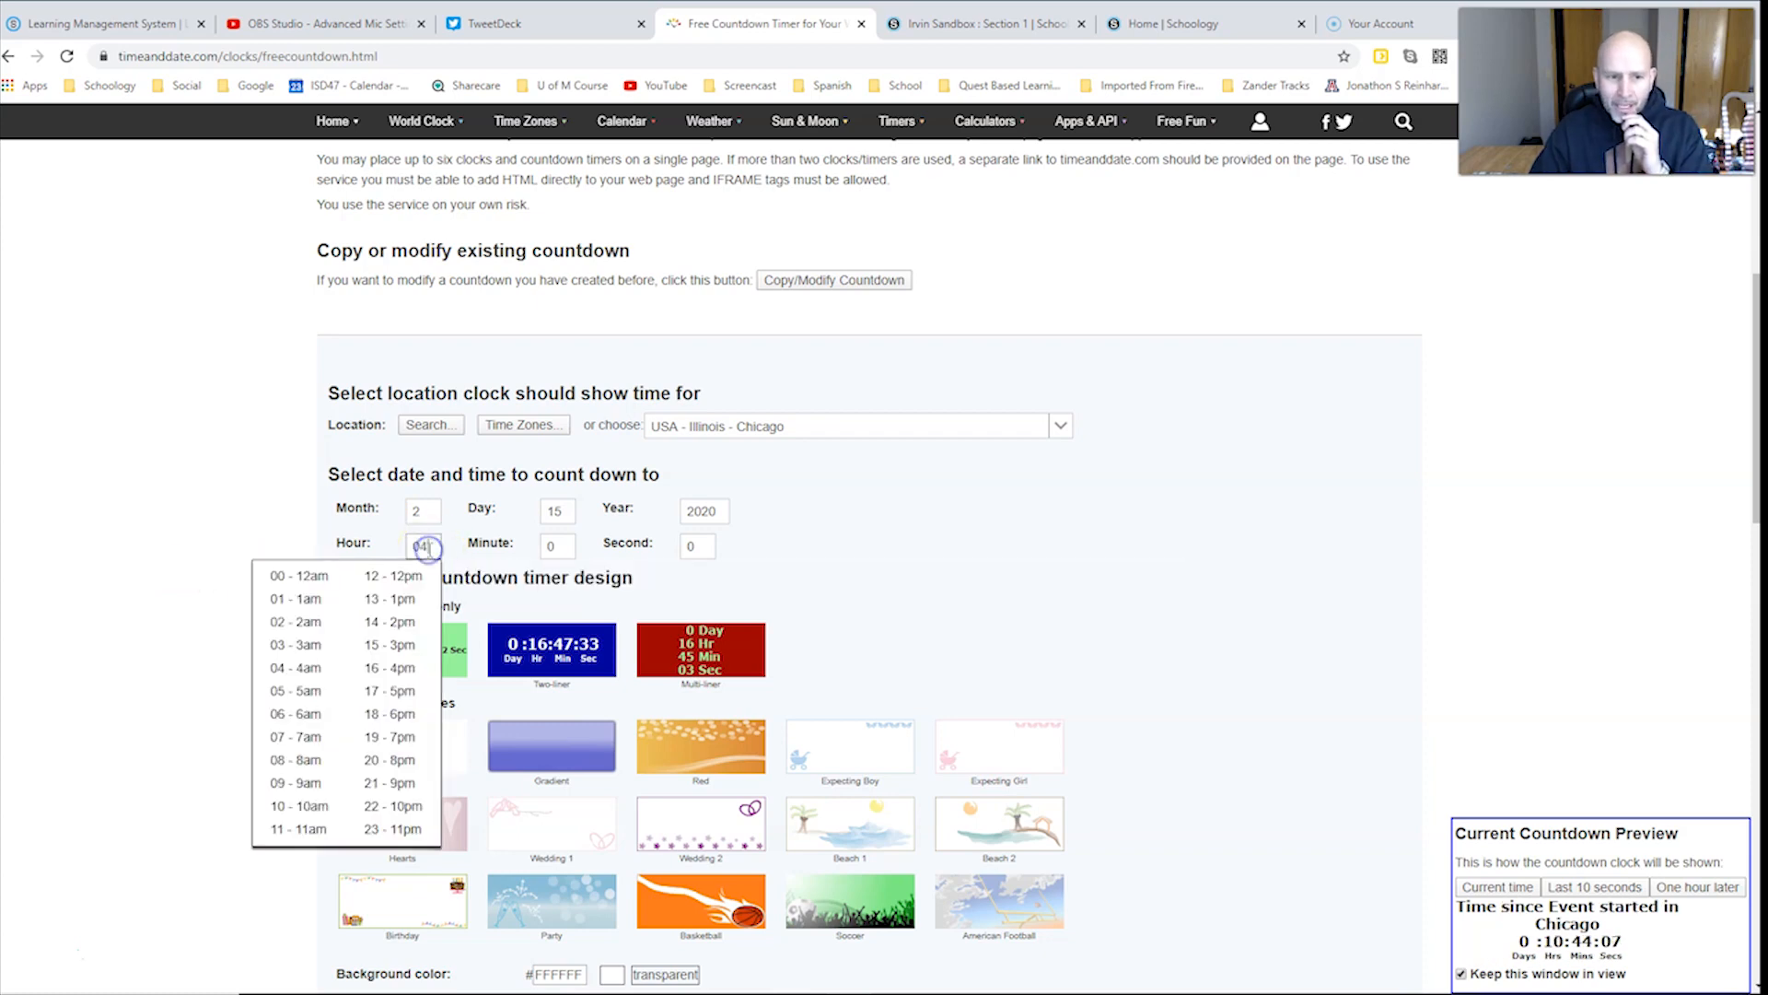
pyautogui.click(390, 667)
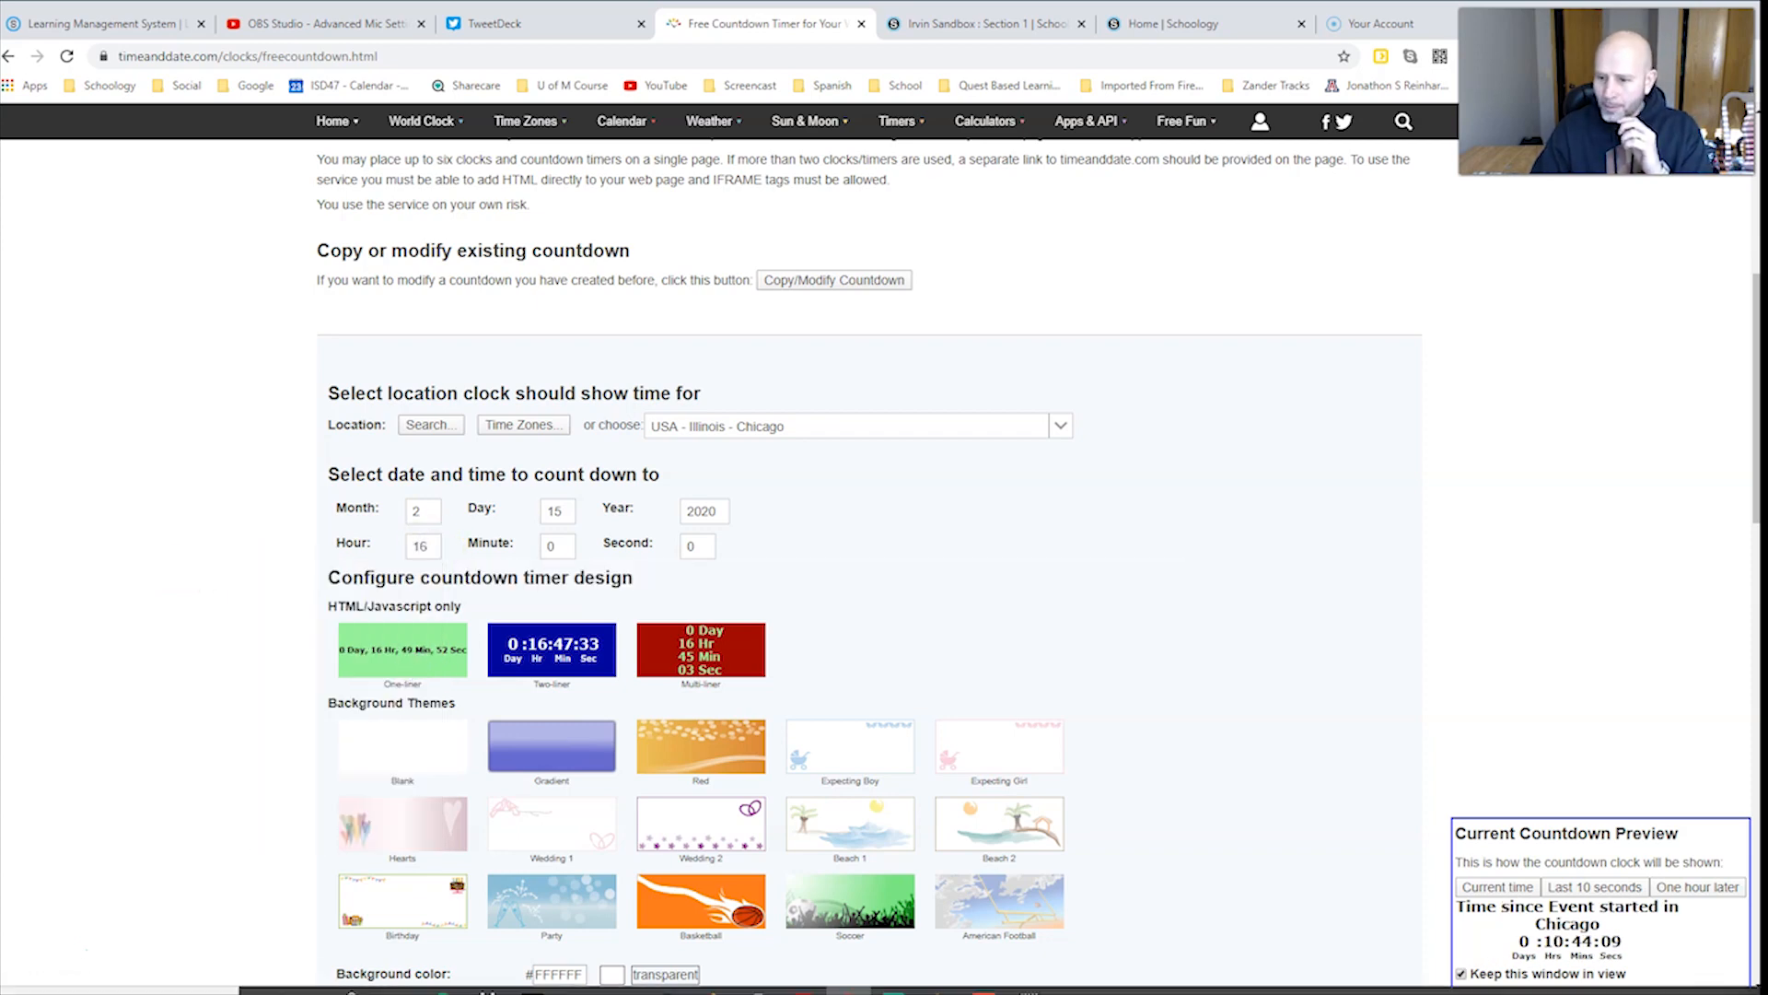
pyautogui.click(423, 545)
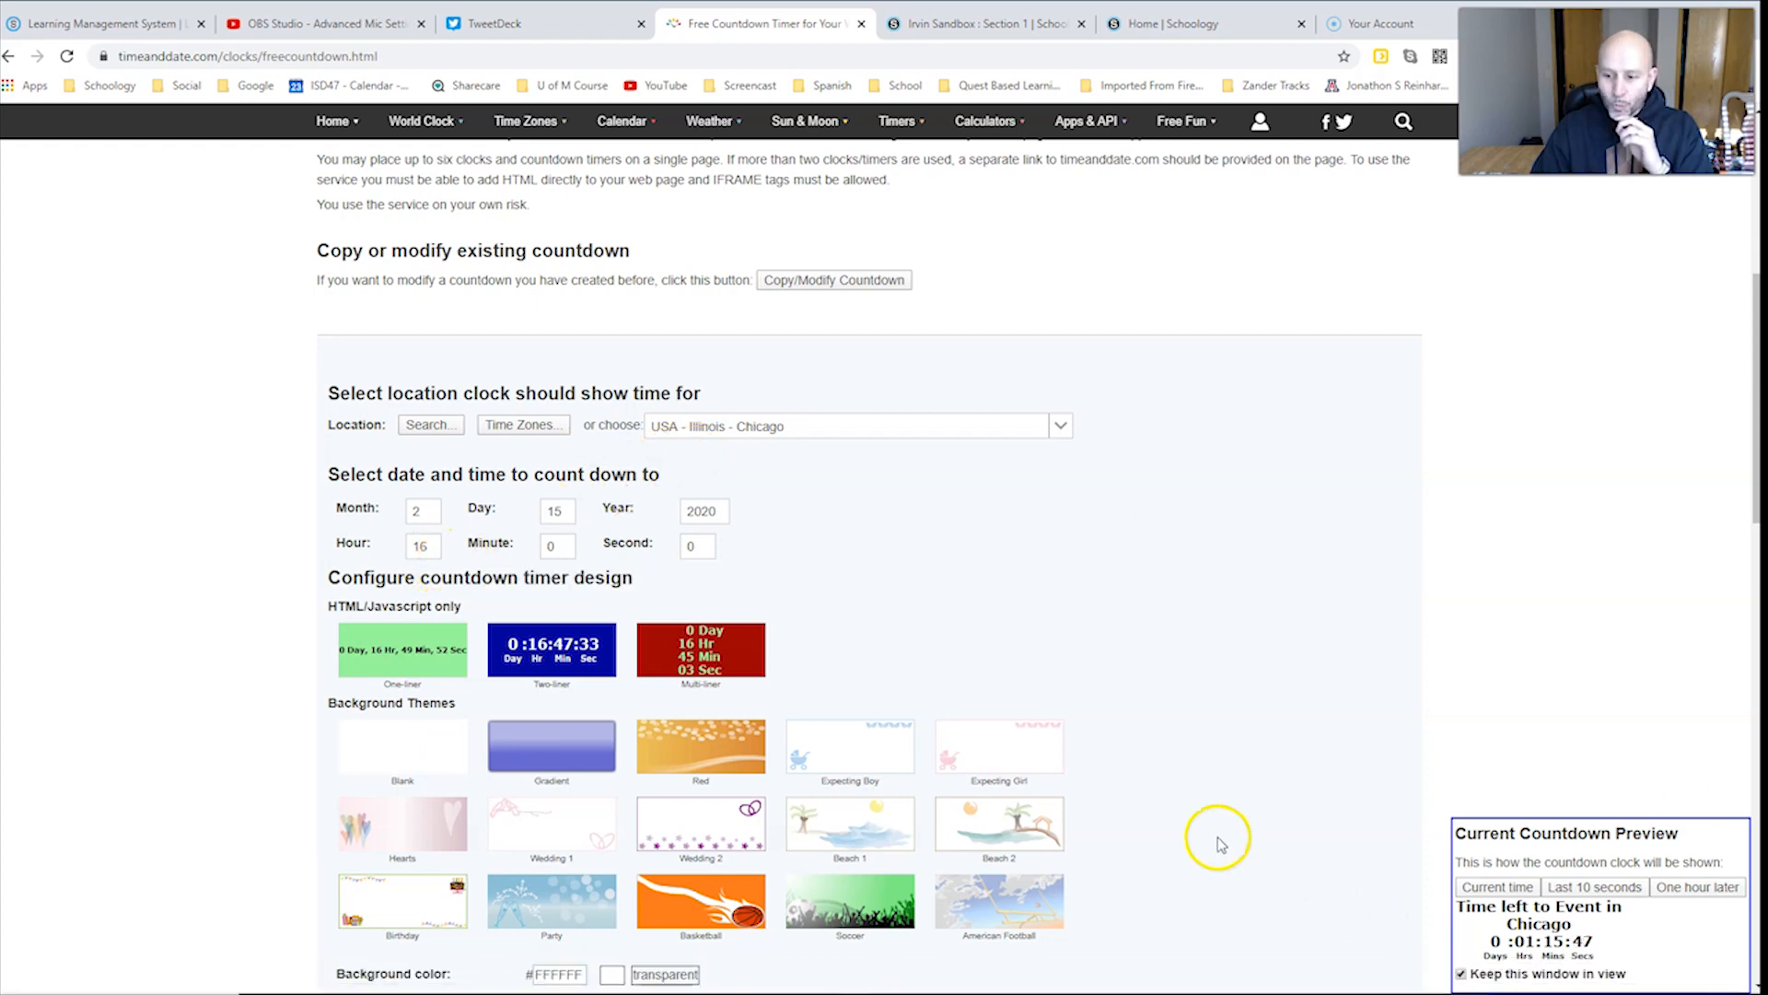
pyautogui.moveTo(903, 747)
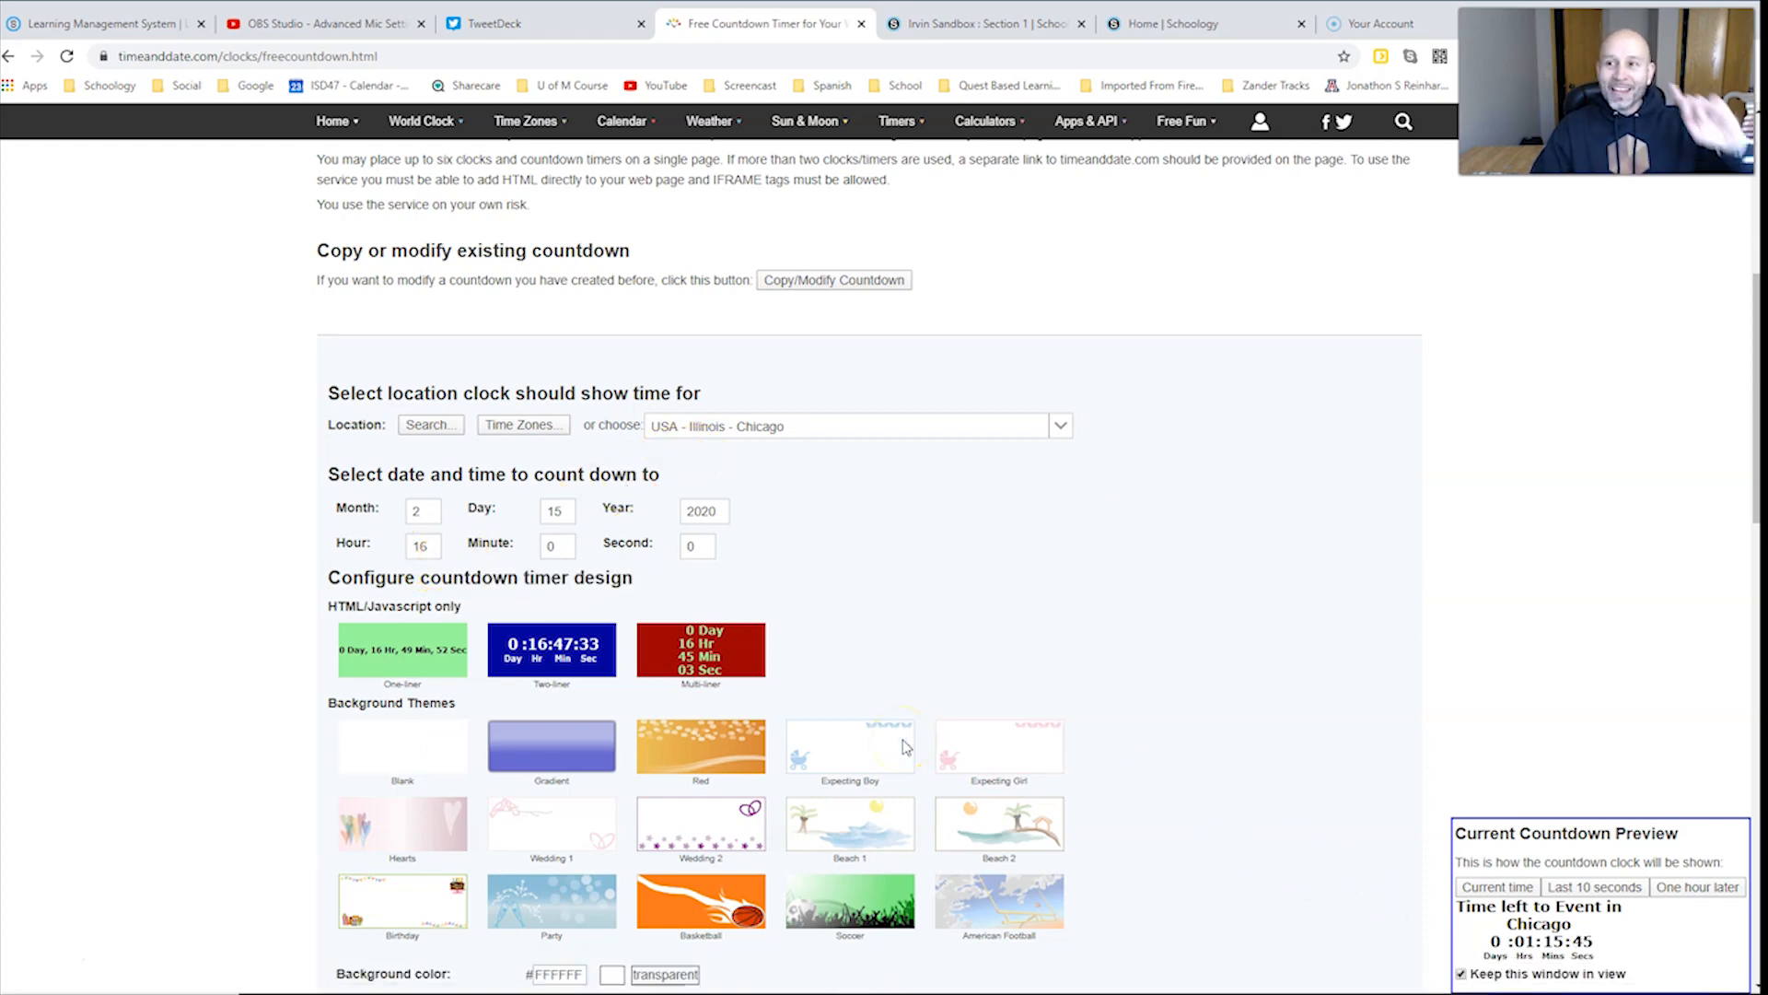
pyautogui.moveTo(272, 617)
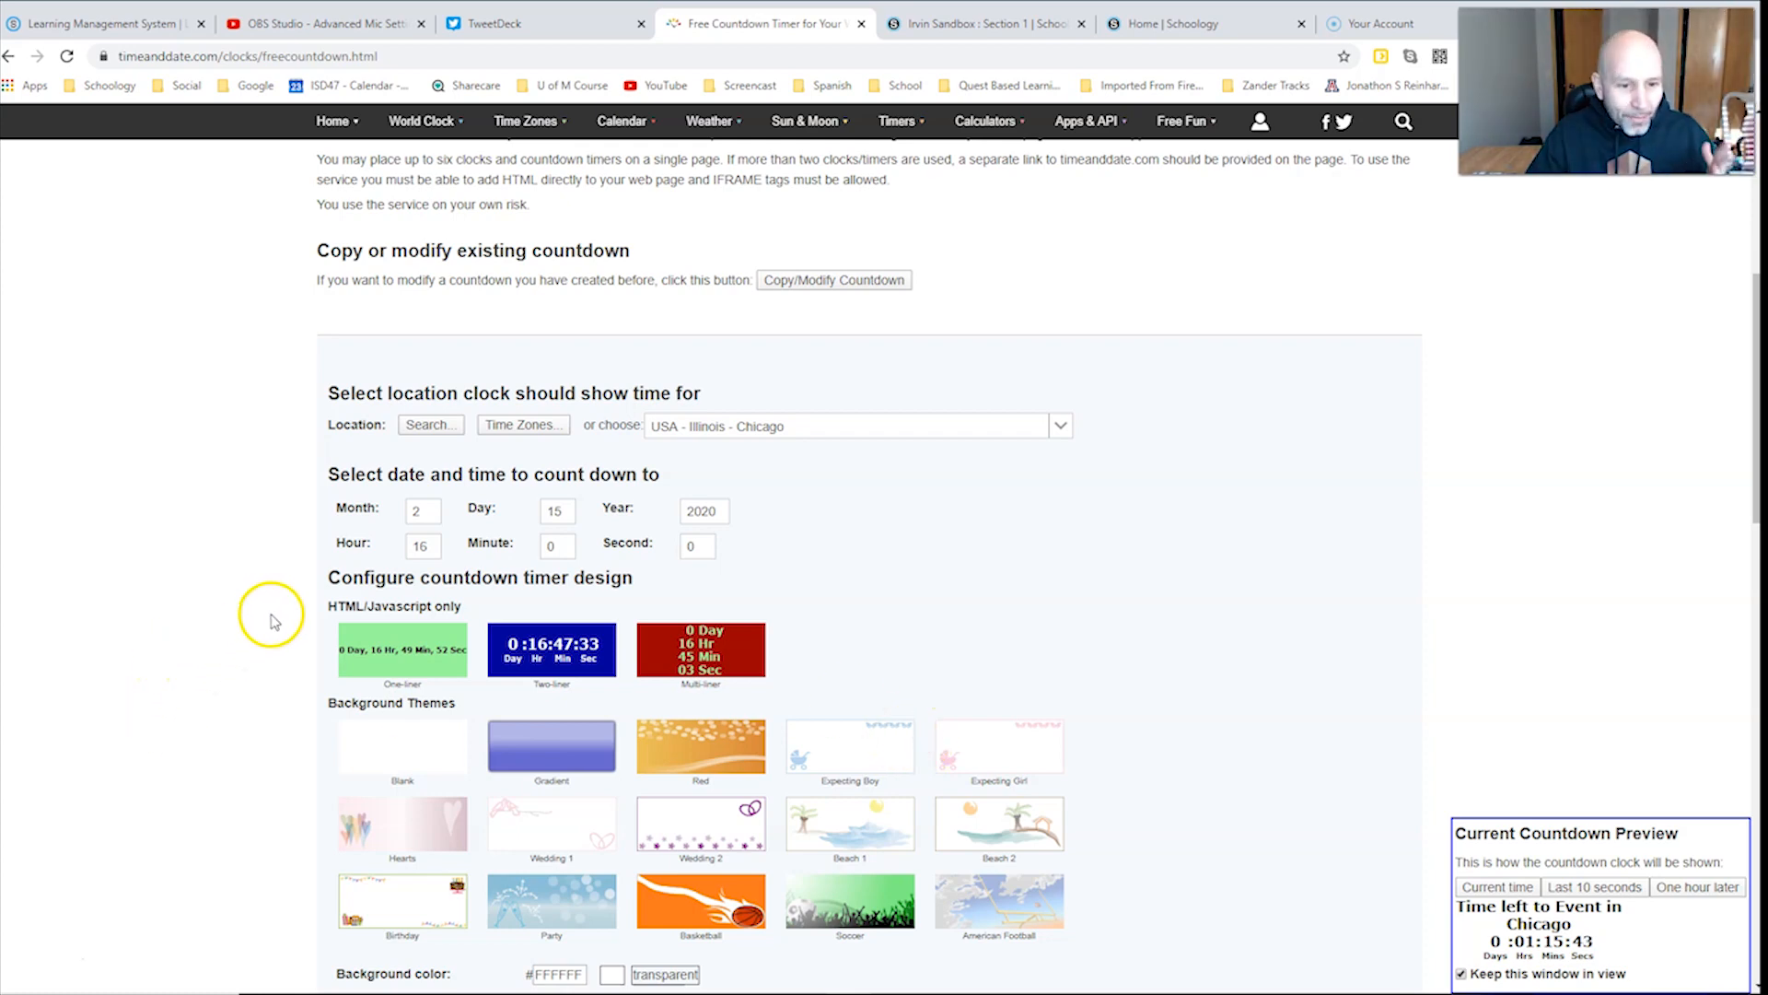
# Step: Compare with the embedded course timer, then apply the Hearts background theme
pyautogui.scroll(-3)
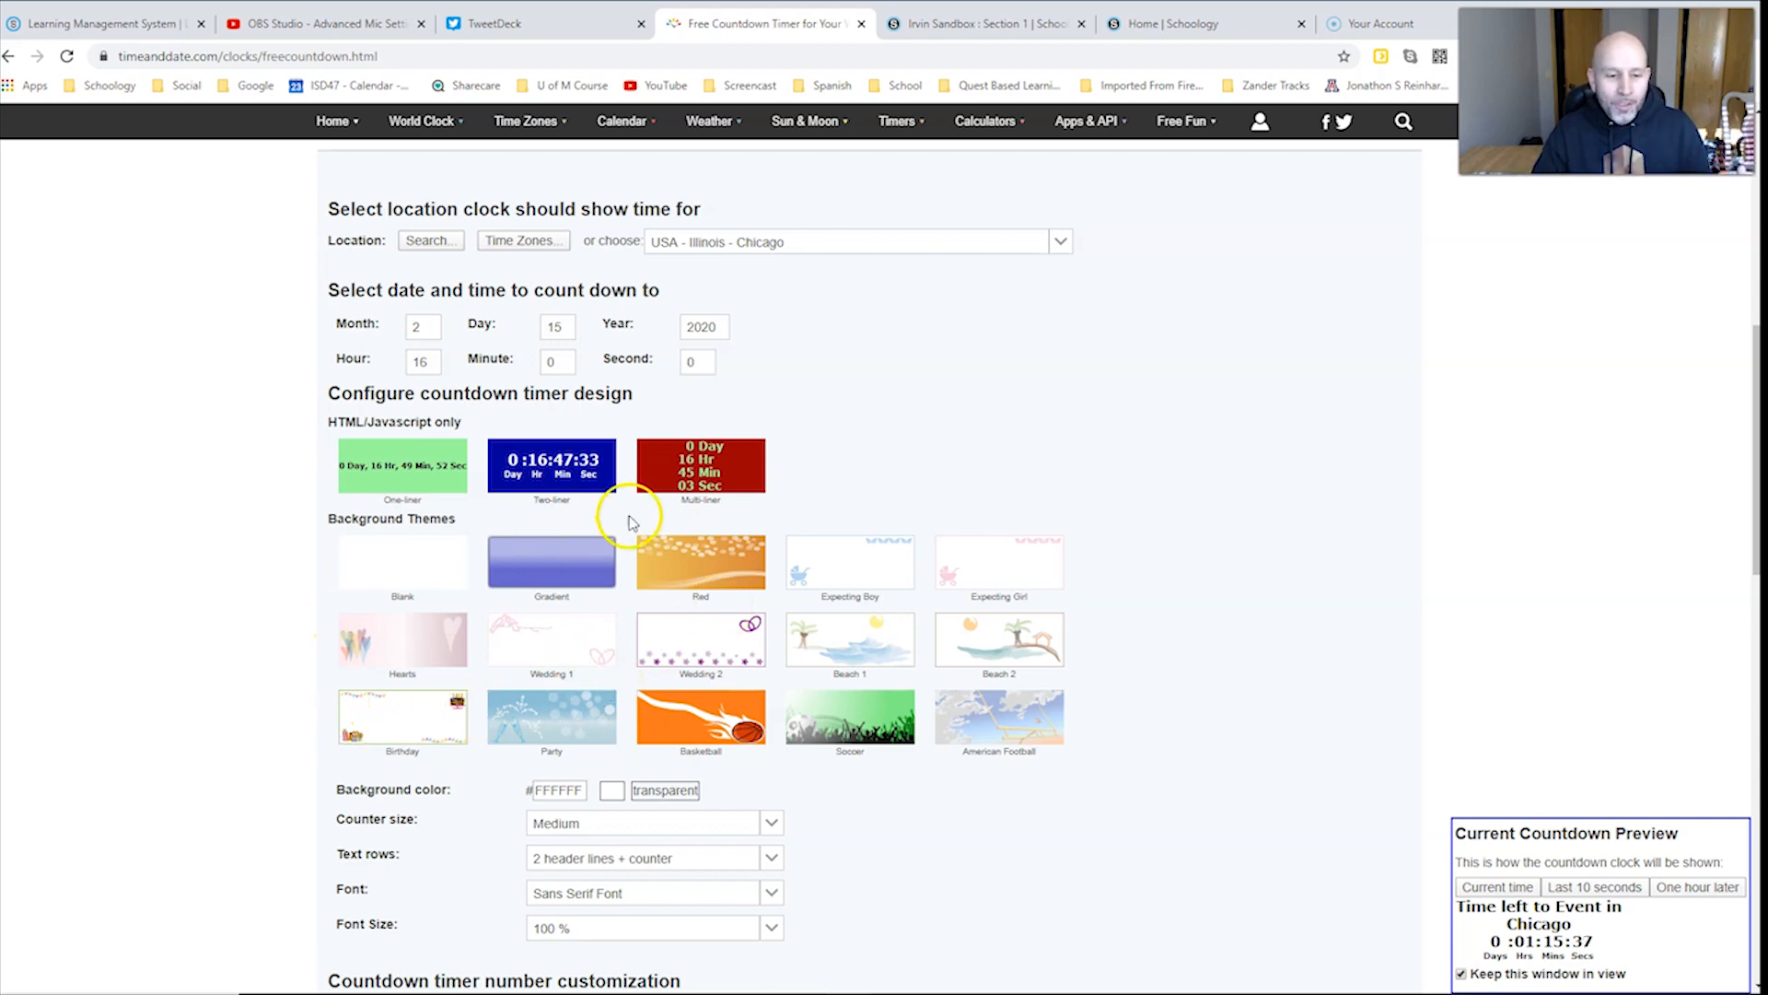
pyautogui.scroll(-3)
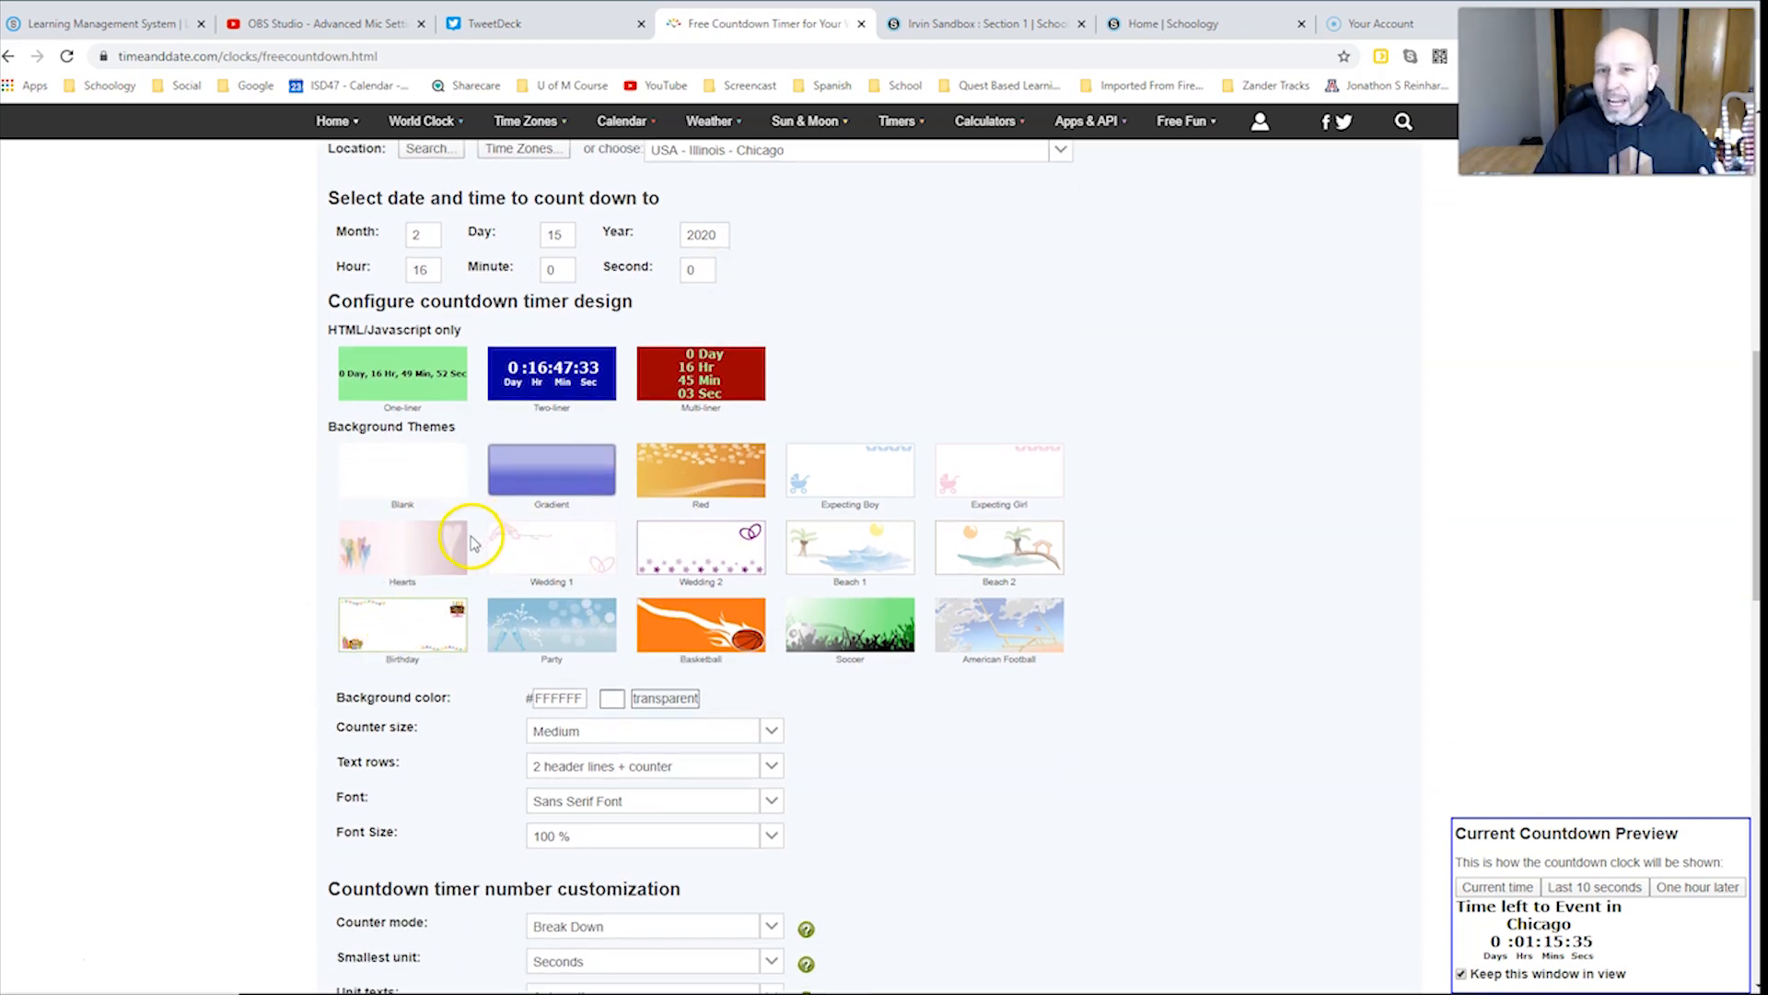
pyautogui.click(983, 23)
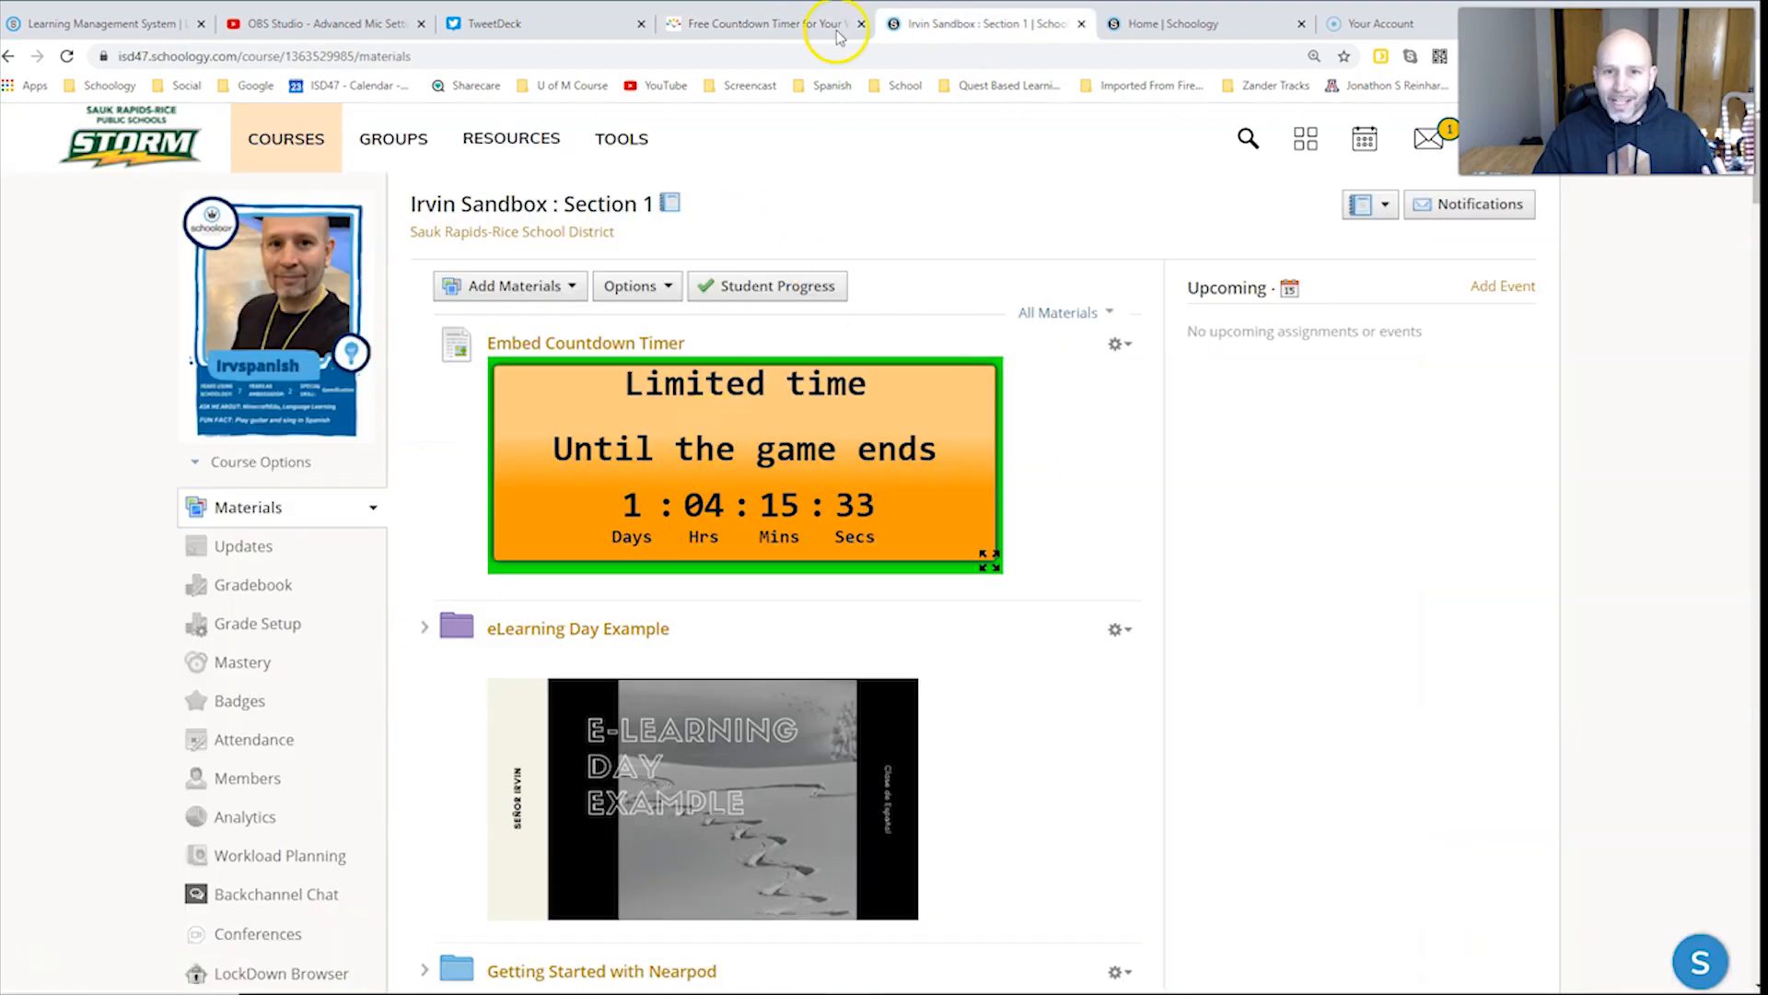
pyautogui.click(770, 25)
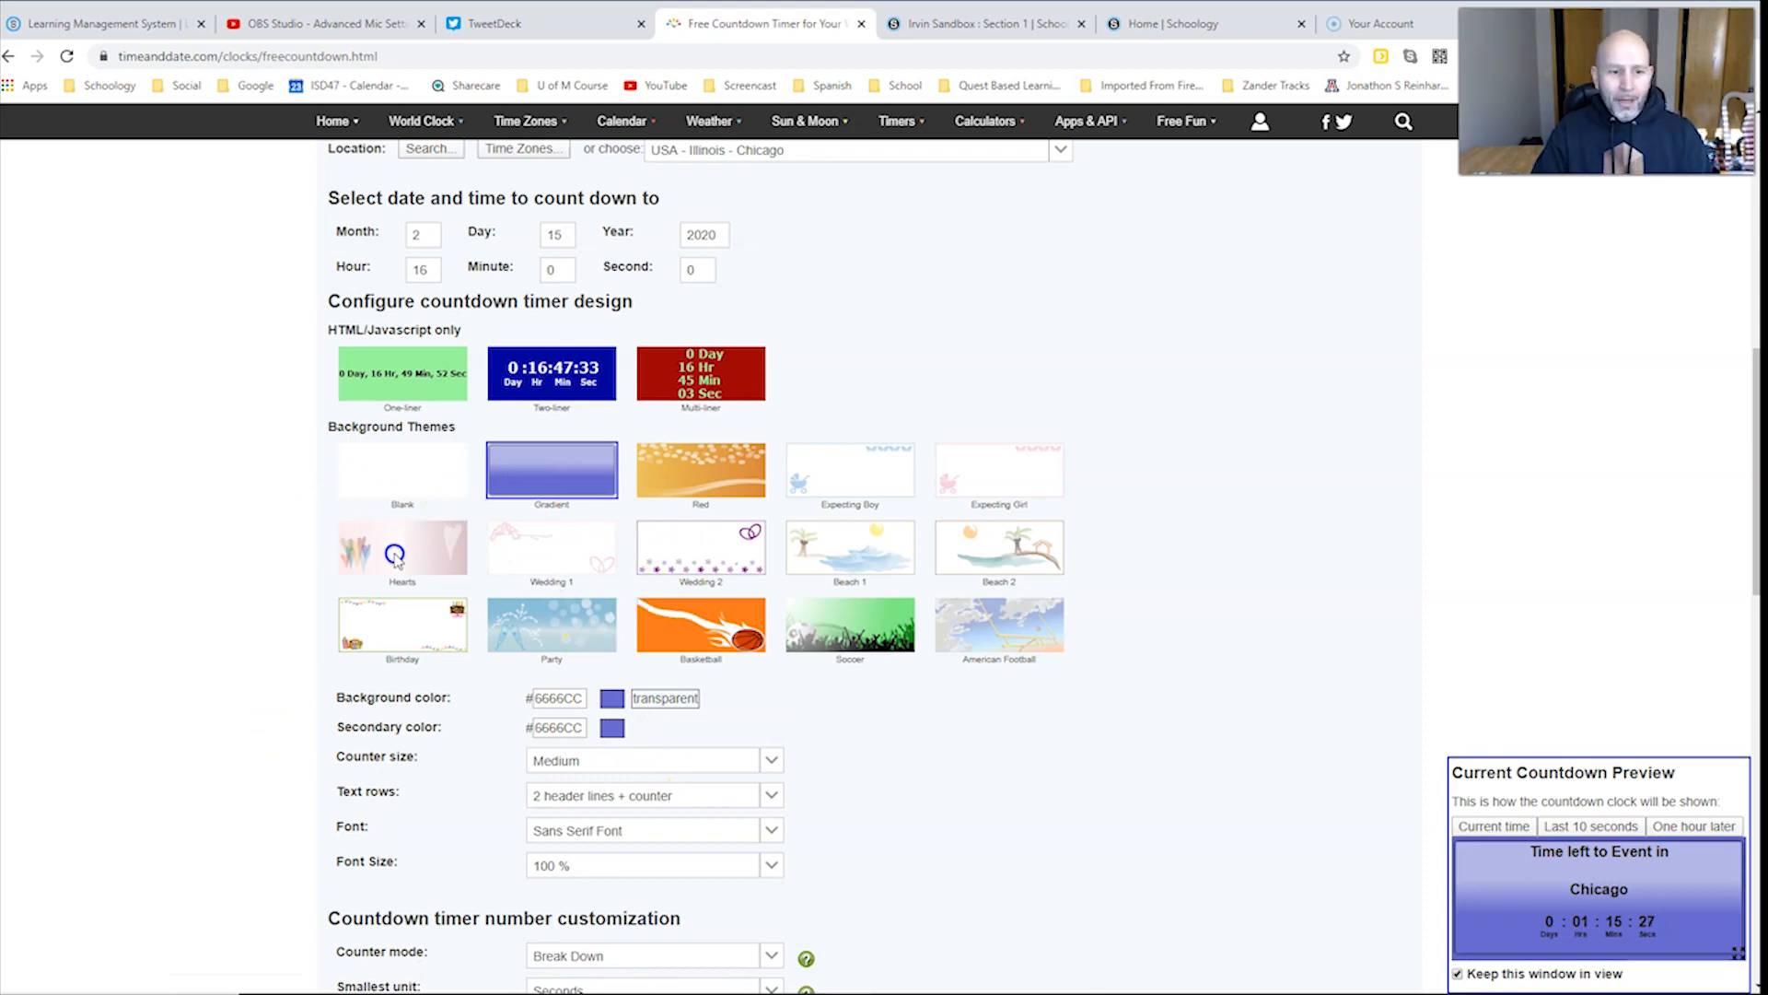
pyautogui.click(403, 548)
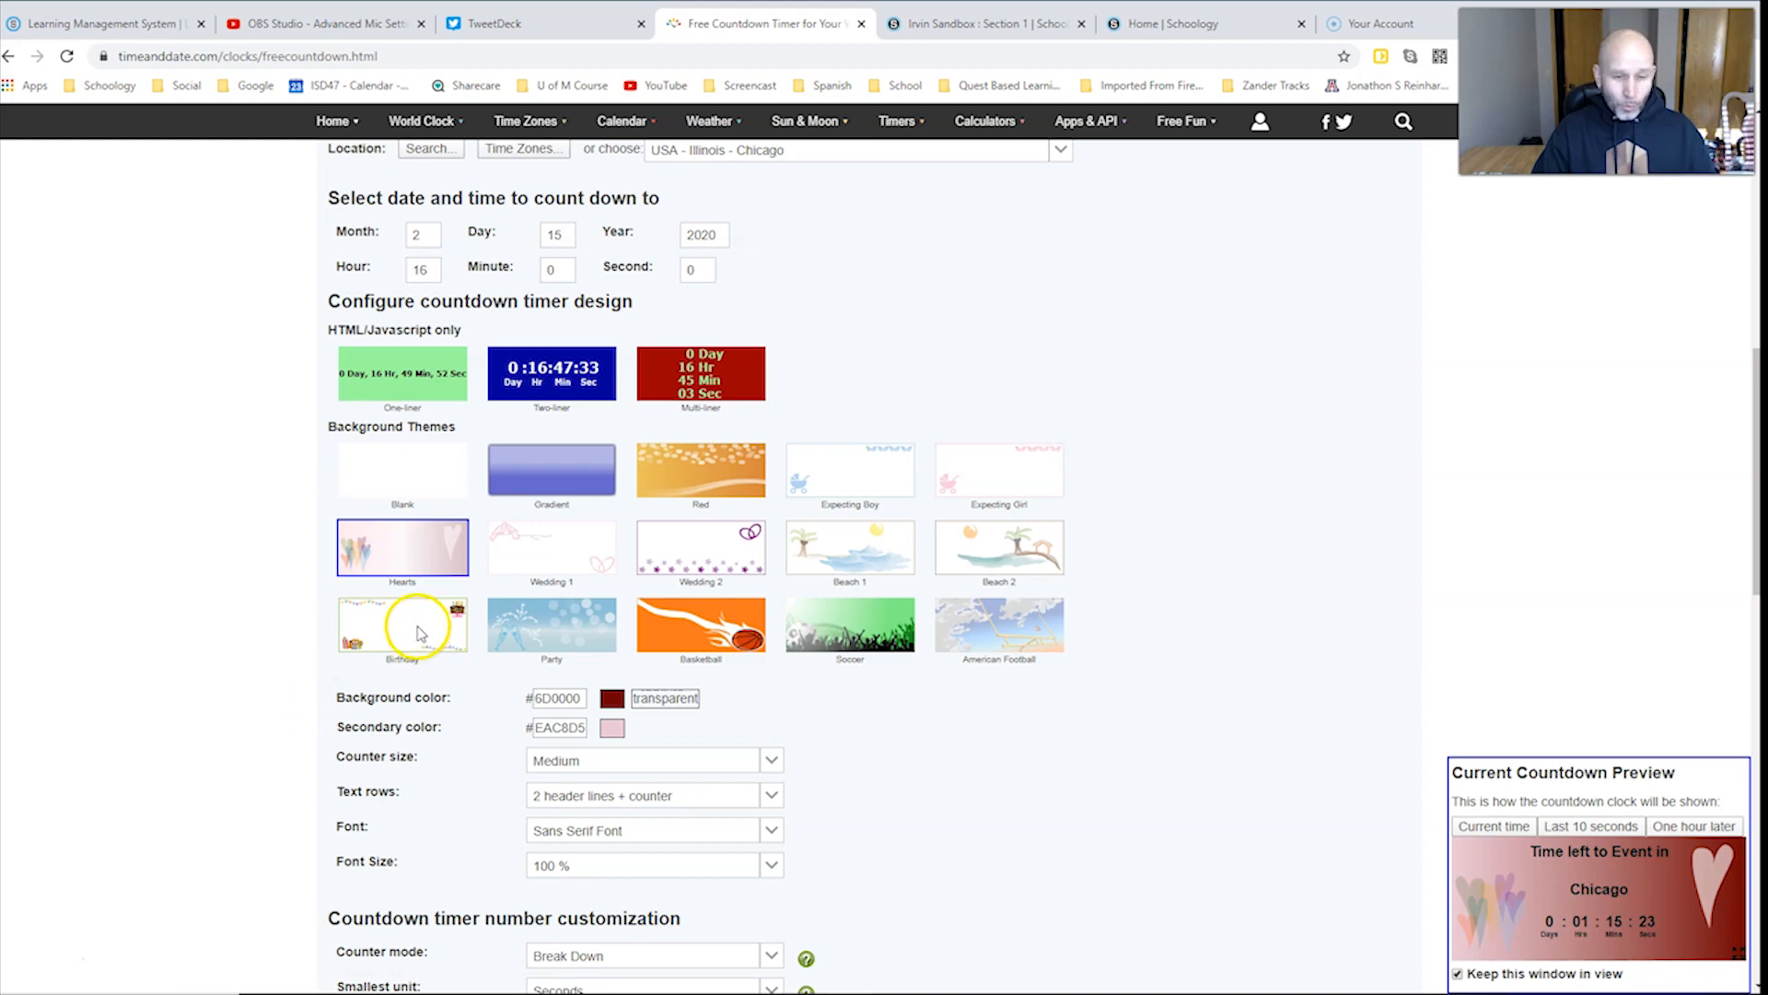
# Step: Try a Large counter size, then settle on Medium
pyautogui.scroll(-3)
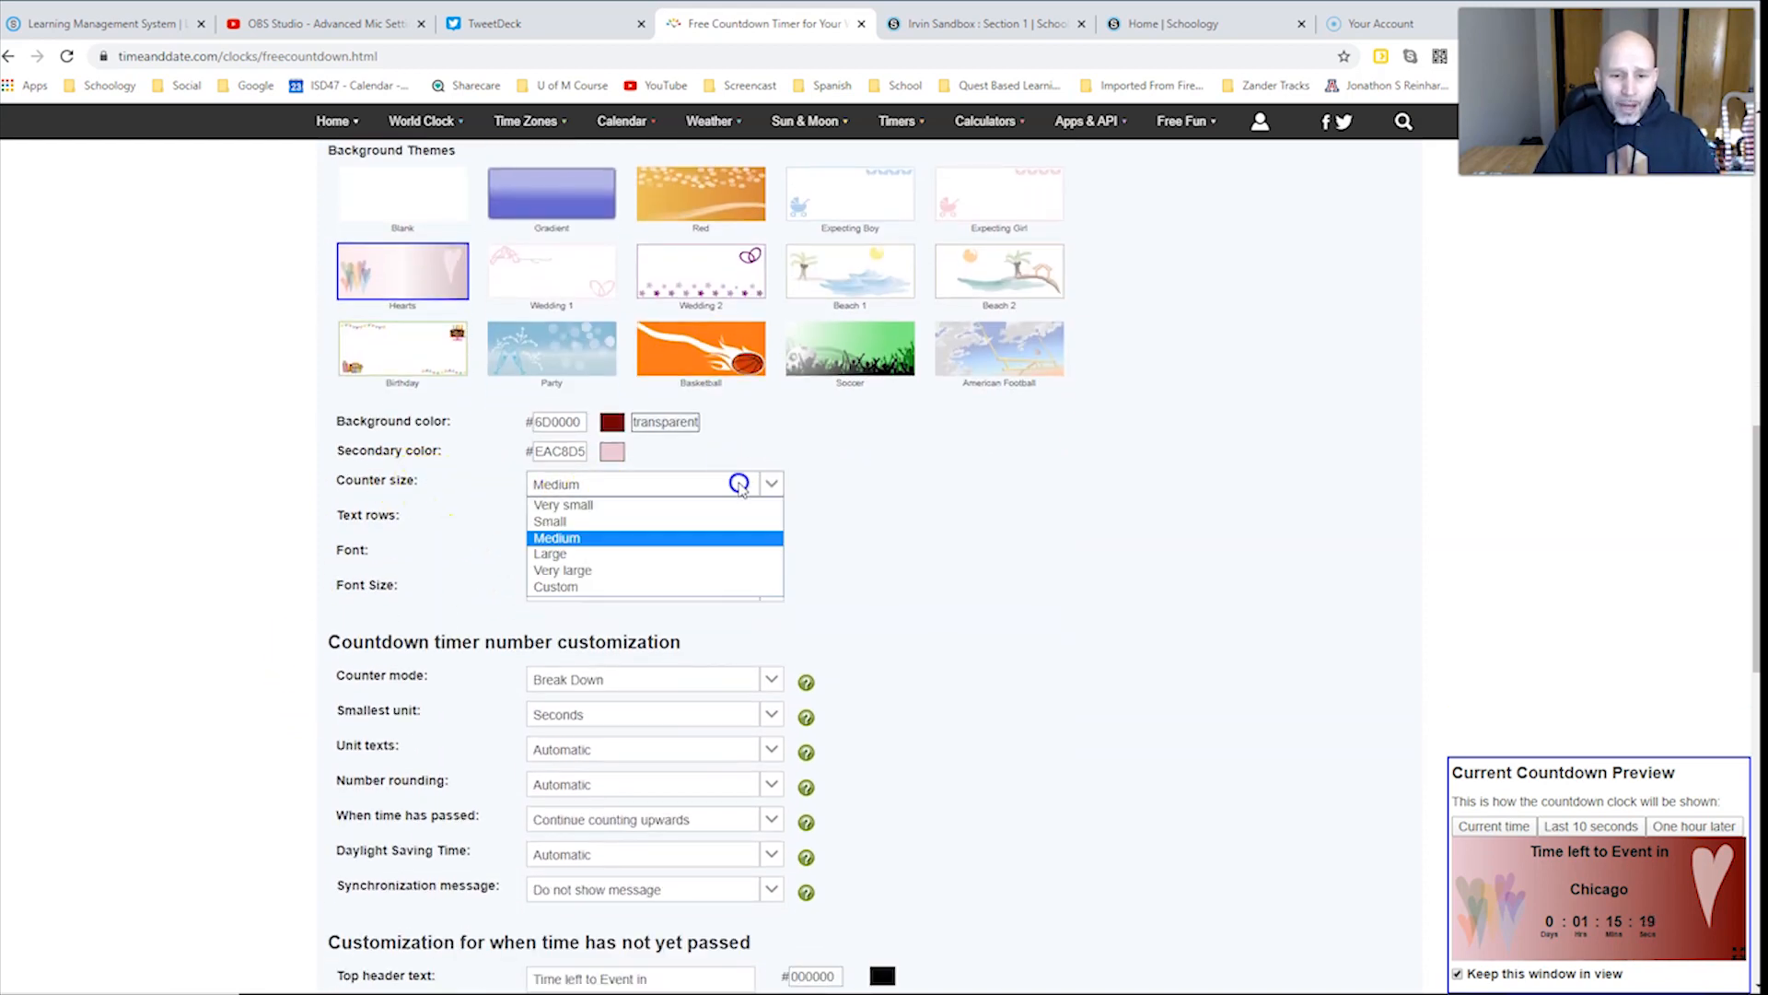
pyautogui.click(550, 553)
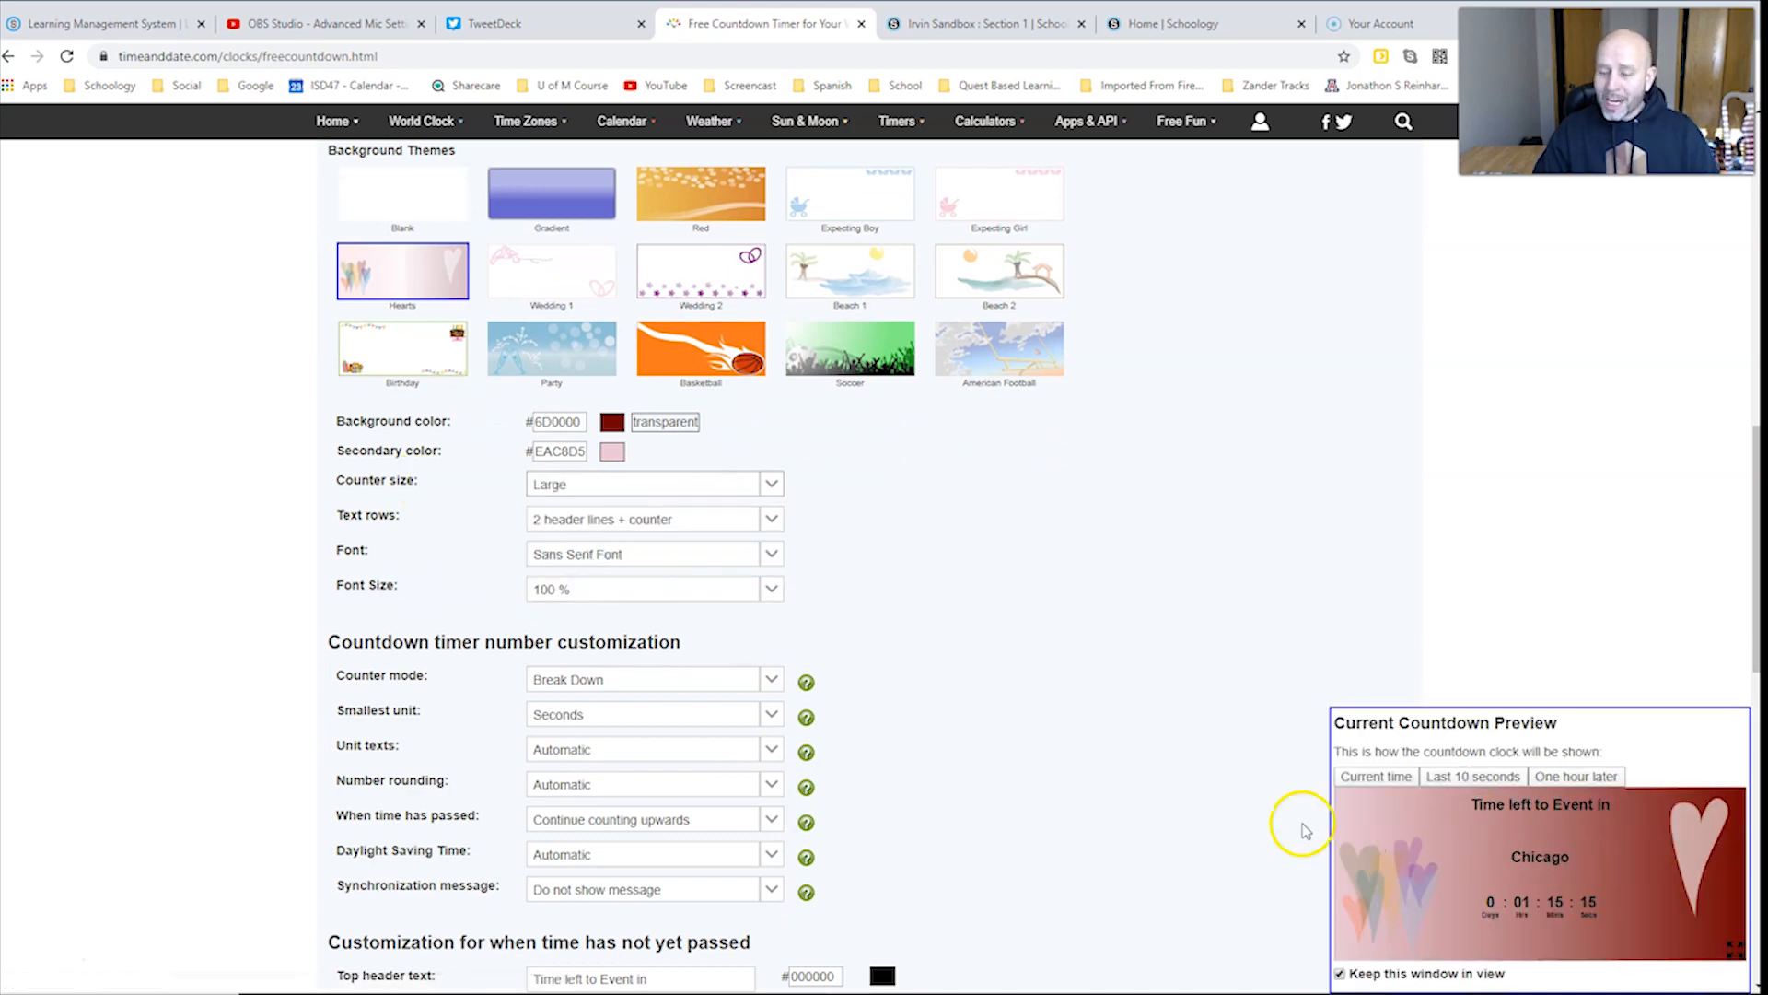
pyautogui.click(654, 483)
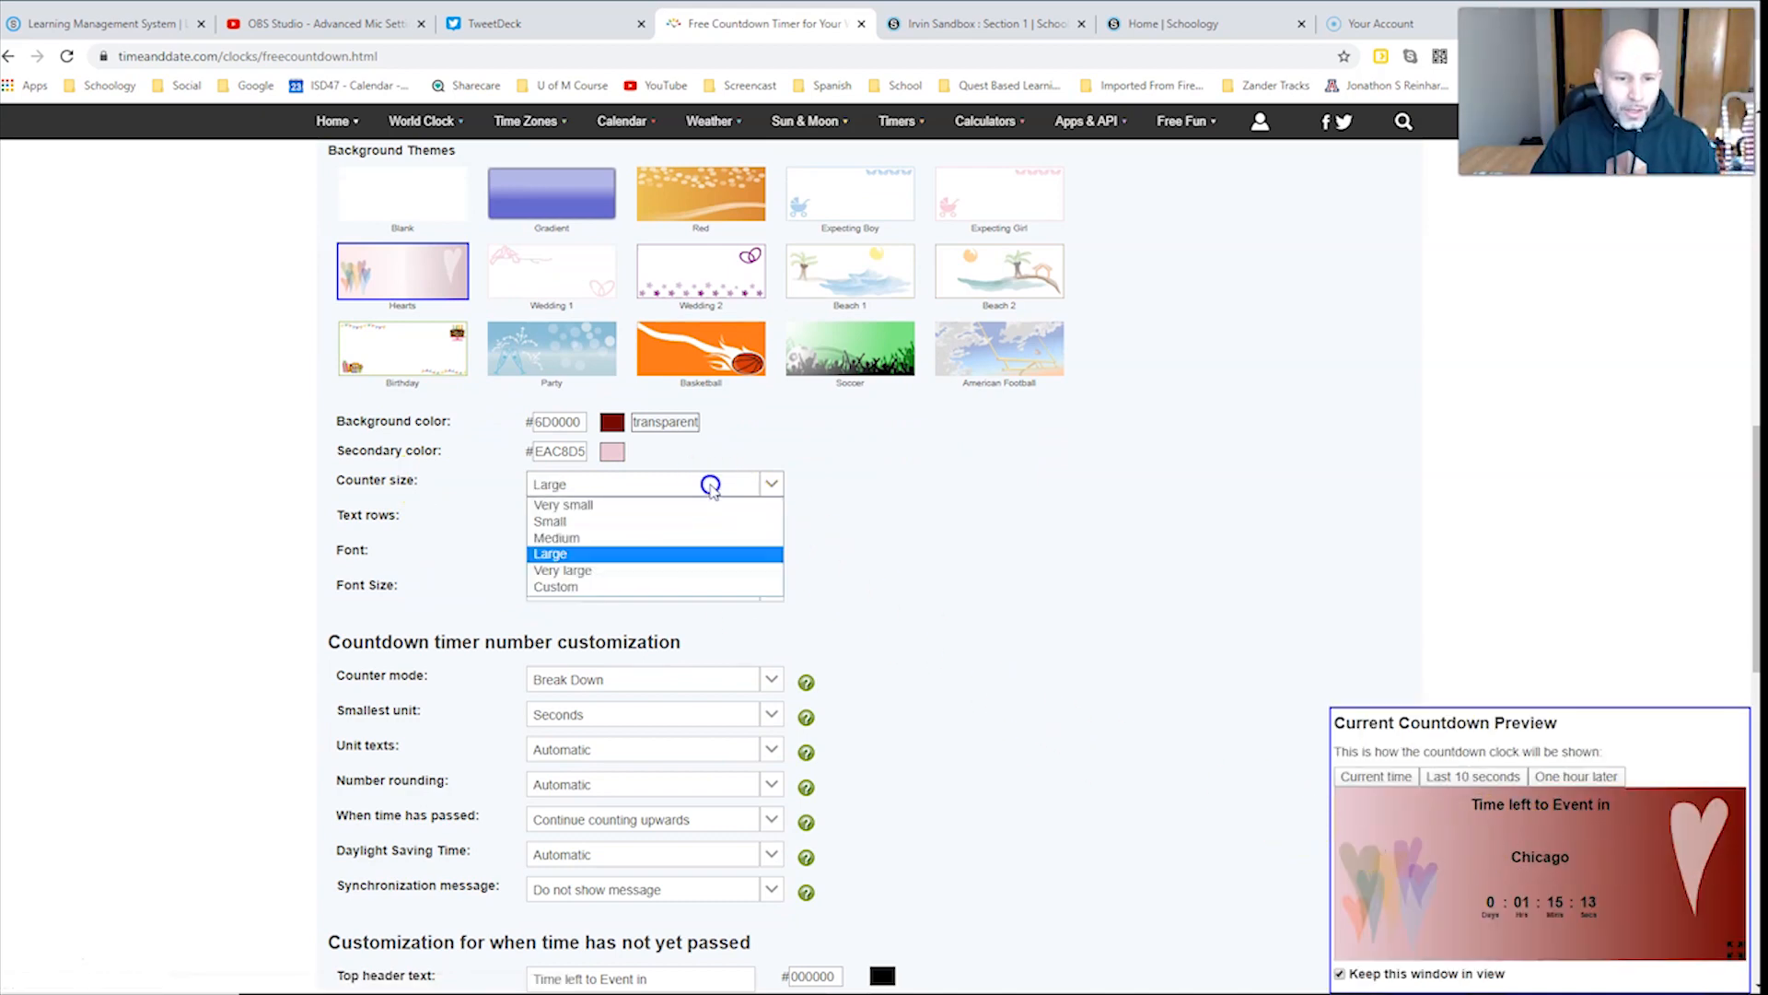
pyautogui.click(556, 537)
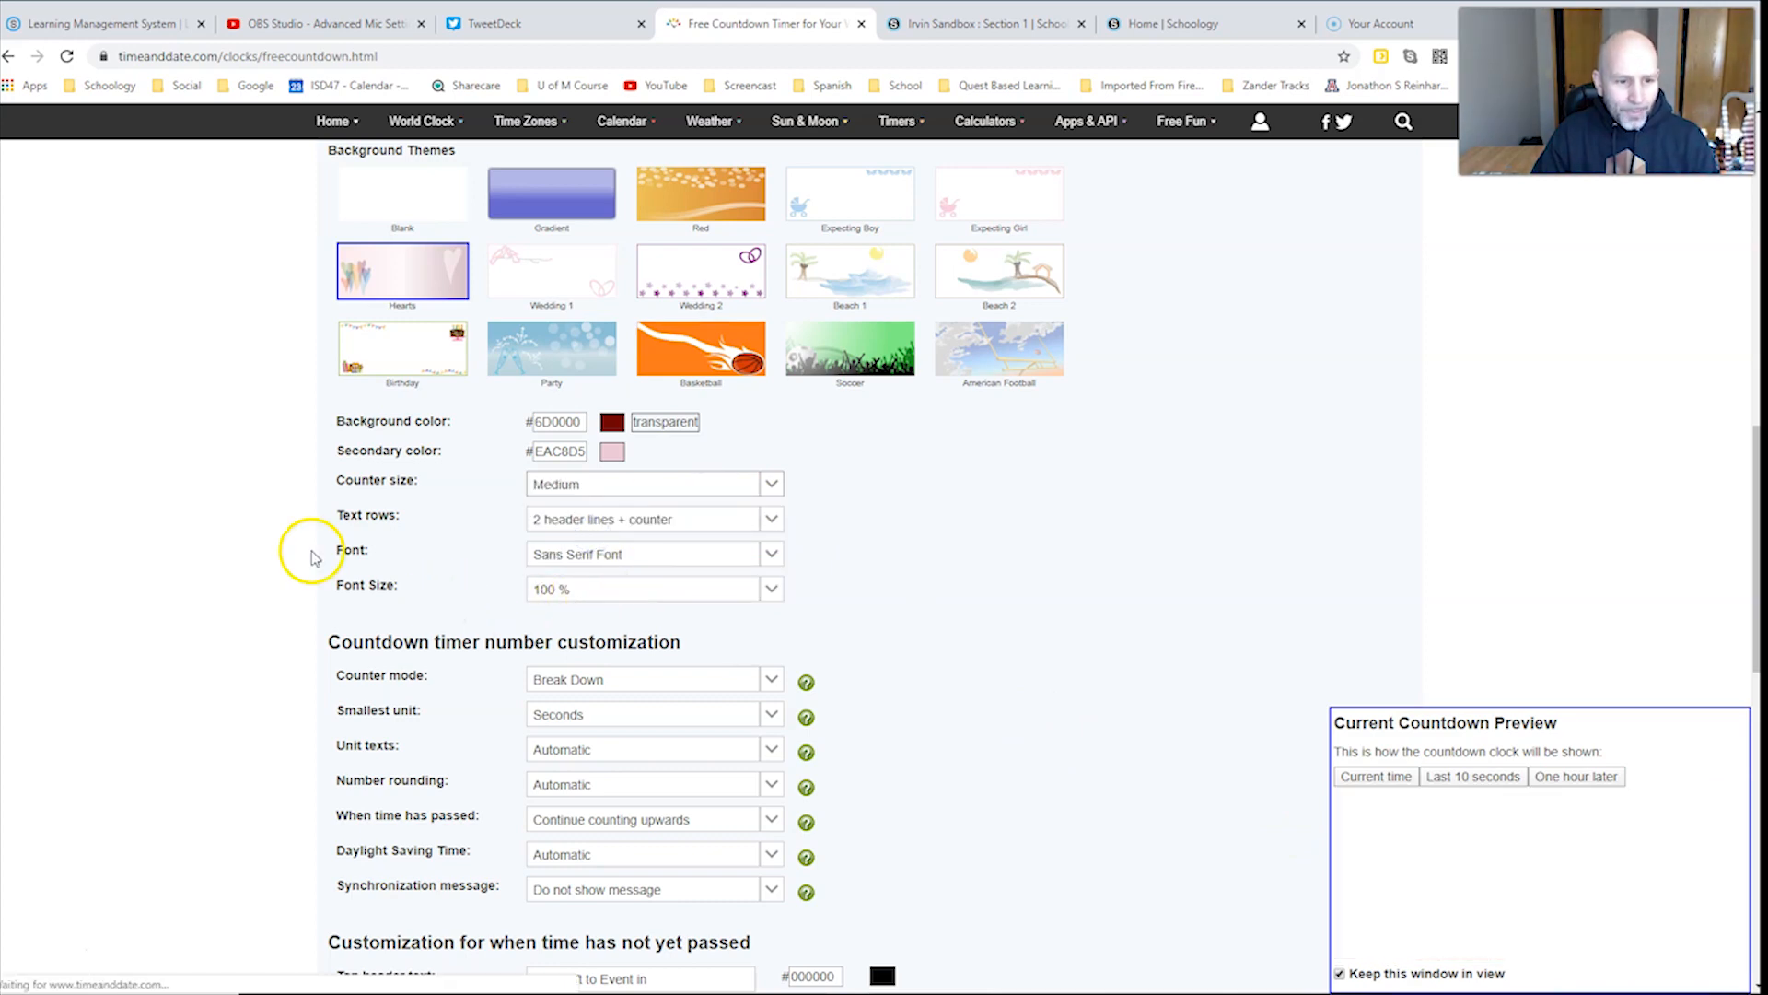
# Step: Use Typewriter Font, trying 200% font size before returning to 100%
pyautogui.scroll(-3)
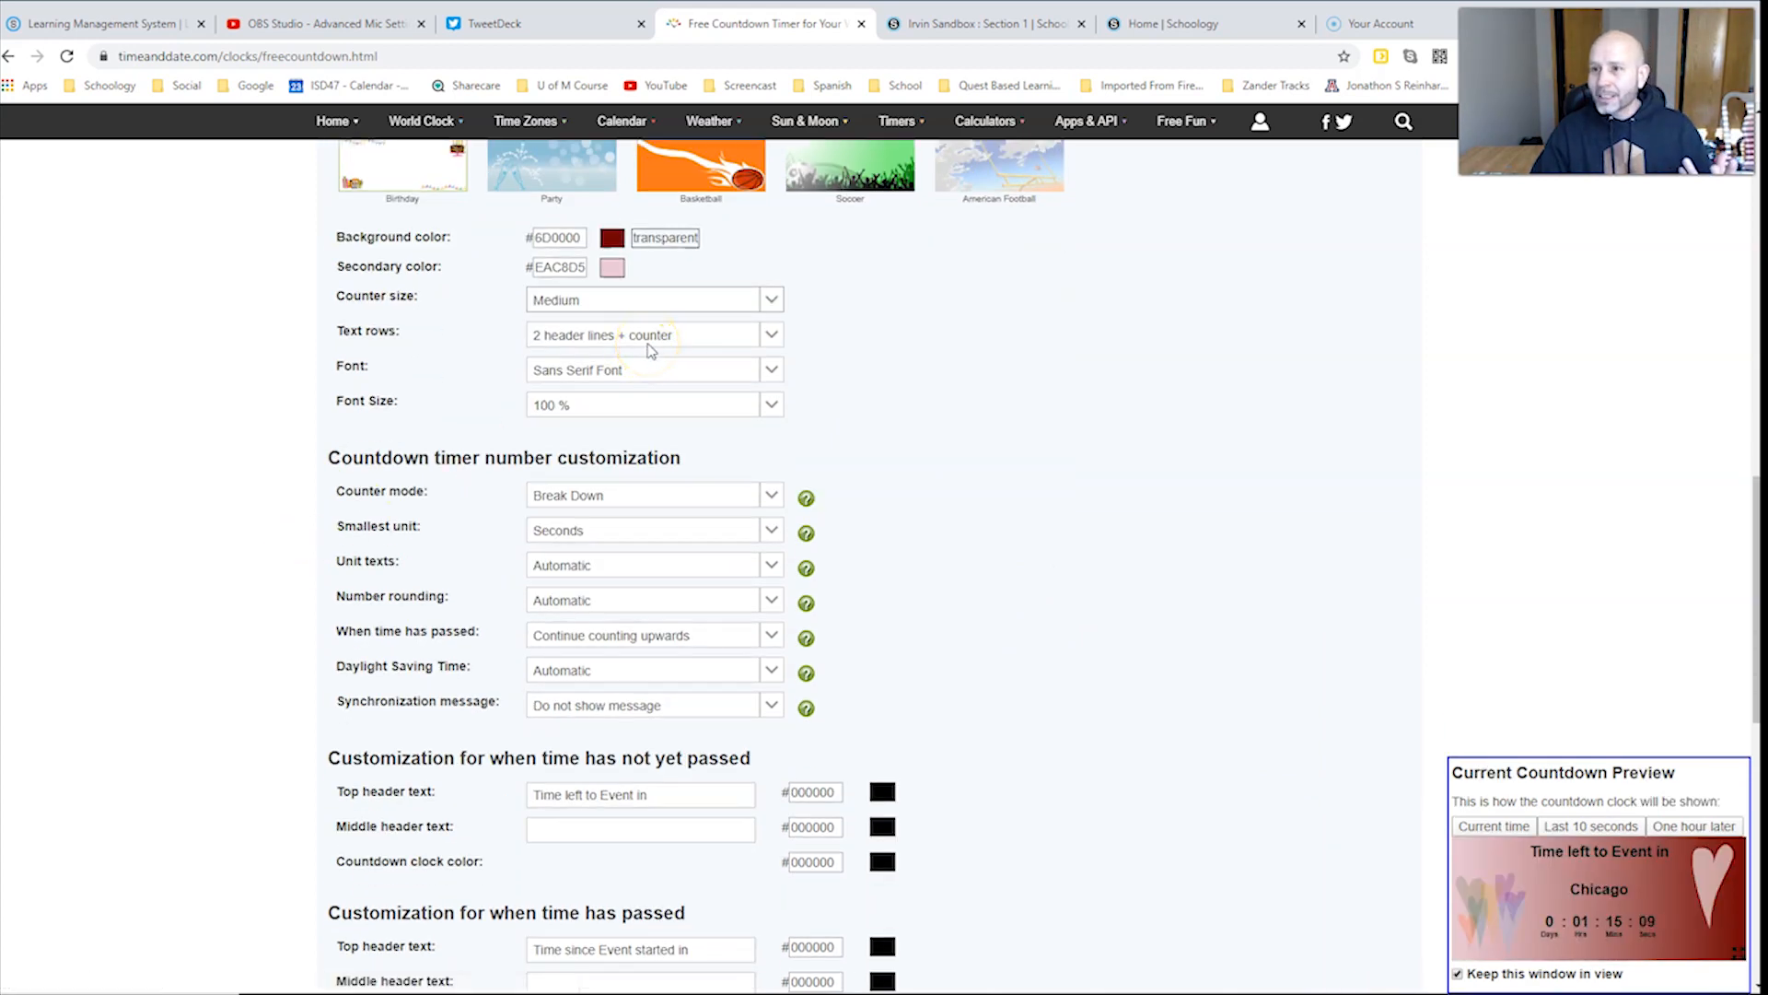
pyautogui.click(654, 369)
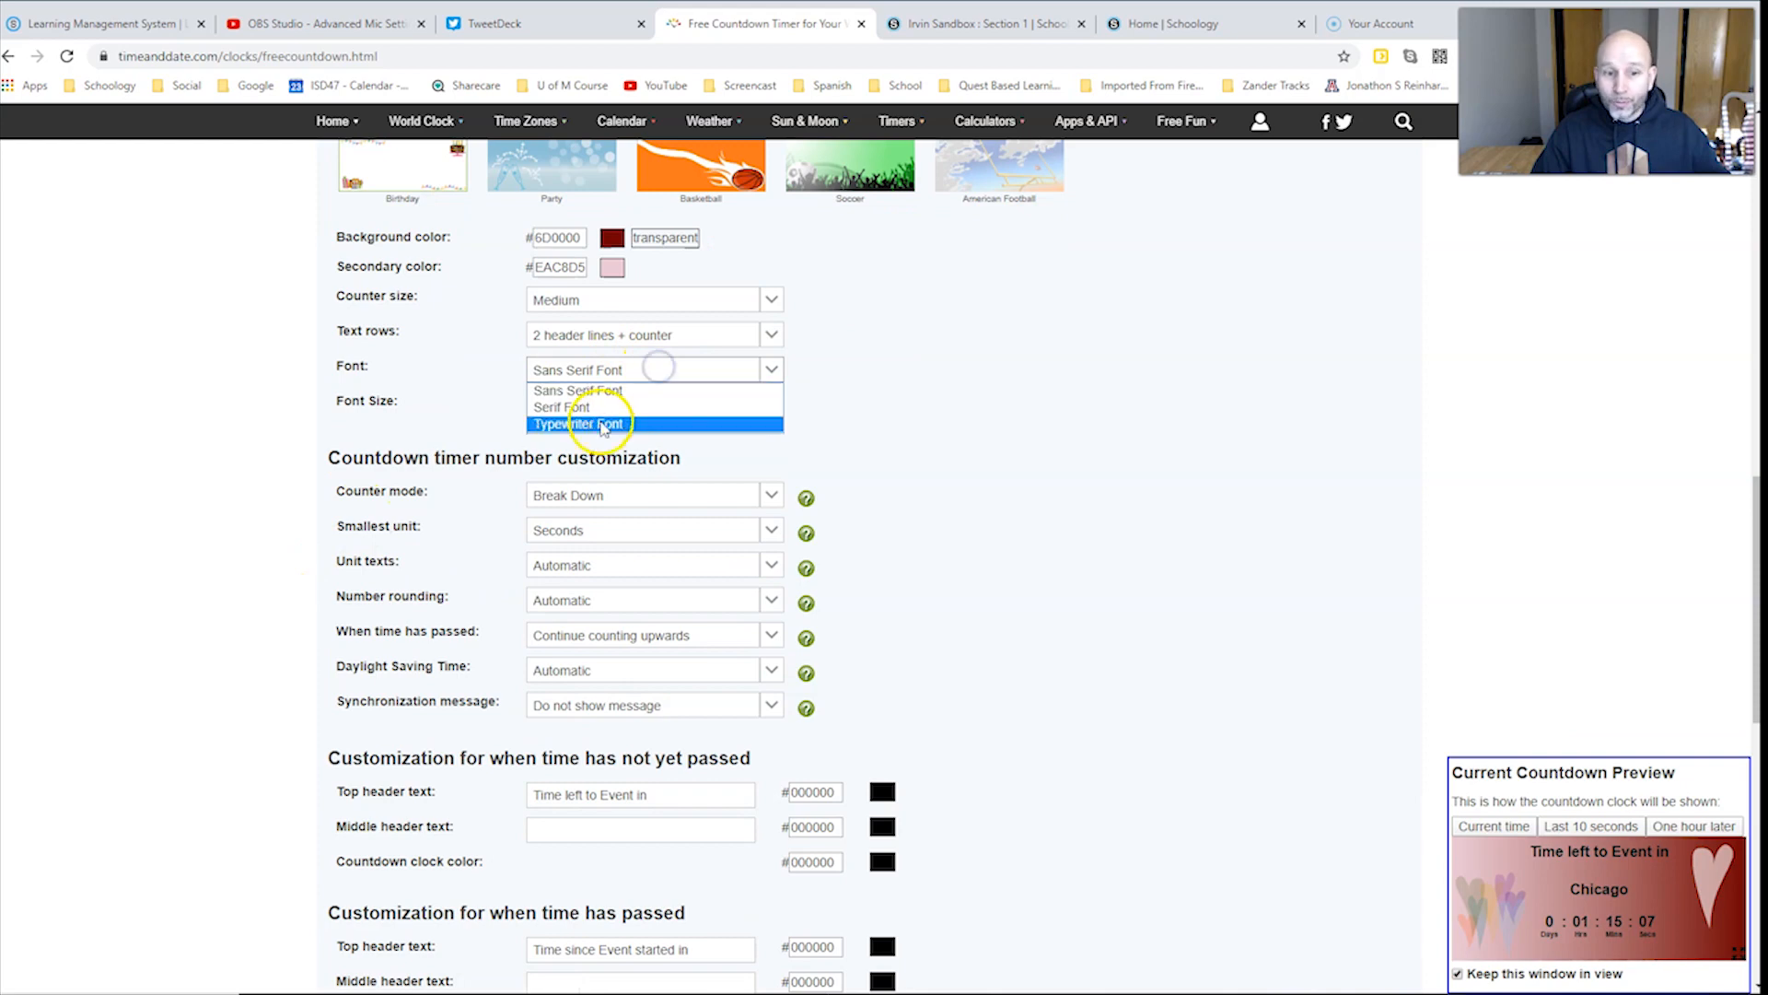
pyautogui.click(578, 423)
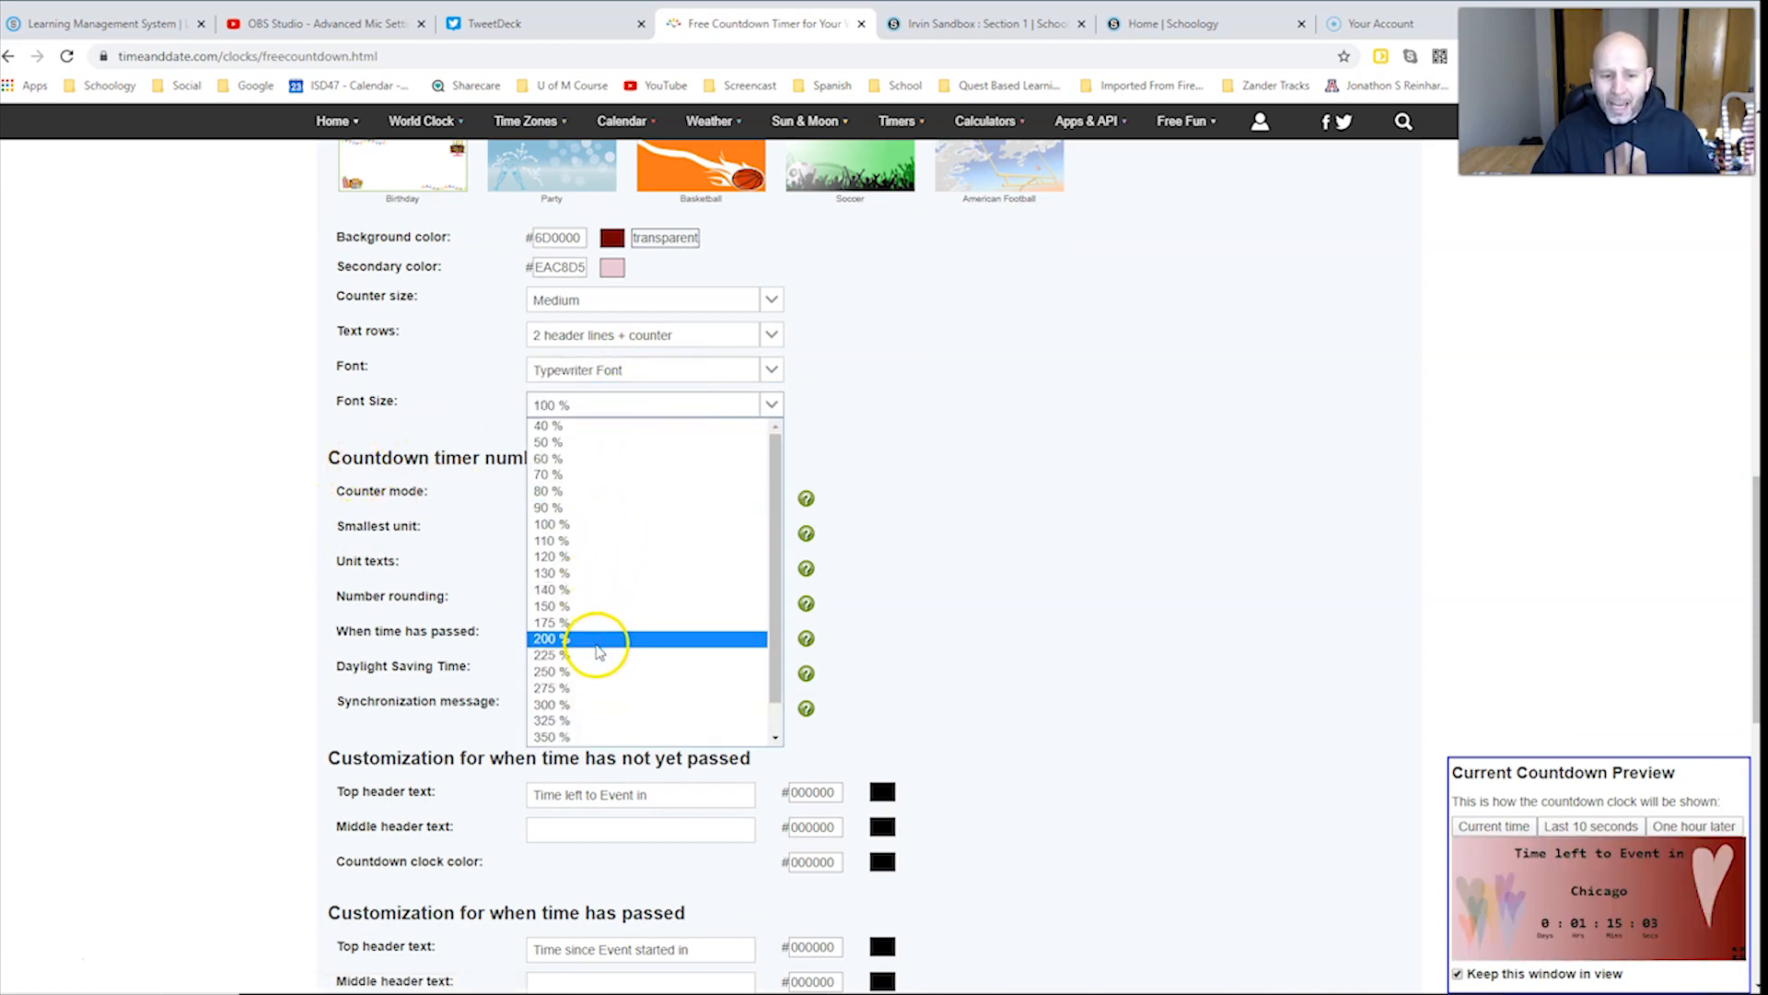
pyautogui.click(549, 638)
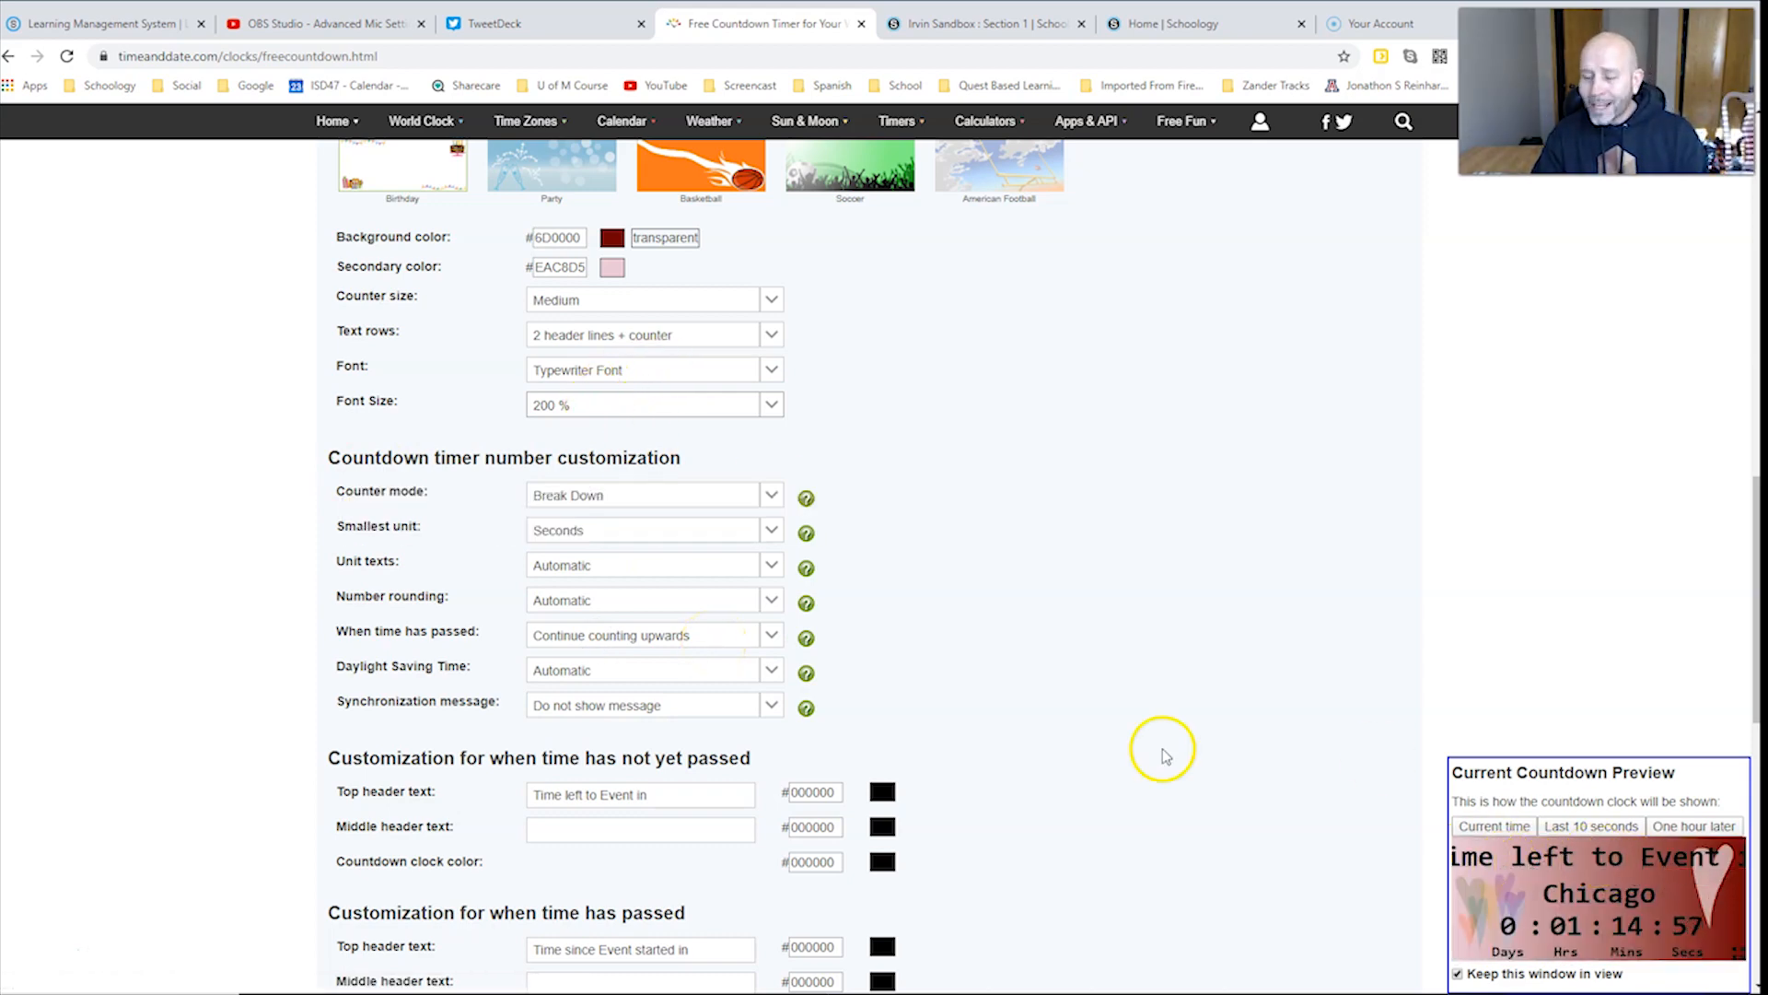
pyautogui.click(653, 405)
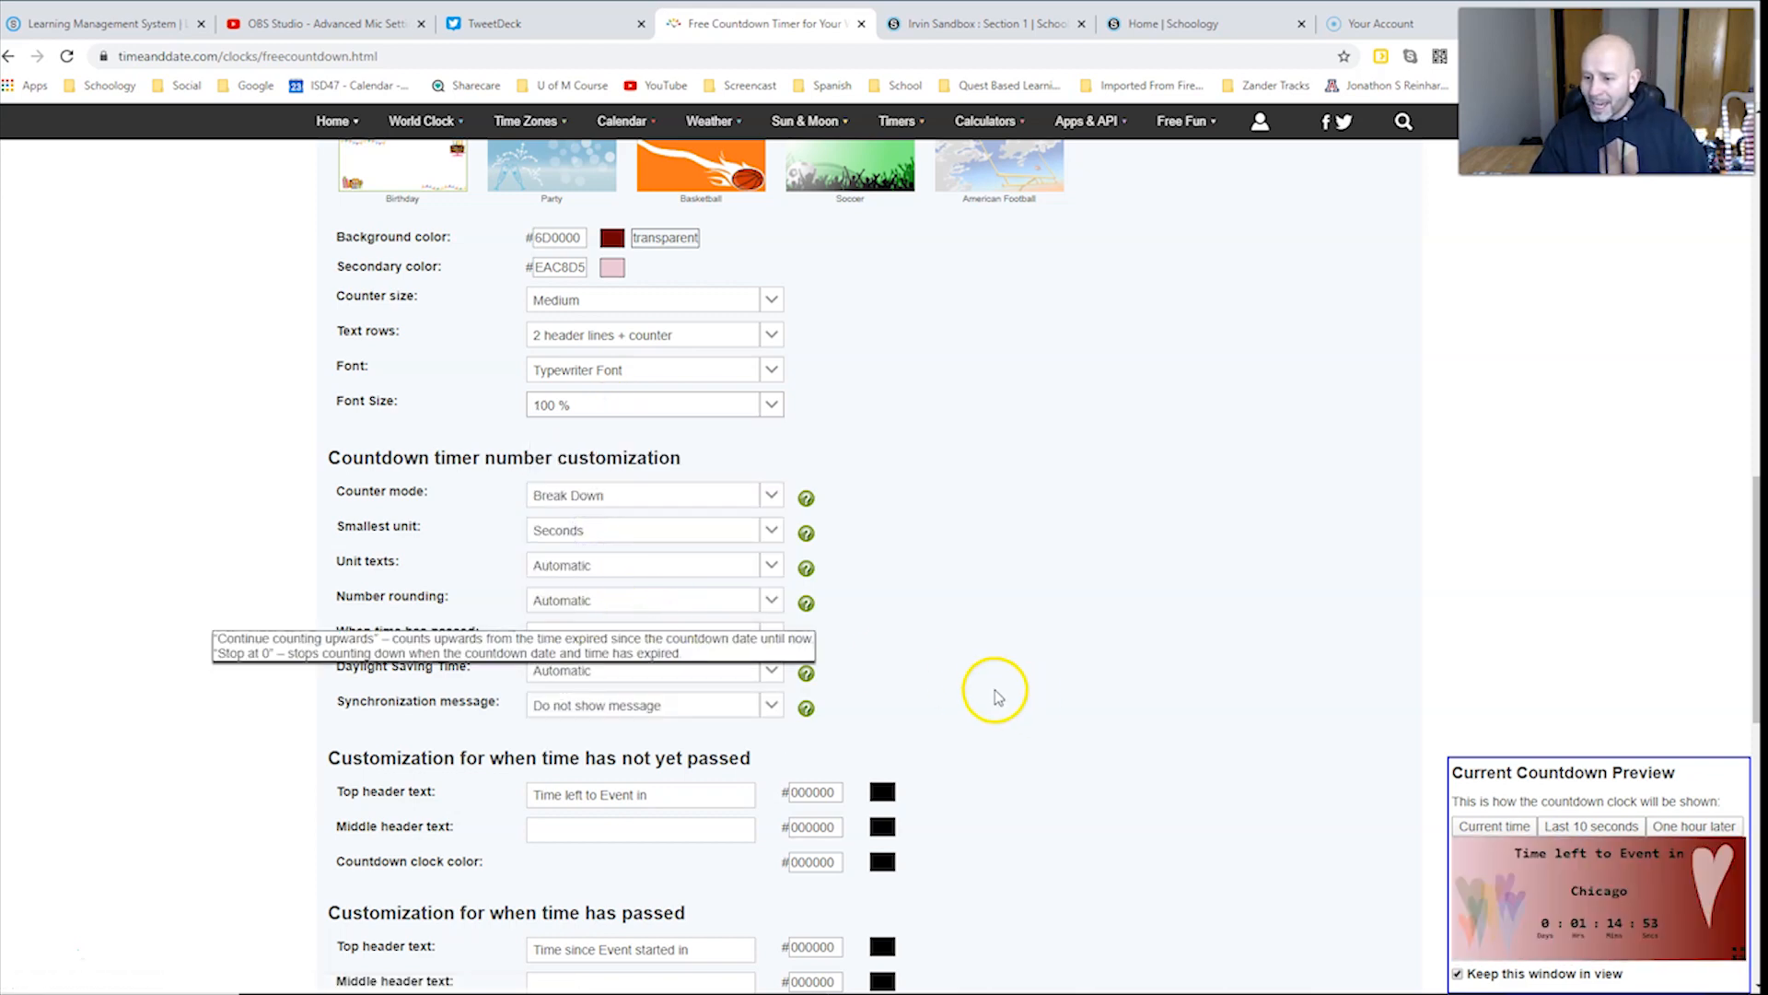
# Step: Enter 'Countdown Timer' as the top header shown before the event
pyautogui.scroll(-3)
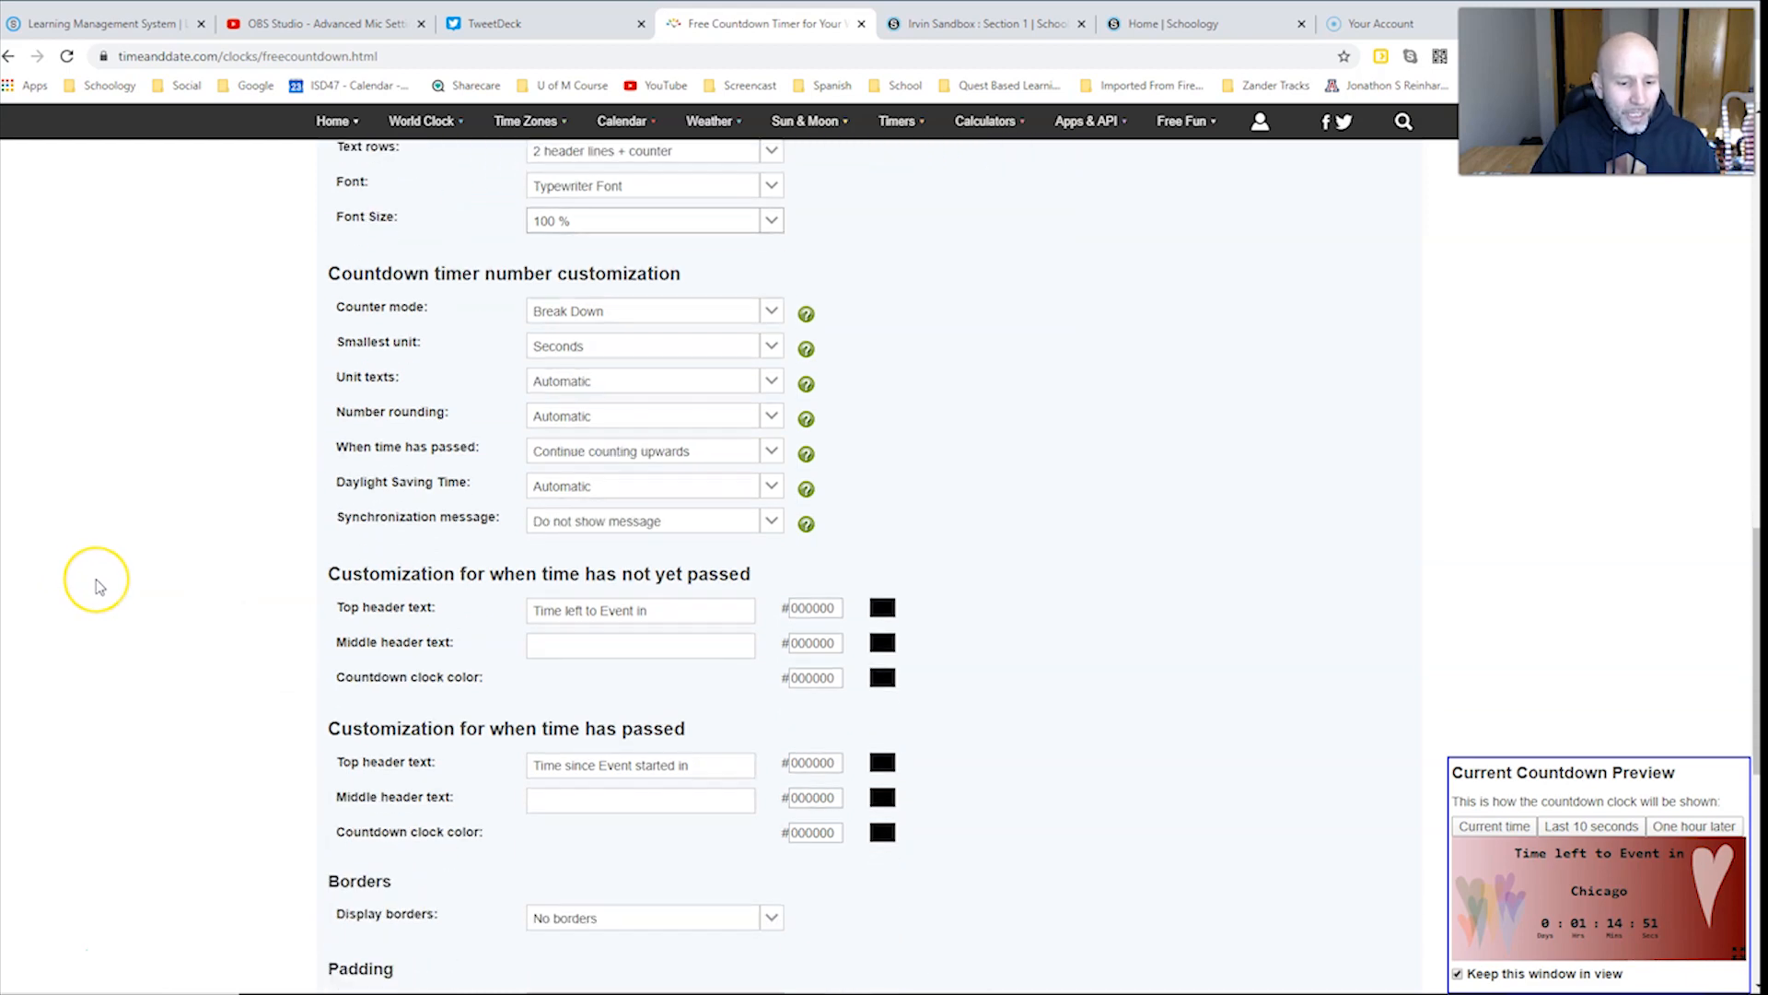
pyautogui.moveTo(317, 673)
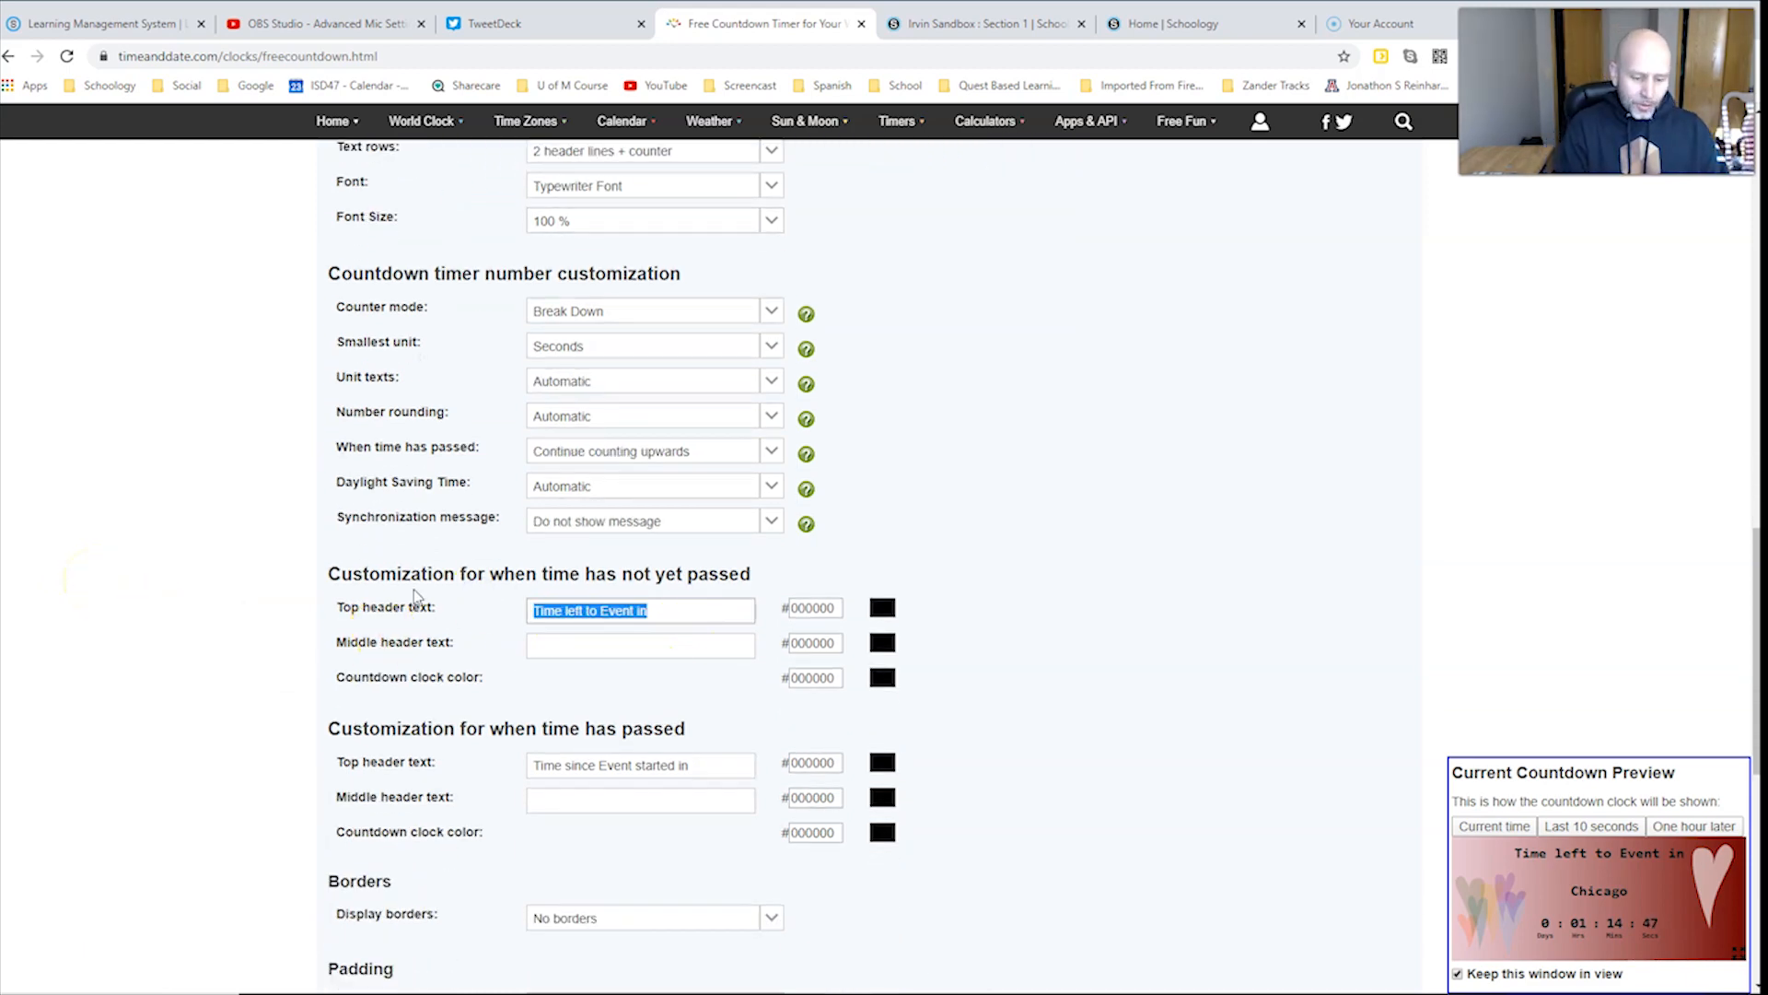
pyautogui.write('Cou')
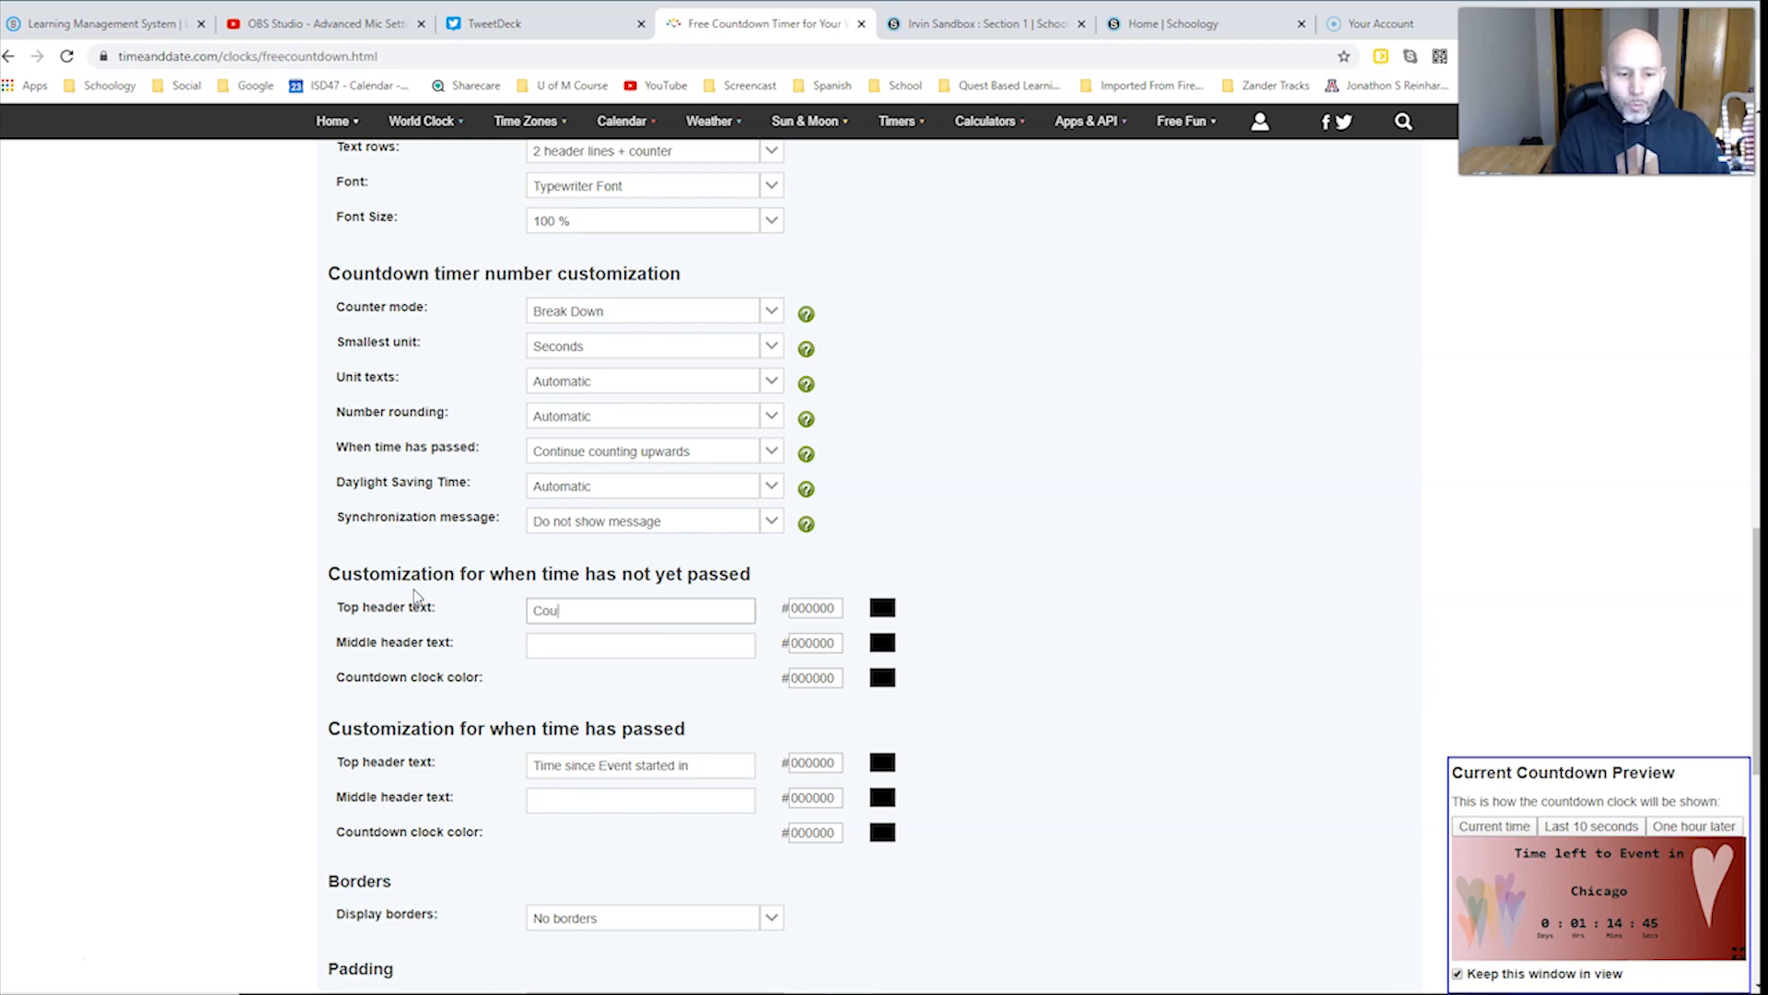
pyautogui.write('Countdown Timer')
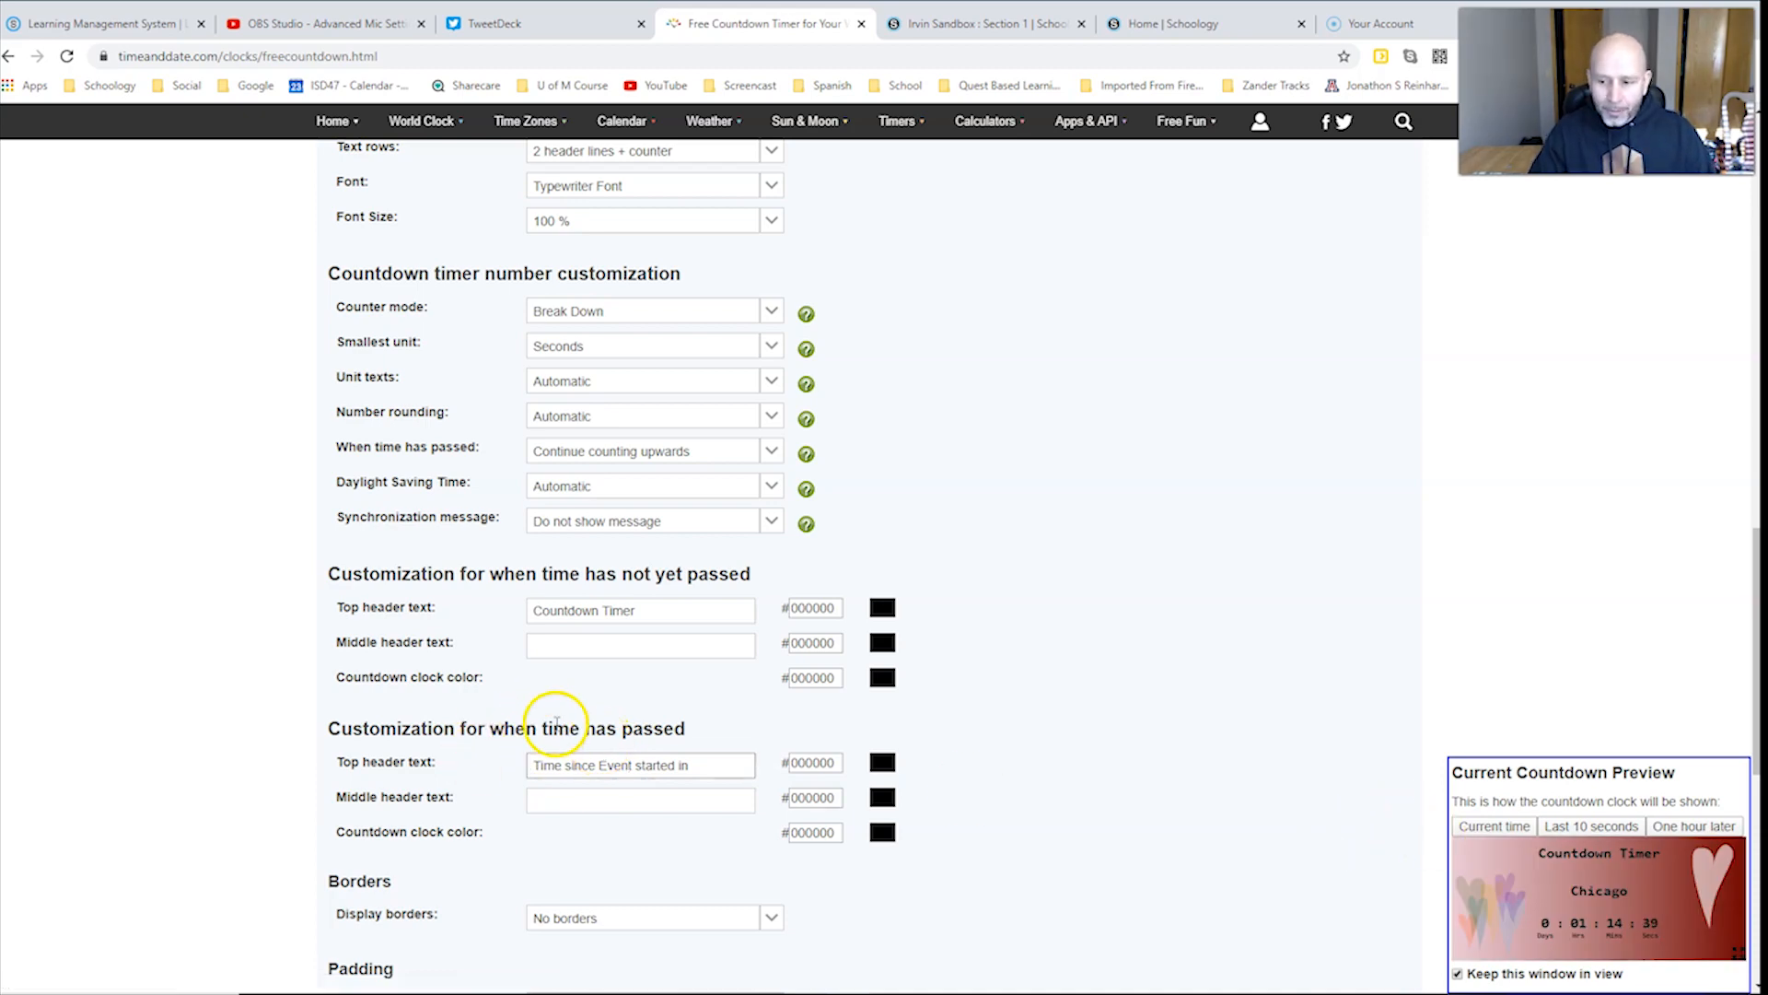
pyautogui.scroll(-3)
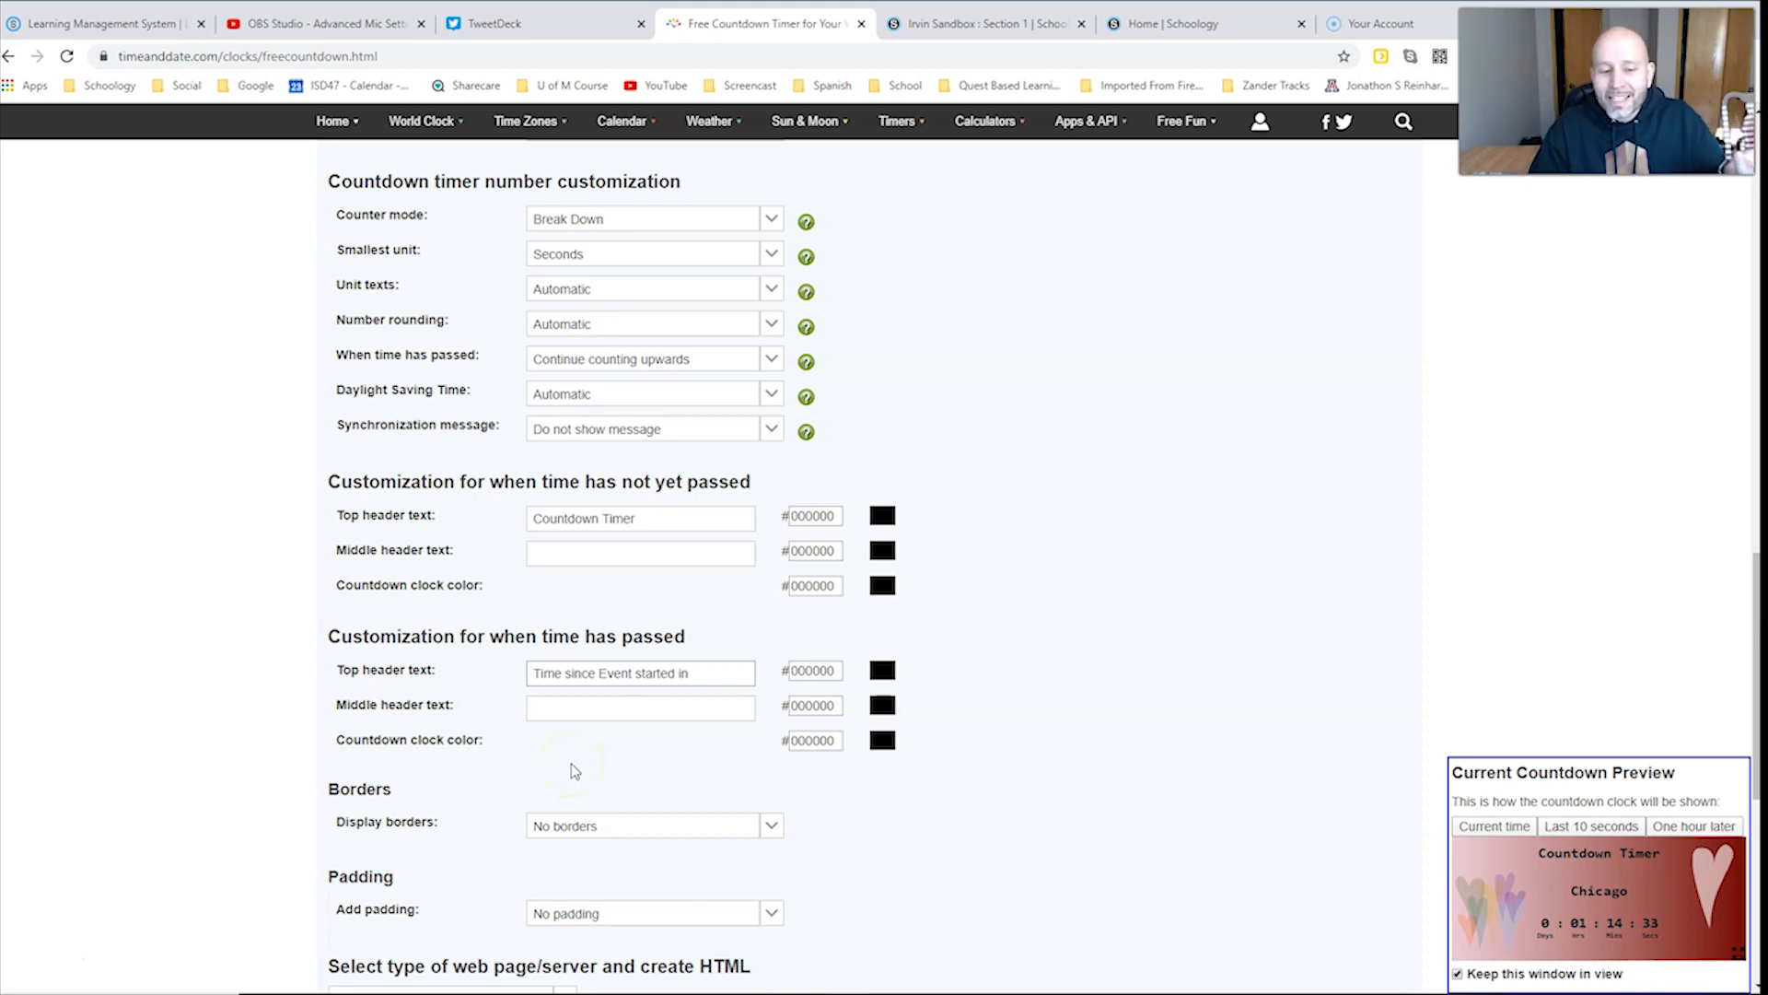
# Step: Select 'Secure web page (https/SSL server)' as the web page type
pyautogui.scroll(-3)
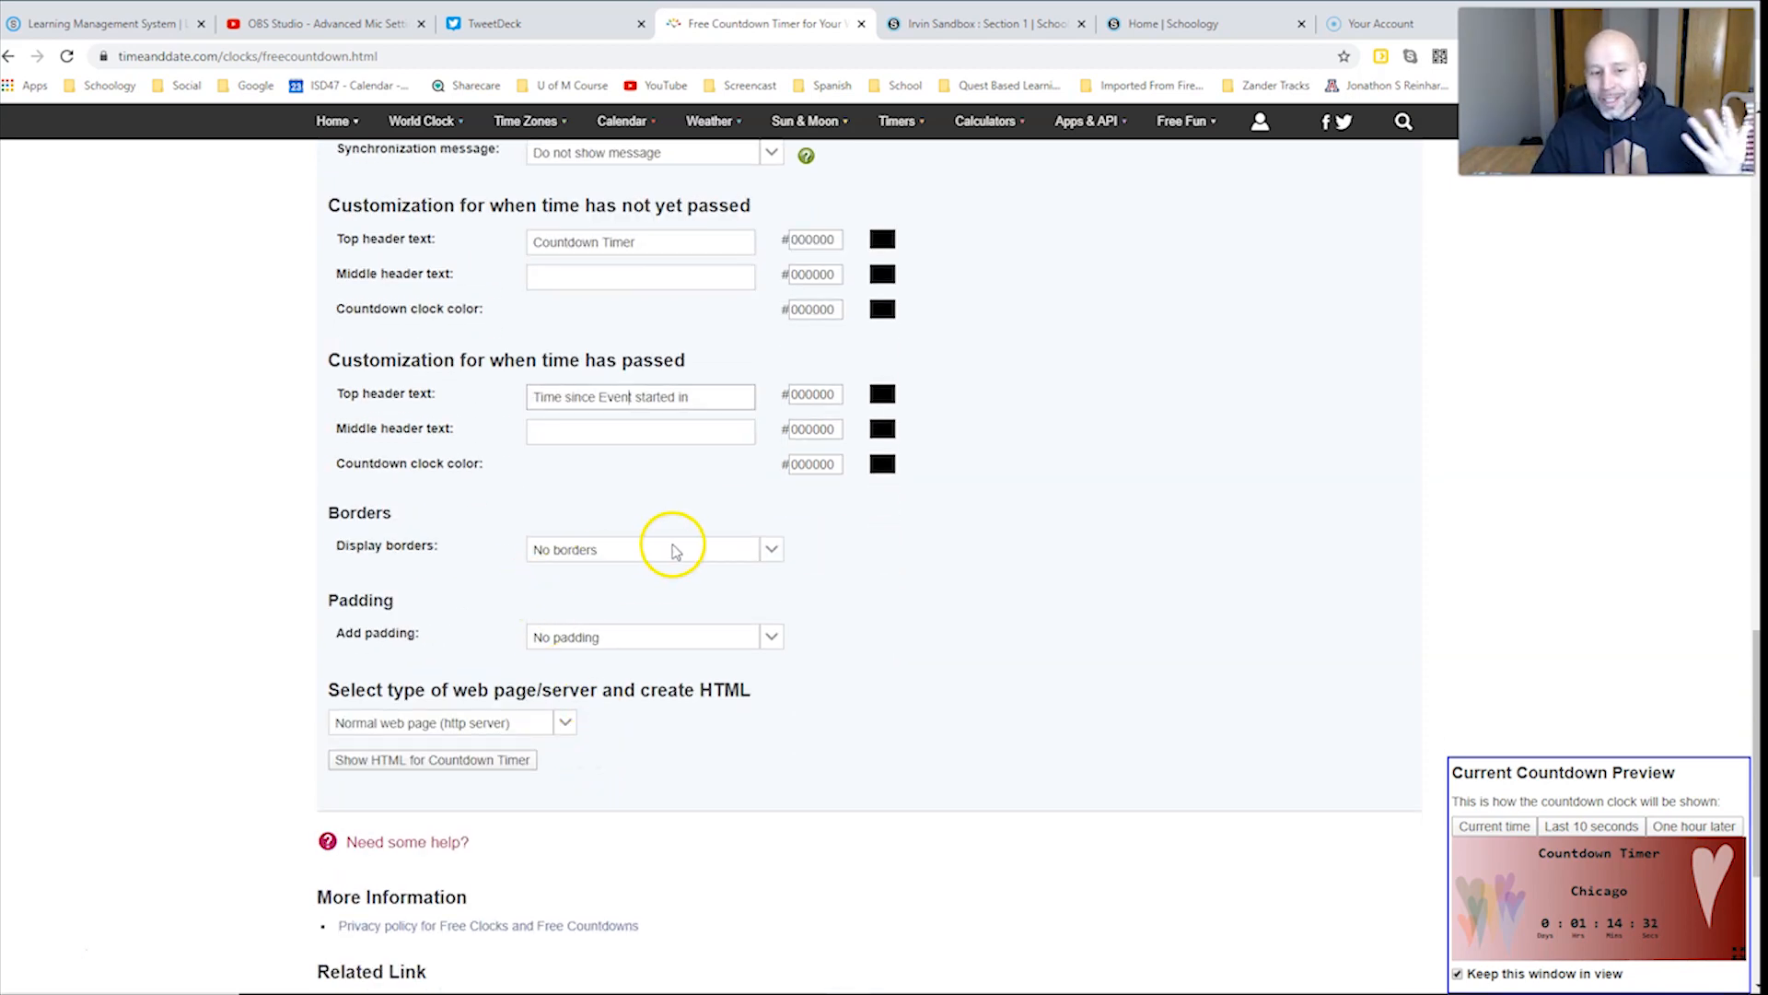
pyautogui.click(654, 549)
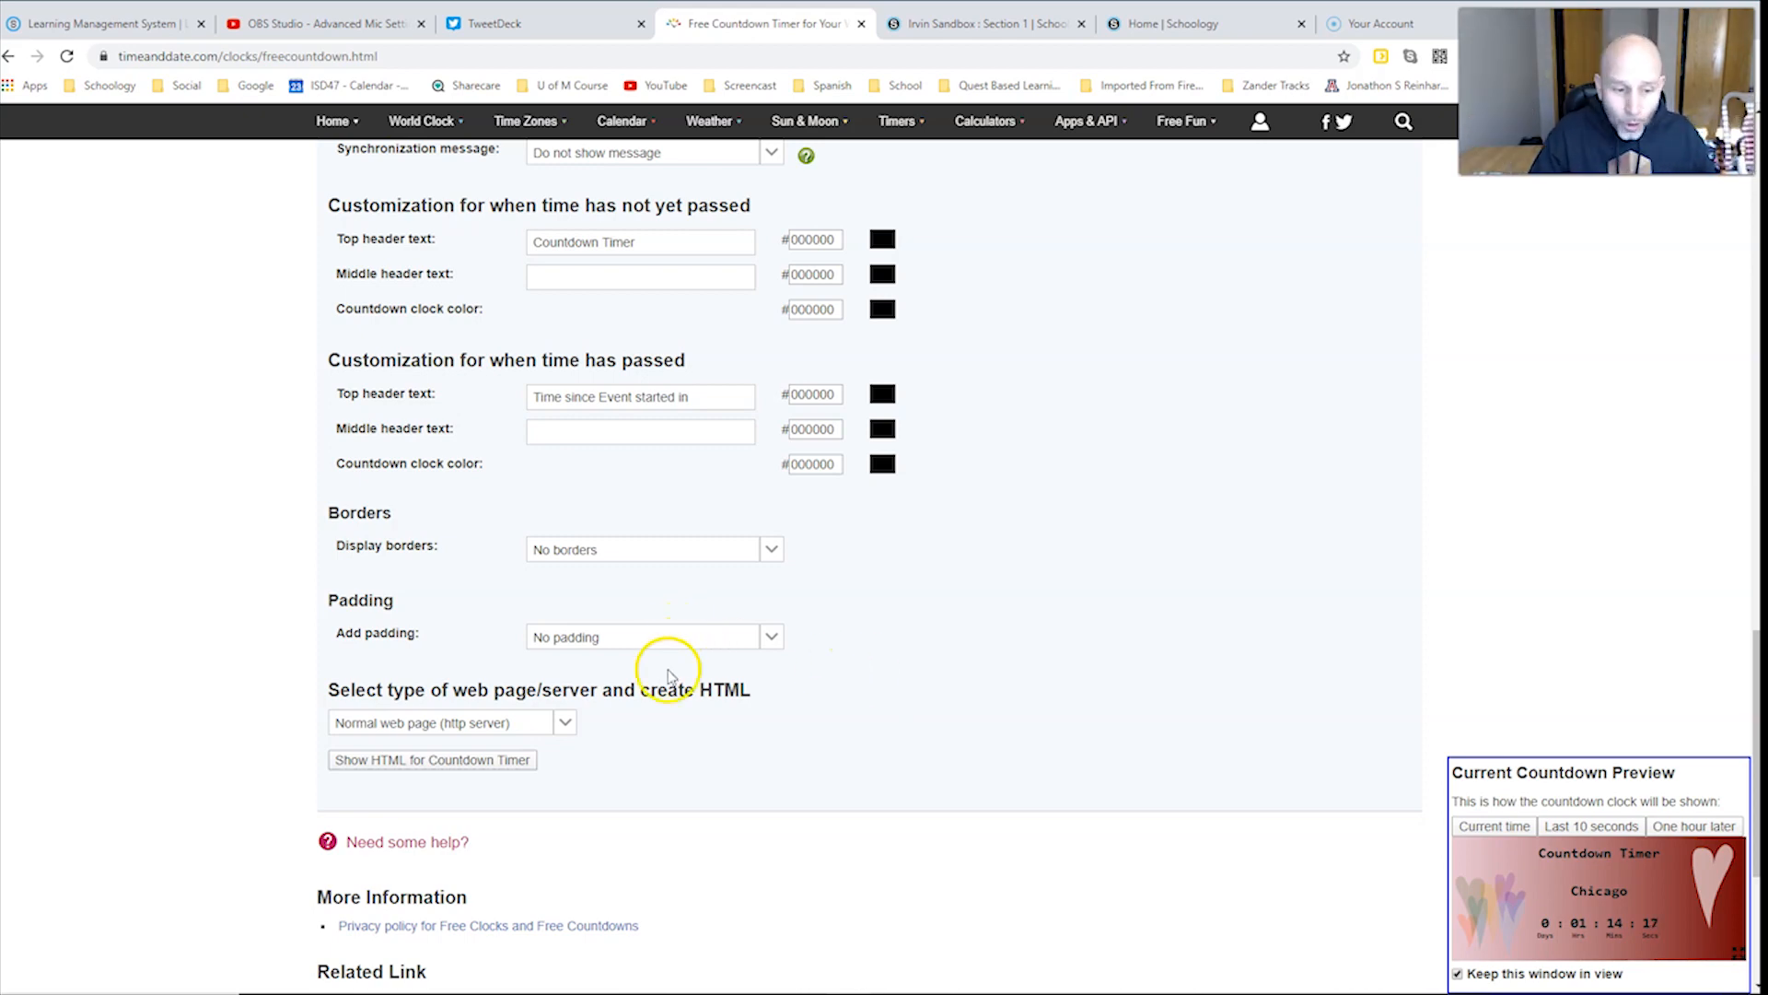
pyautogui.click(654, 637)
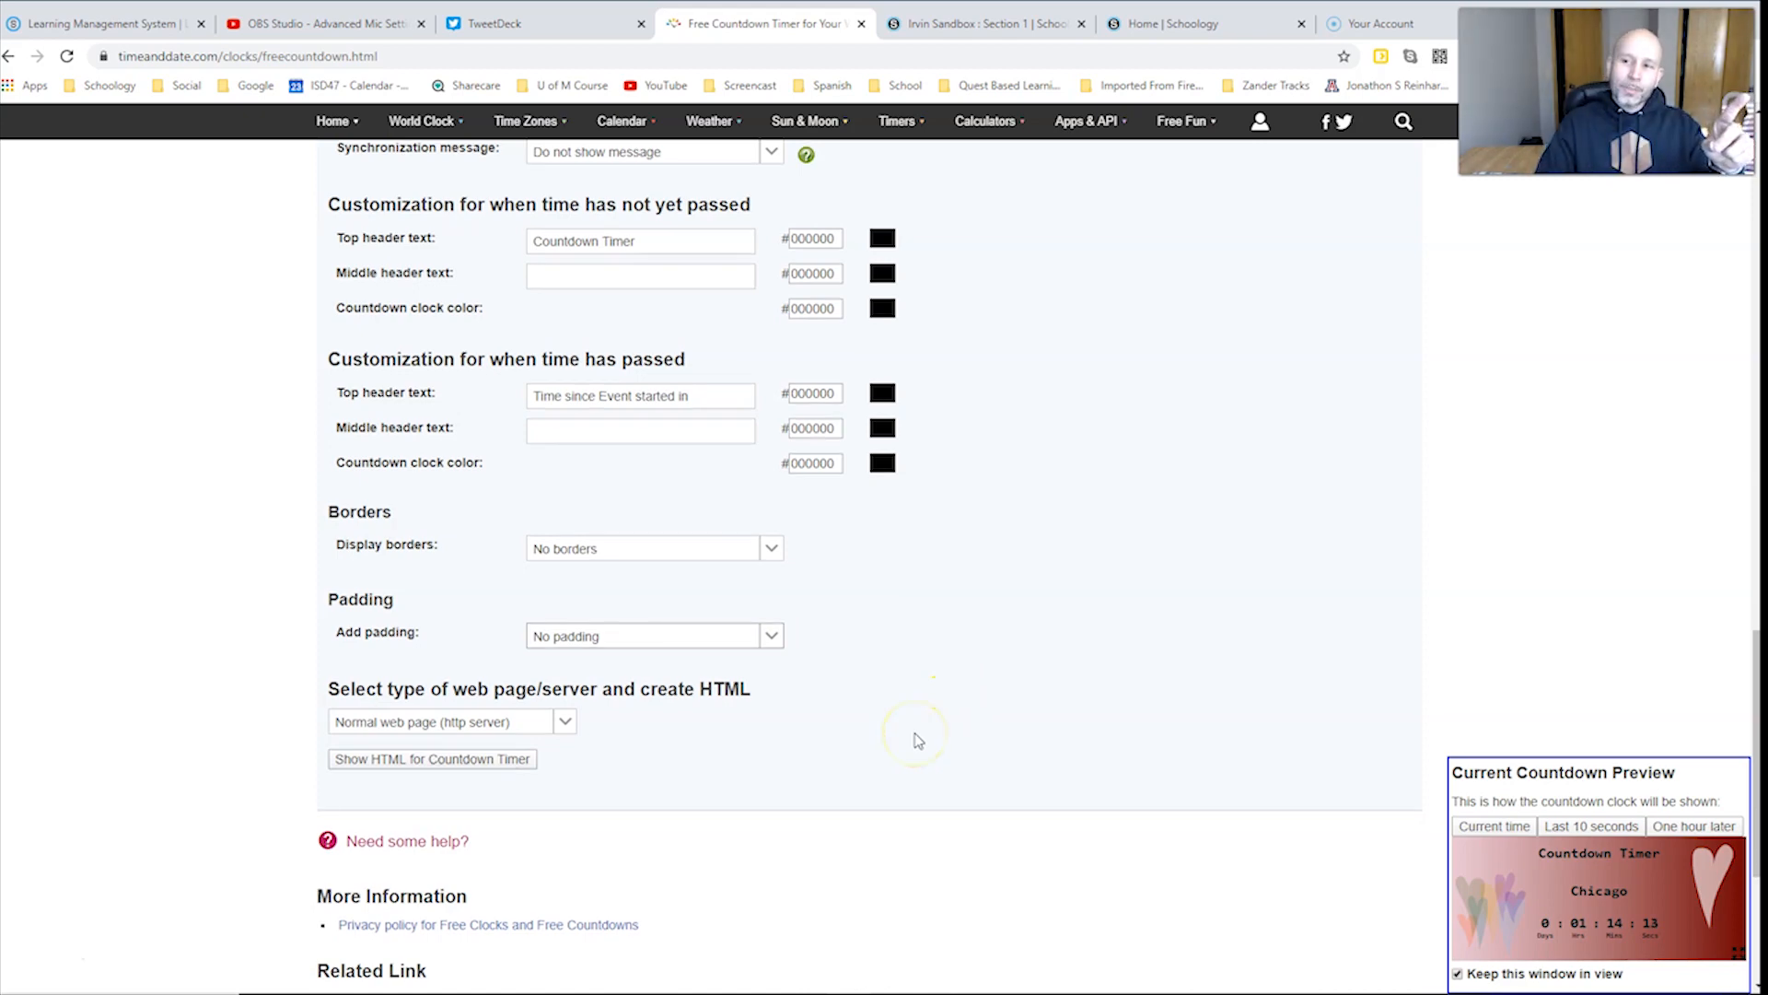
pyautogui.scroll(-3)
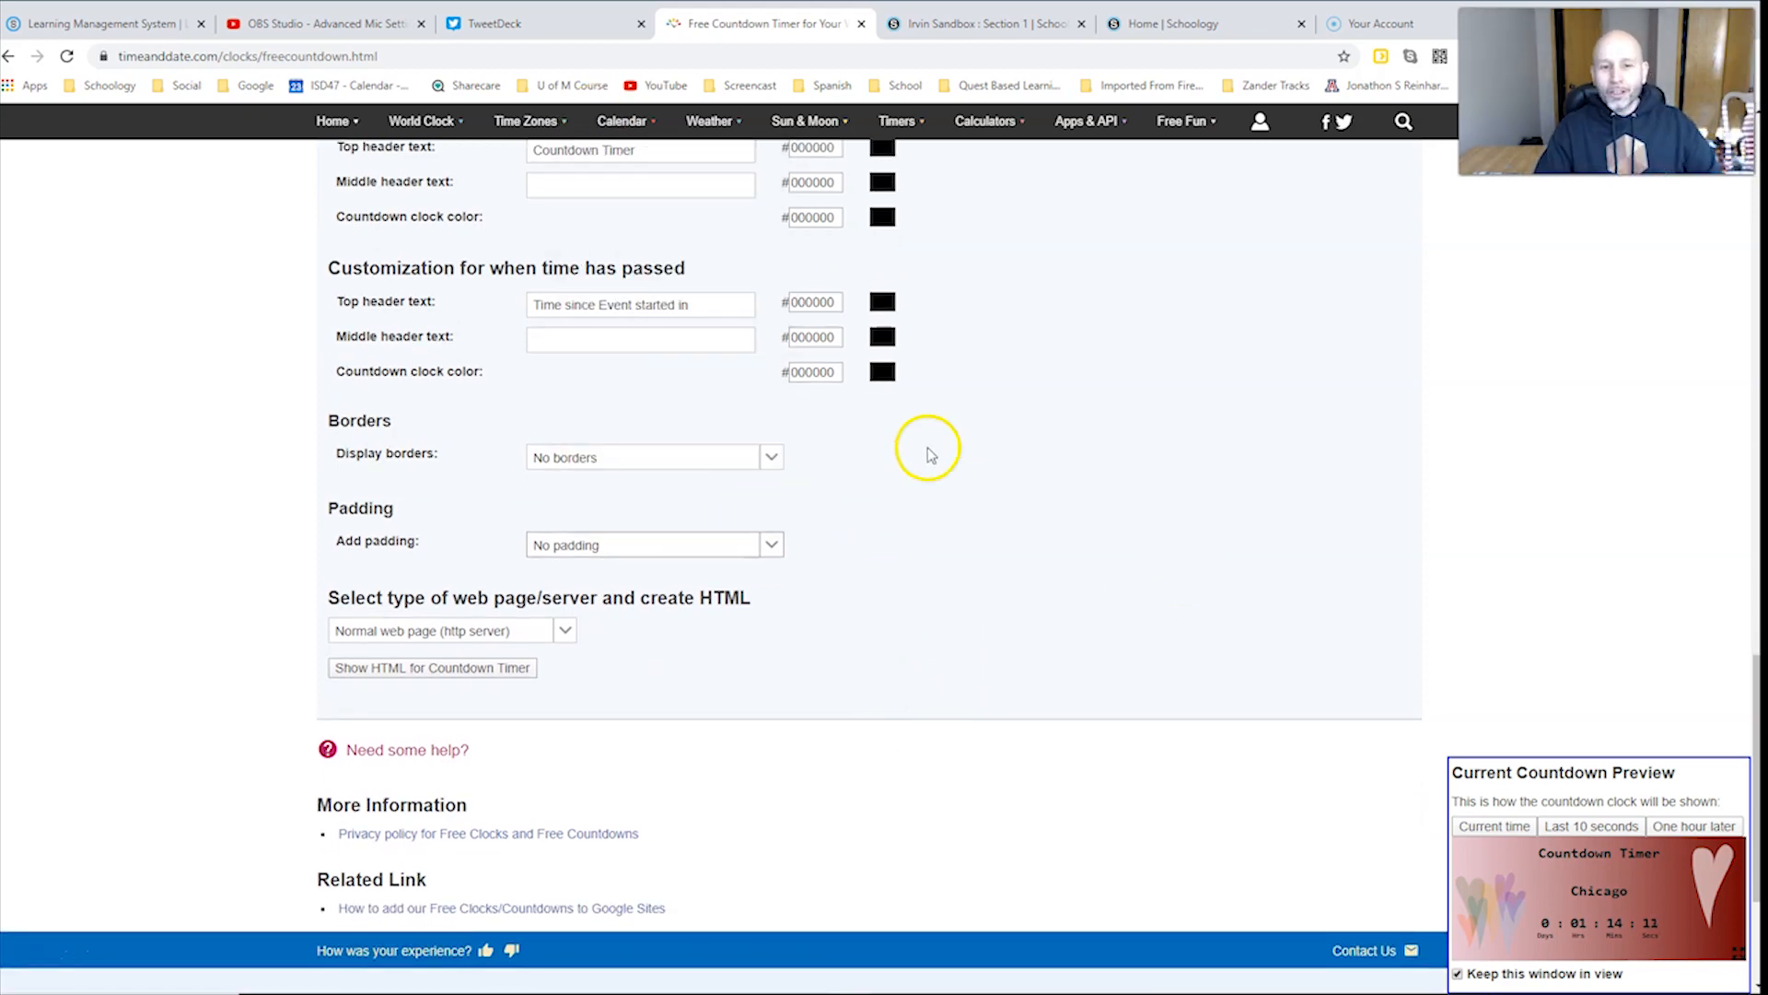
pyautogui.moveTo(776, 629)
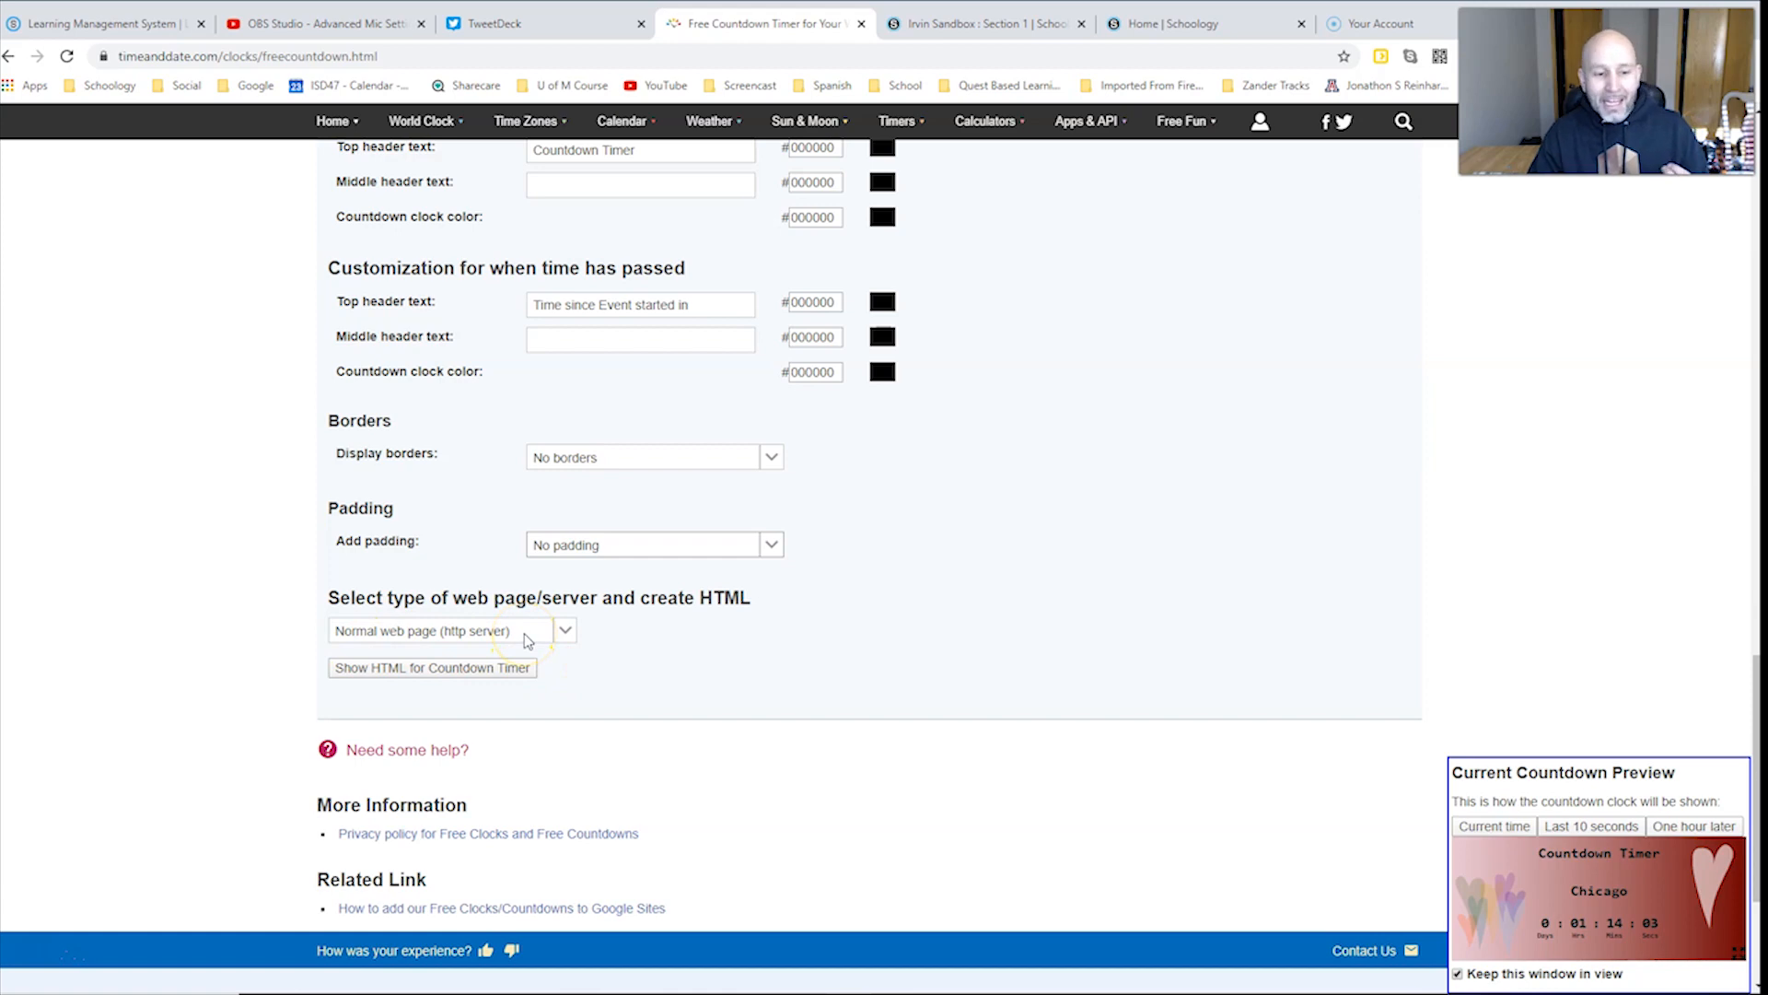
pyautogui.moveTo(547, 636)
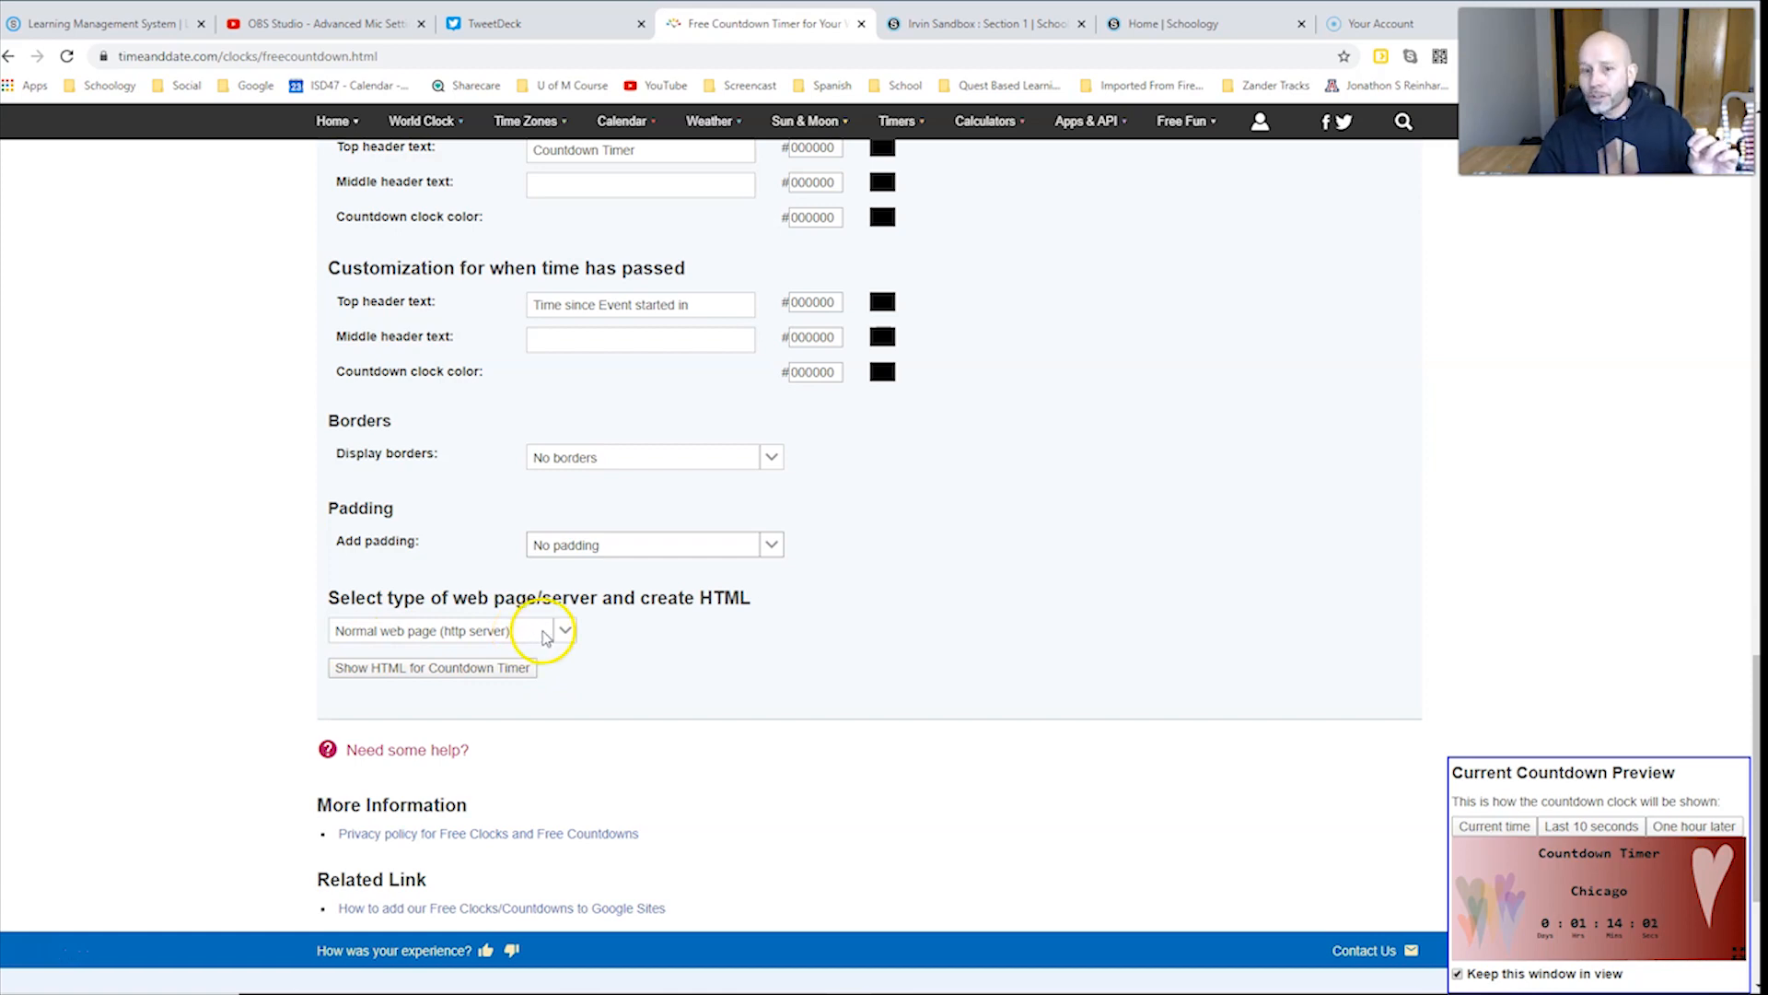
pyautogui.click(566, 630)
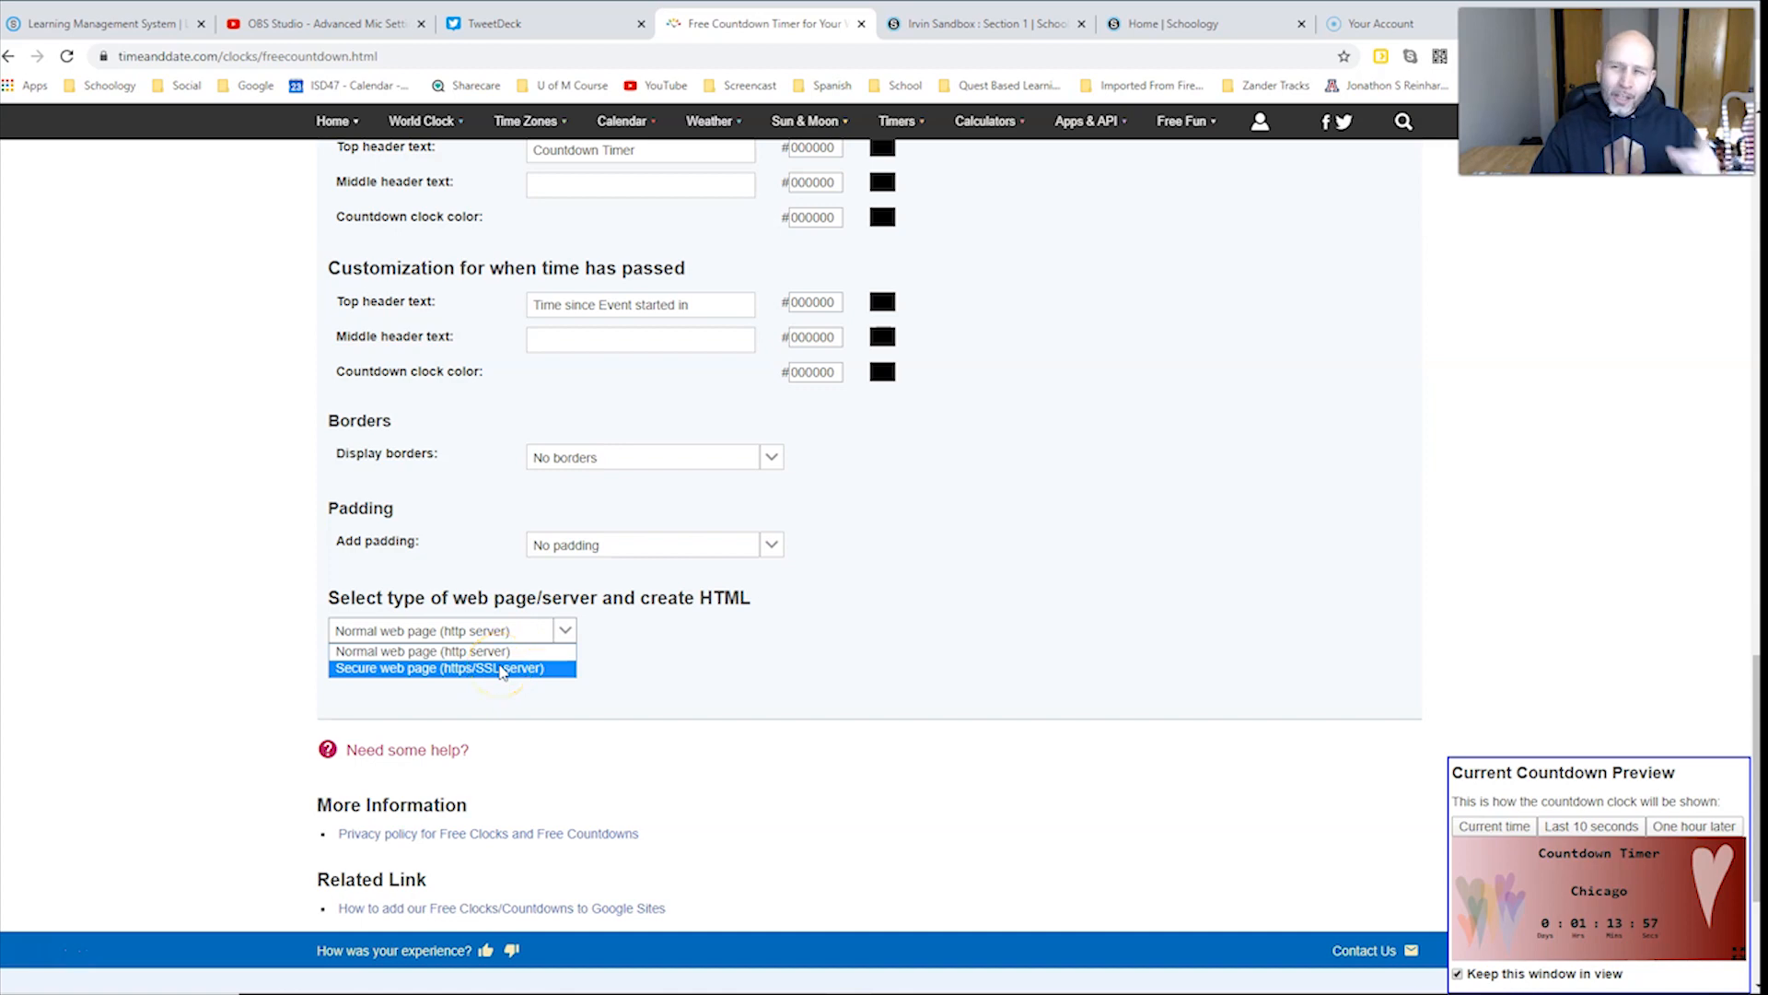
pyautogui.click(457, 668)
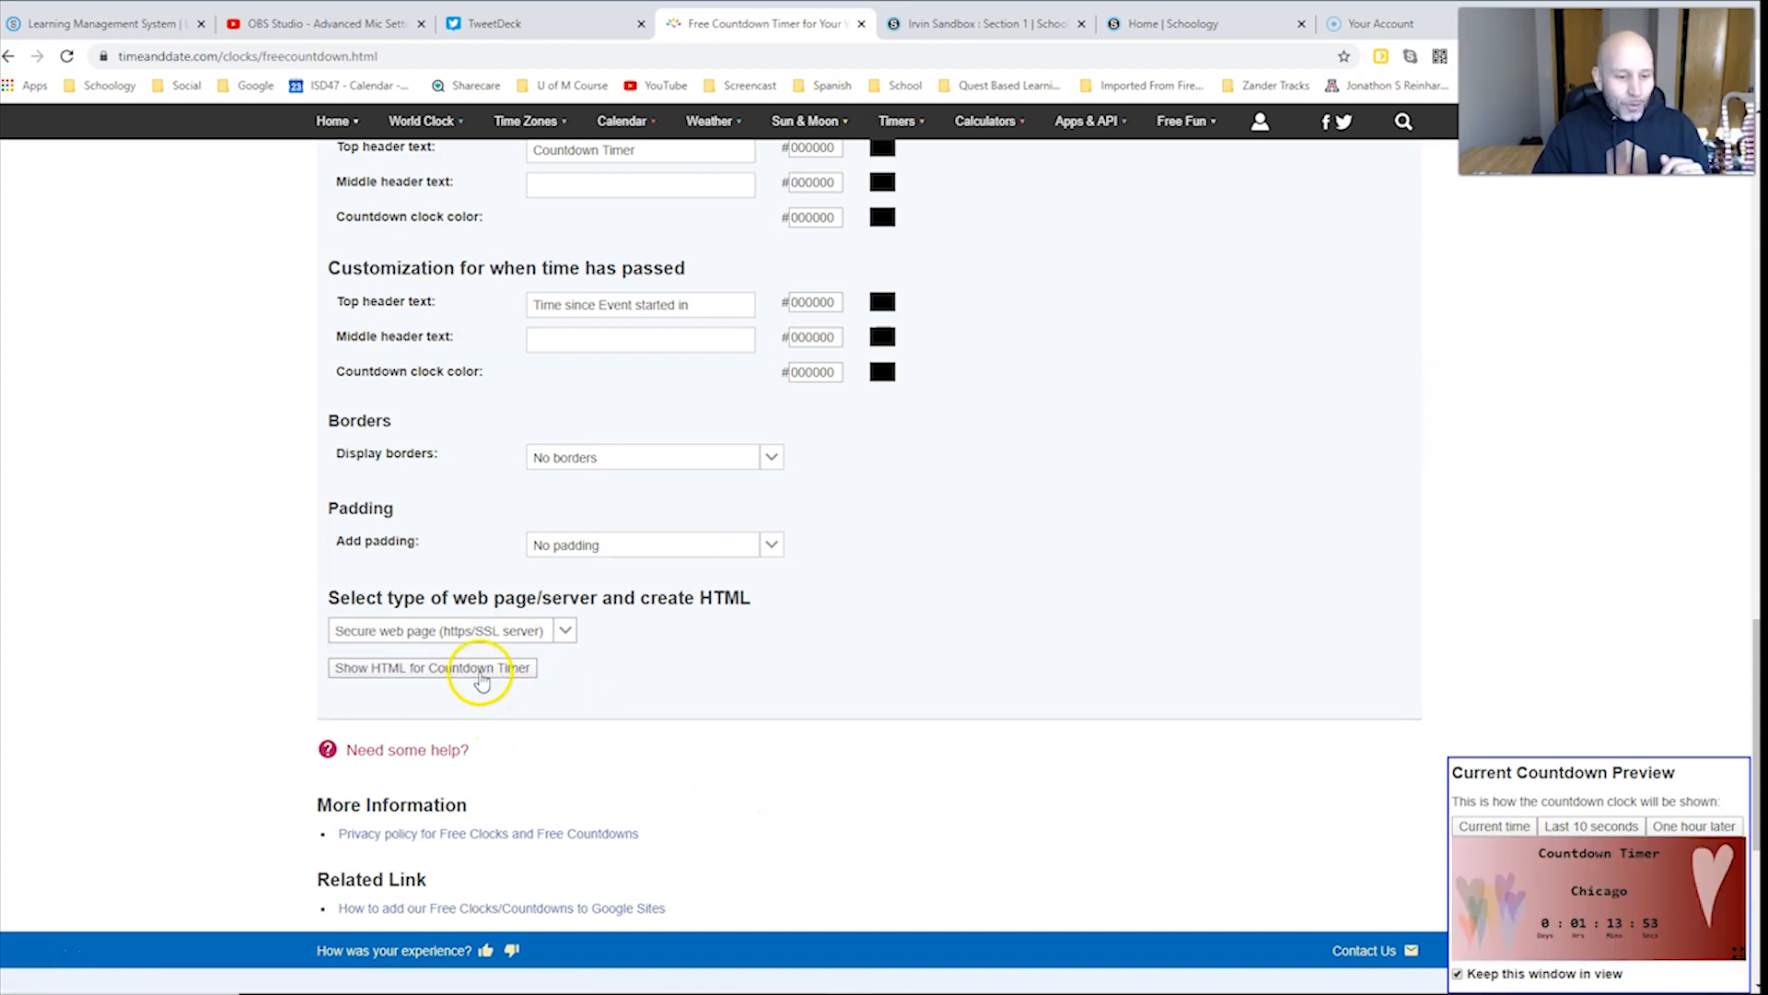
# Step: Generate the countdown's HTML embed code and copy it
pyautogui.click(433, 668)
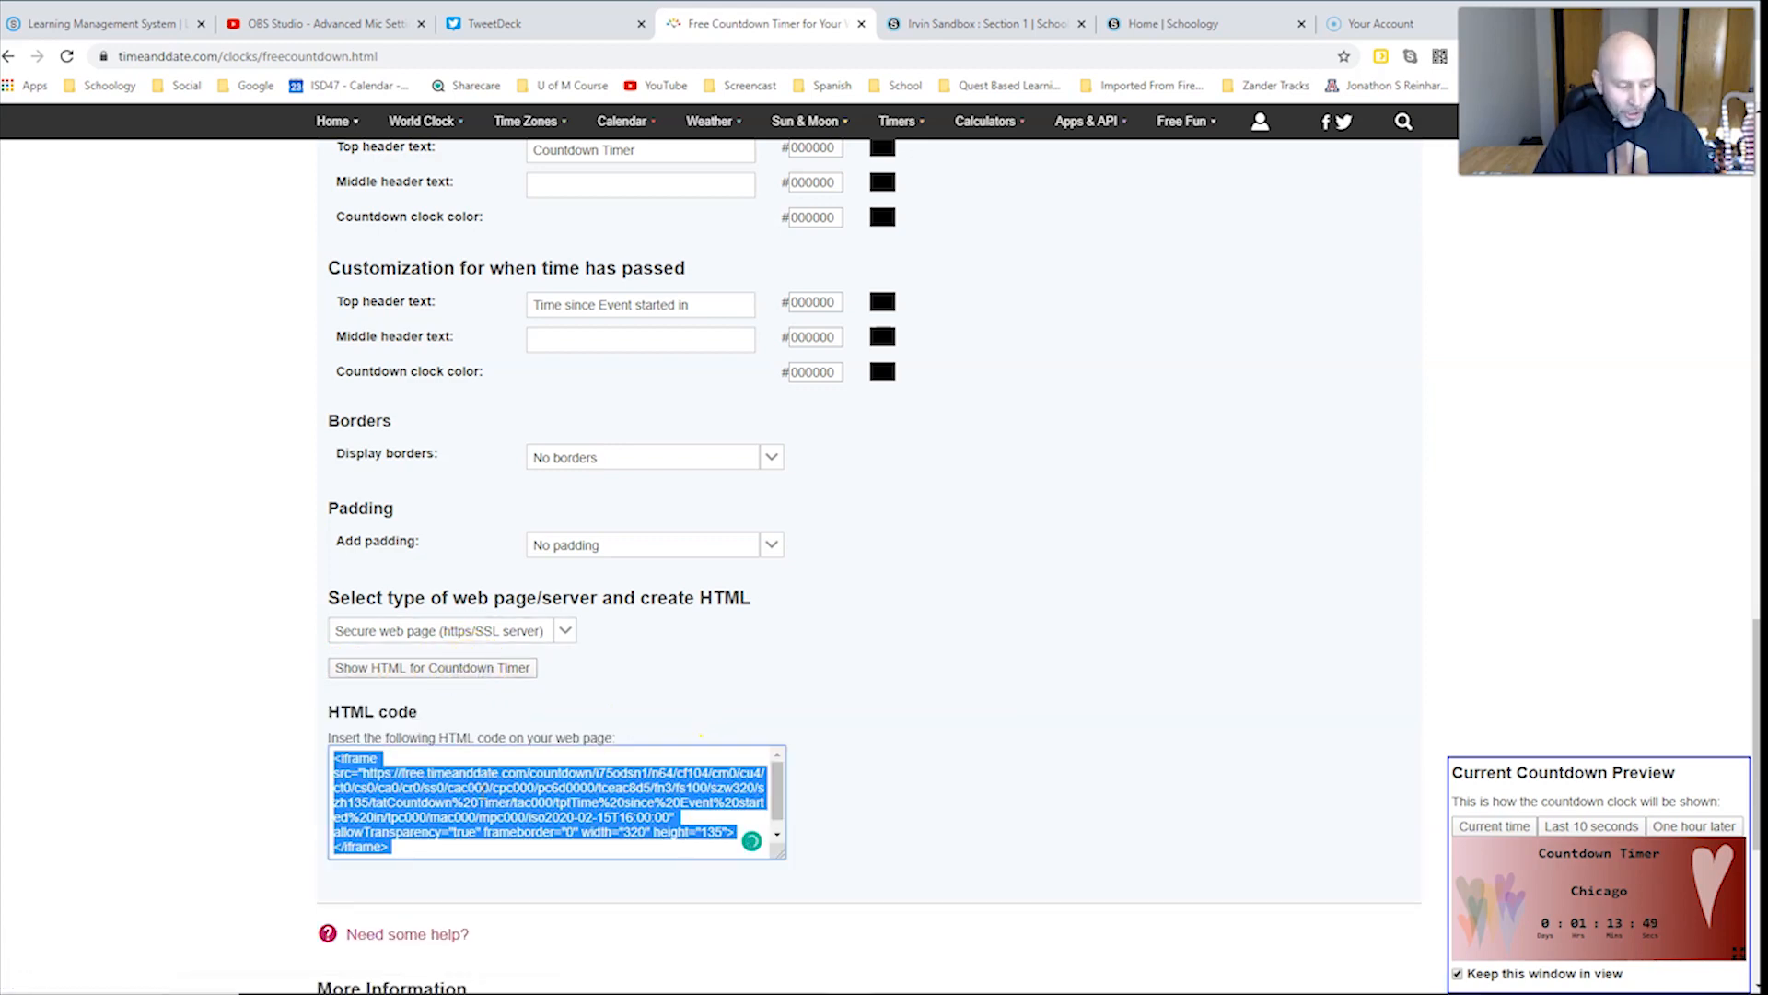
pyautogui.rightClick(553, 796)
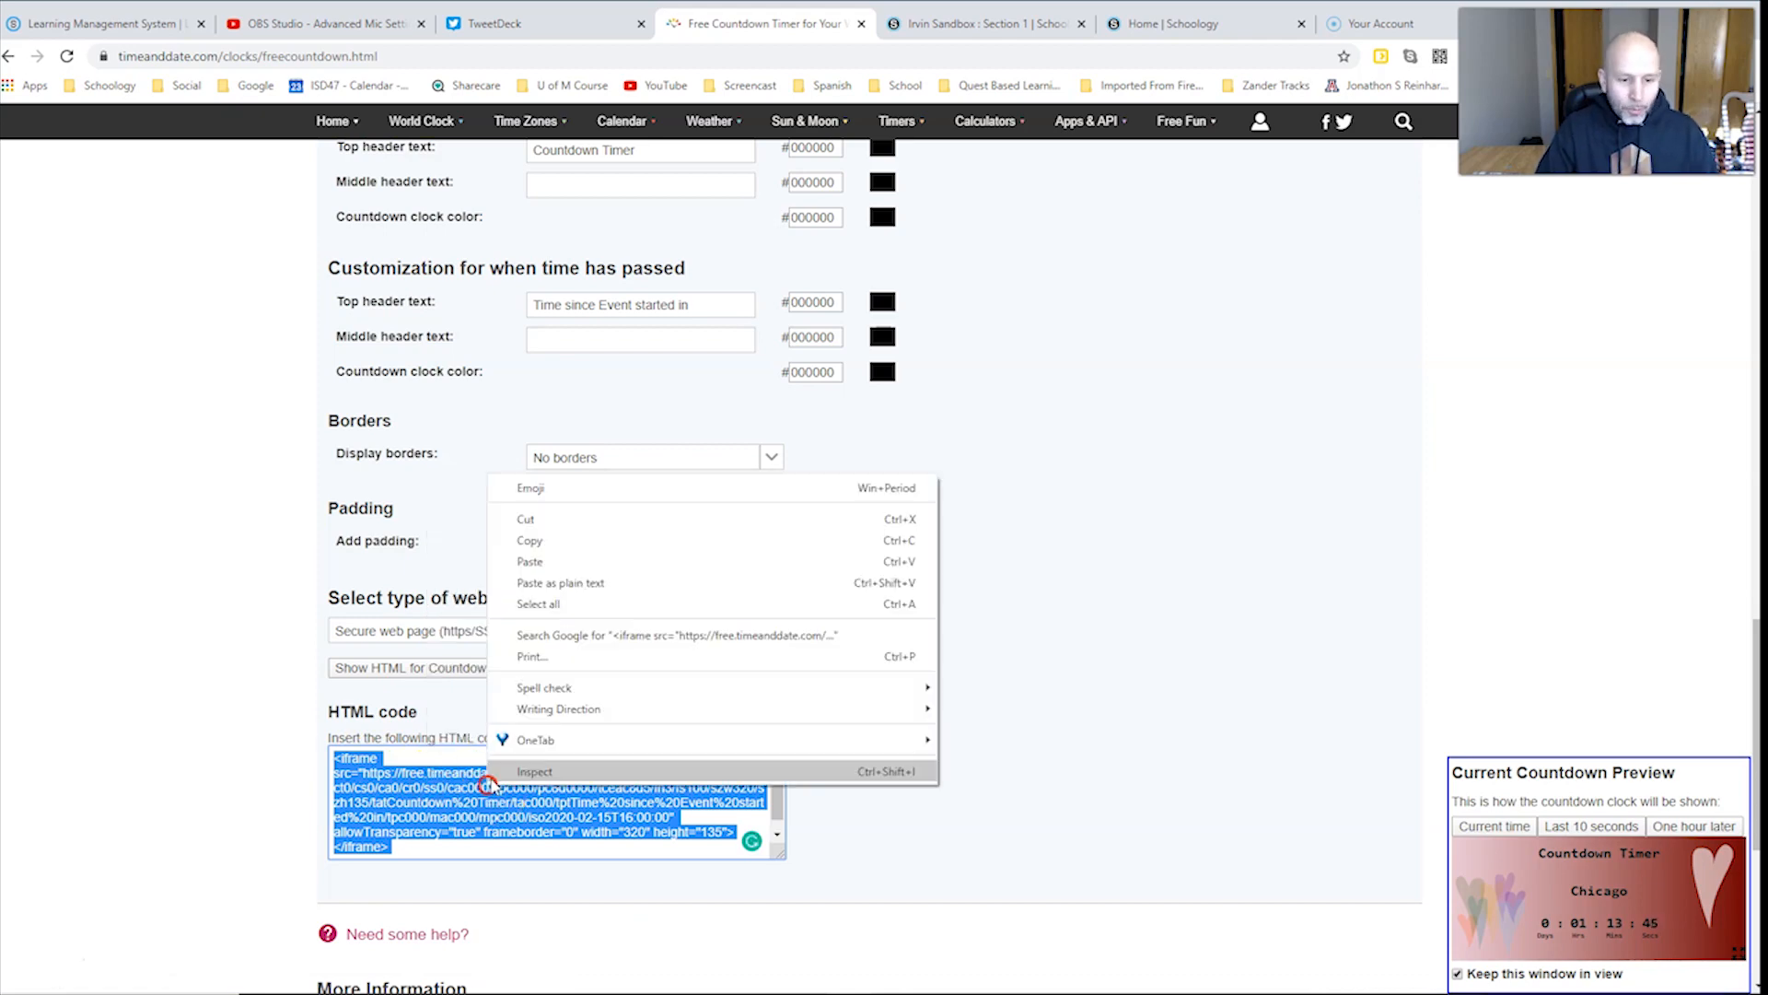
pyautogui.click(967, 484)
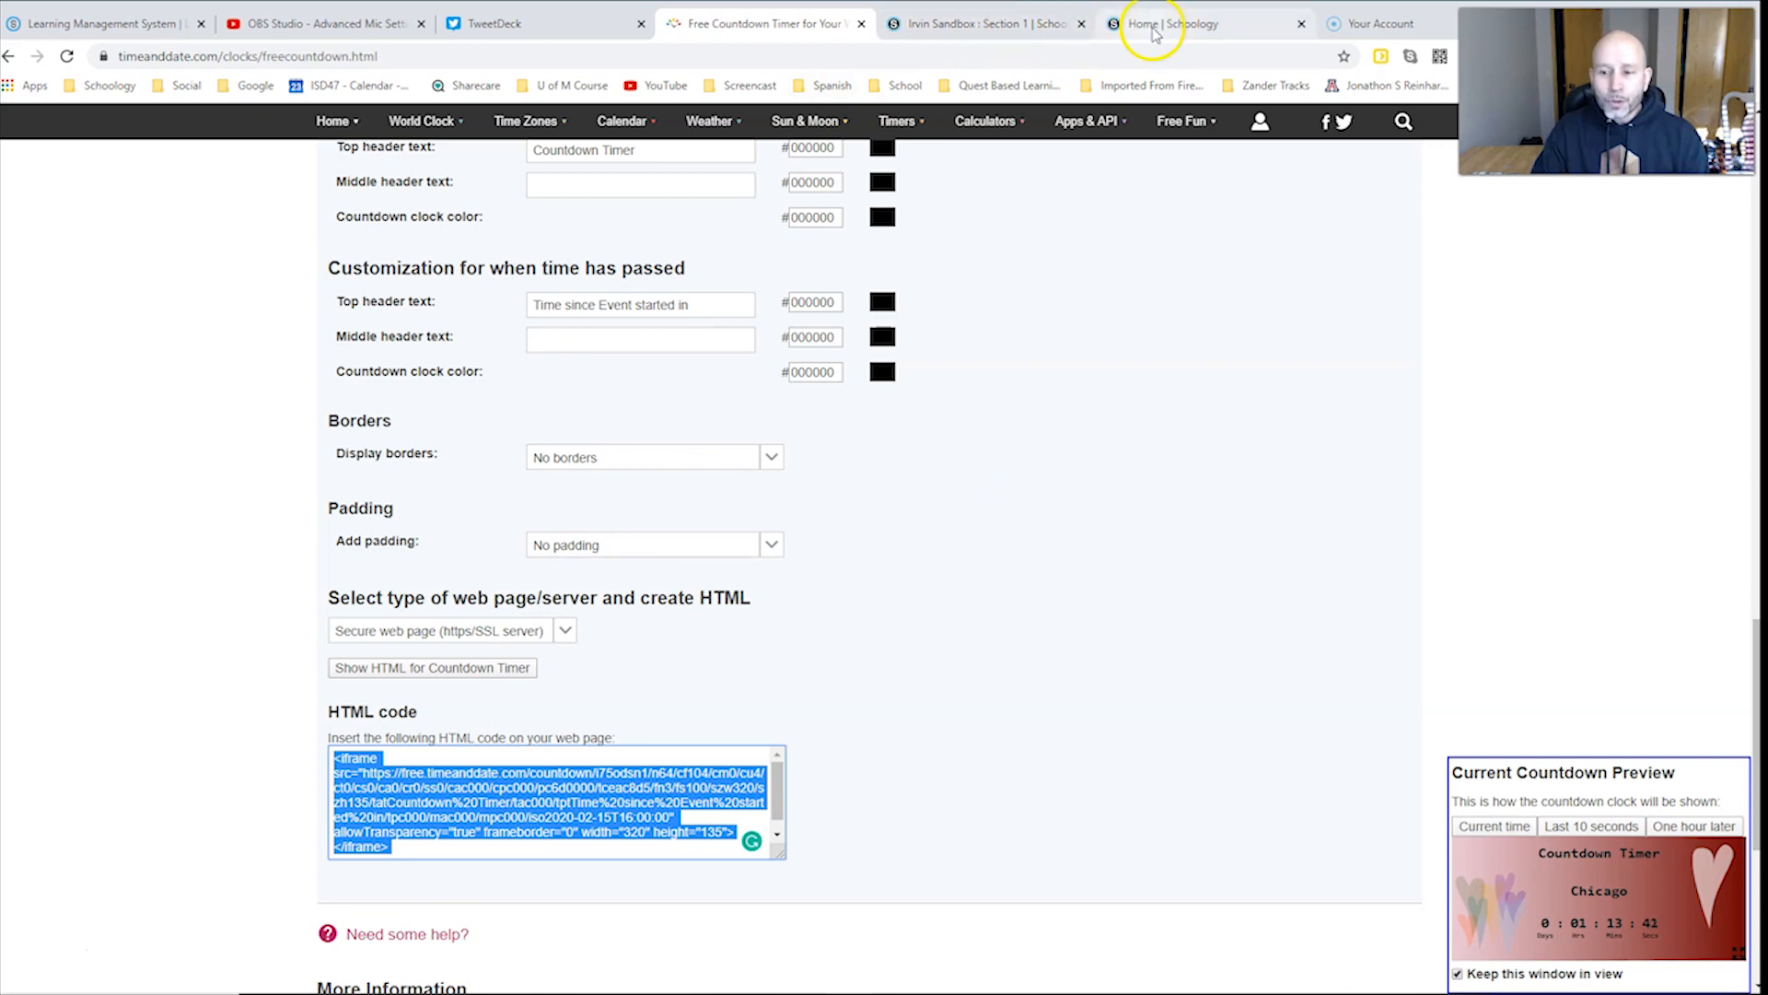
# Step: Return to the Irvin Sandbox course materials and start a new page from Add Materials
pyautogui.click(1165, 23)
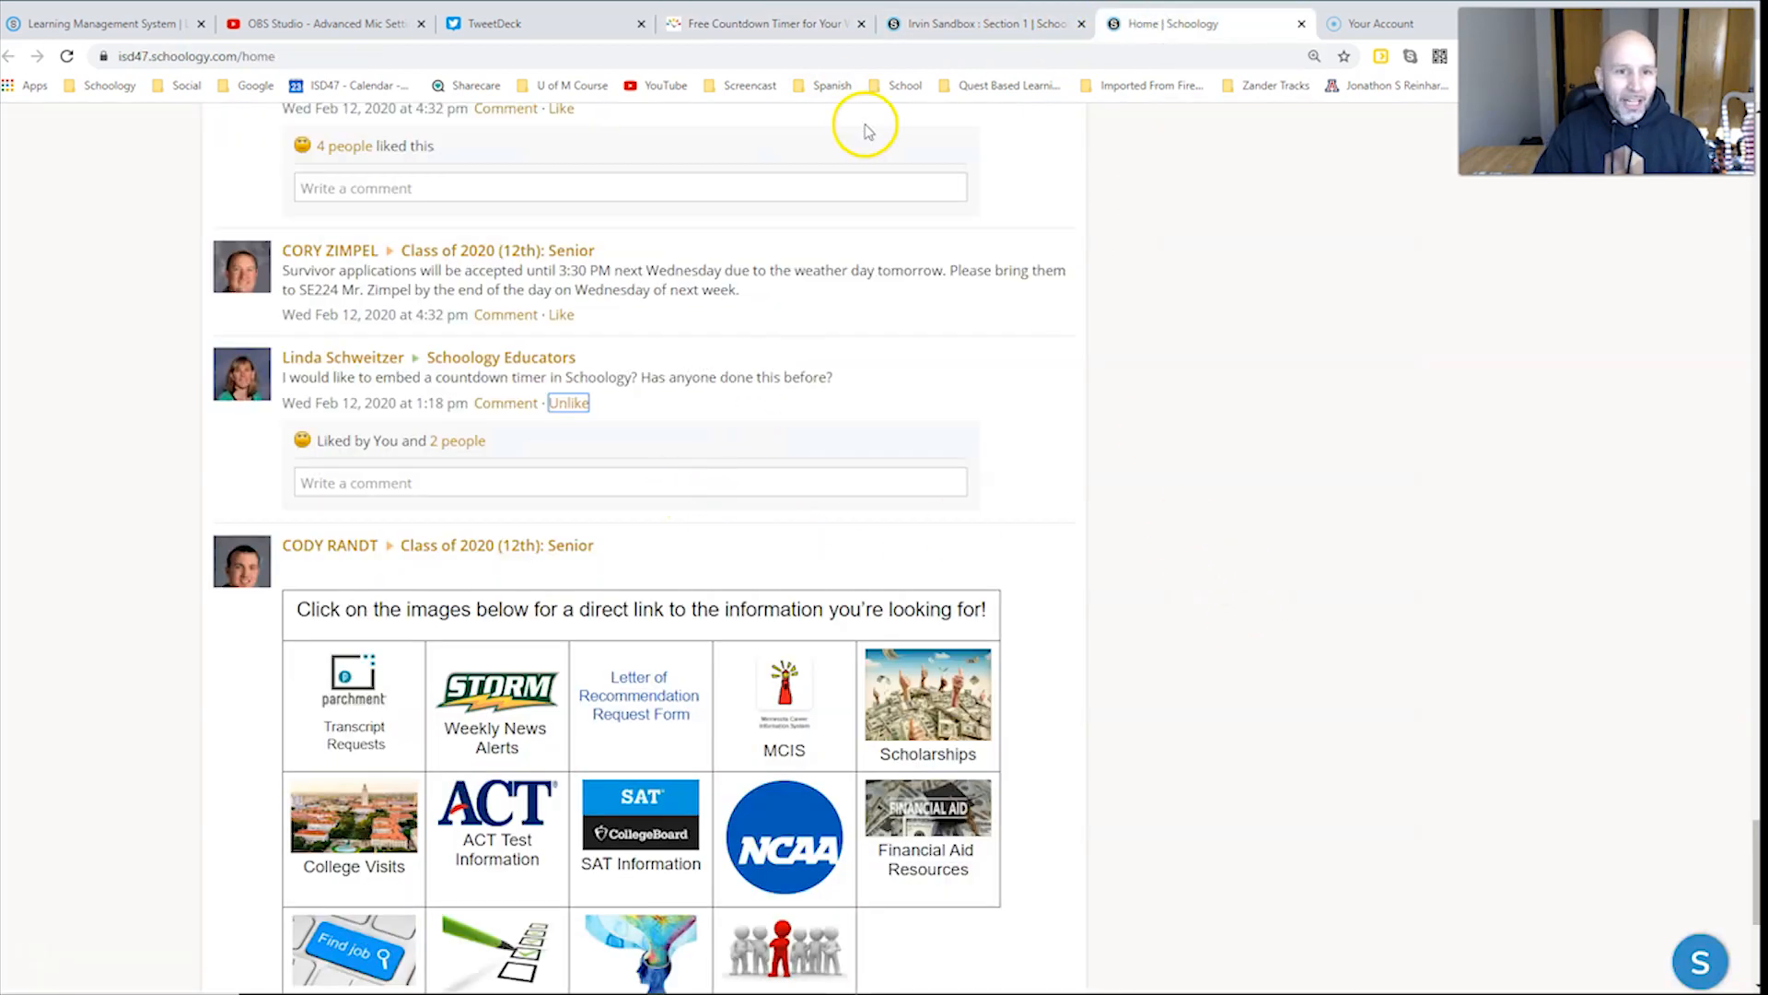
pyautogui.click(983, 23)
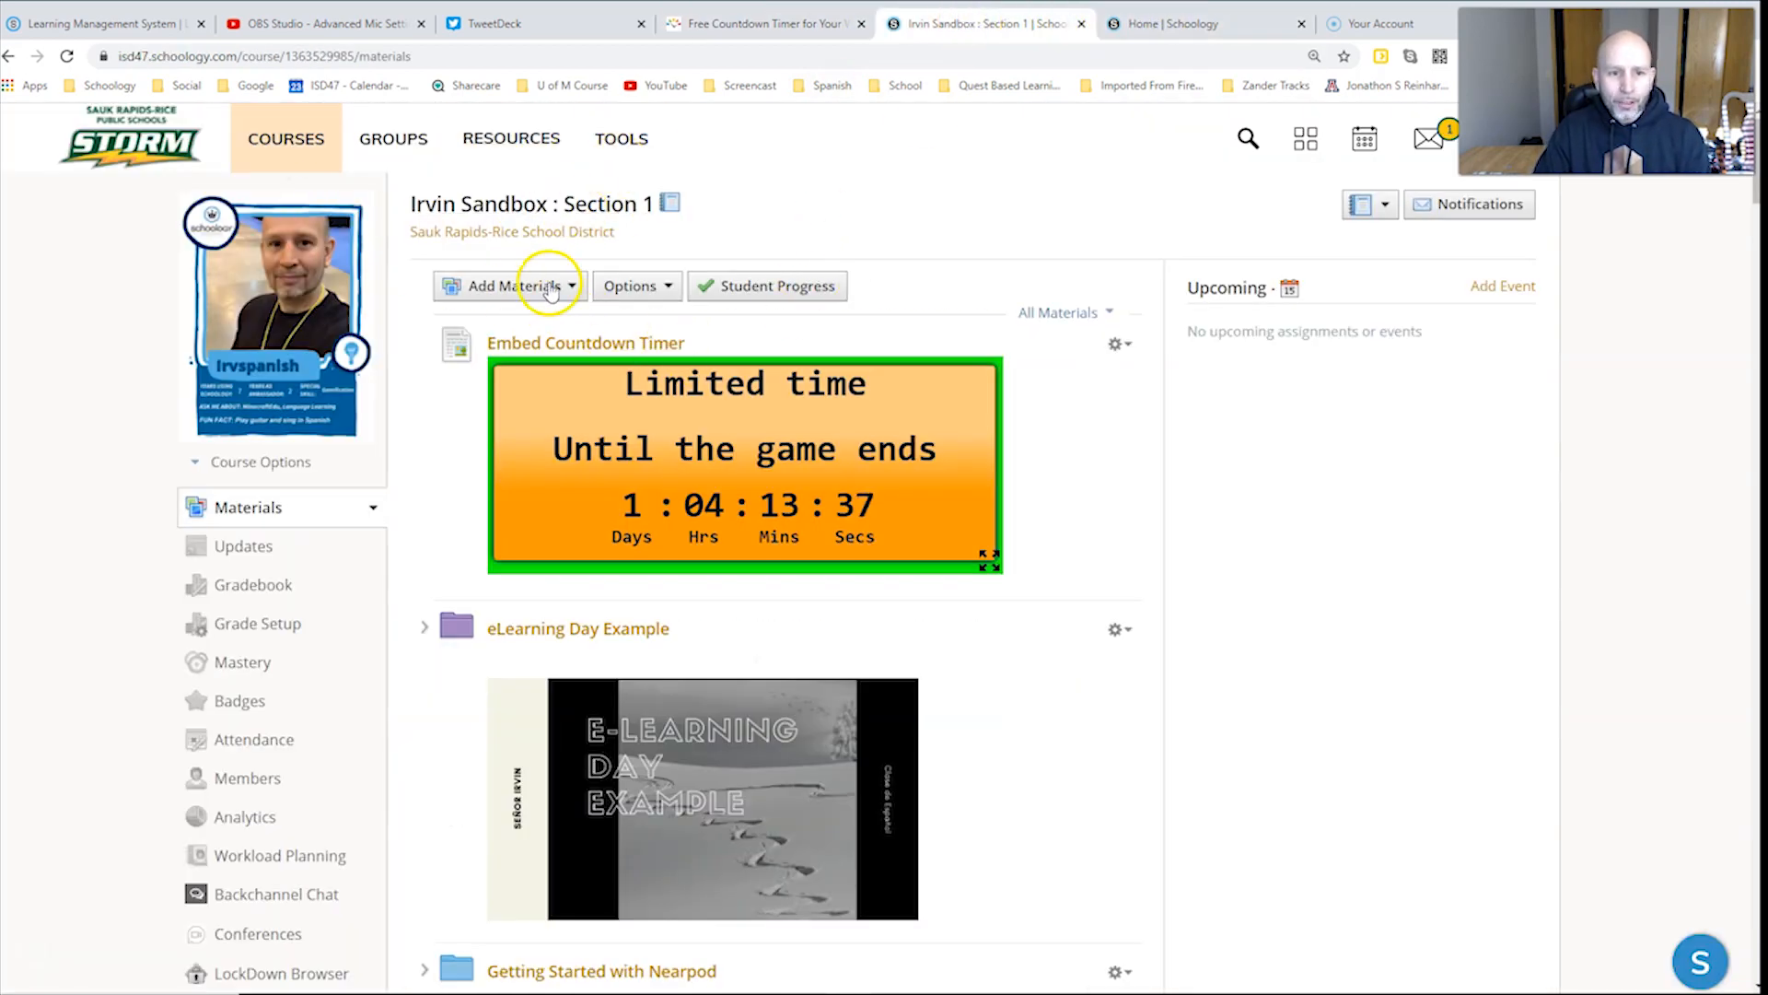
pyautogui.click(510, 285)
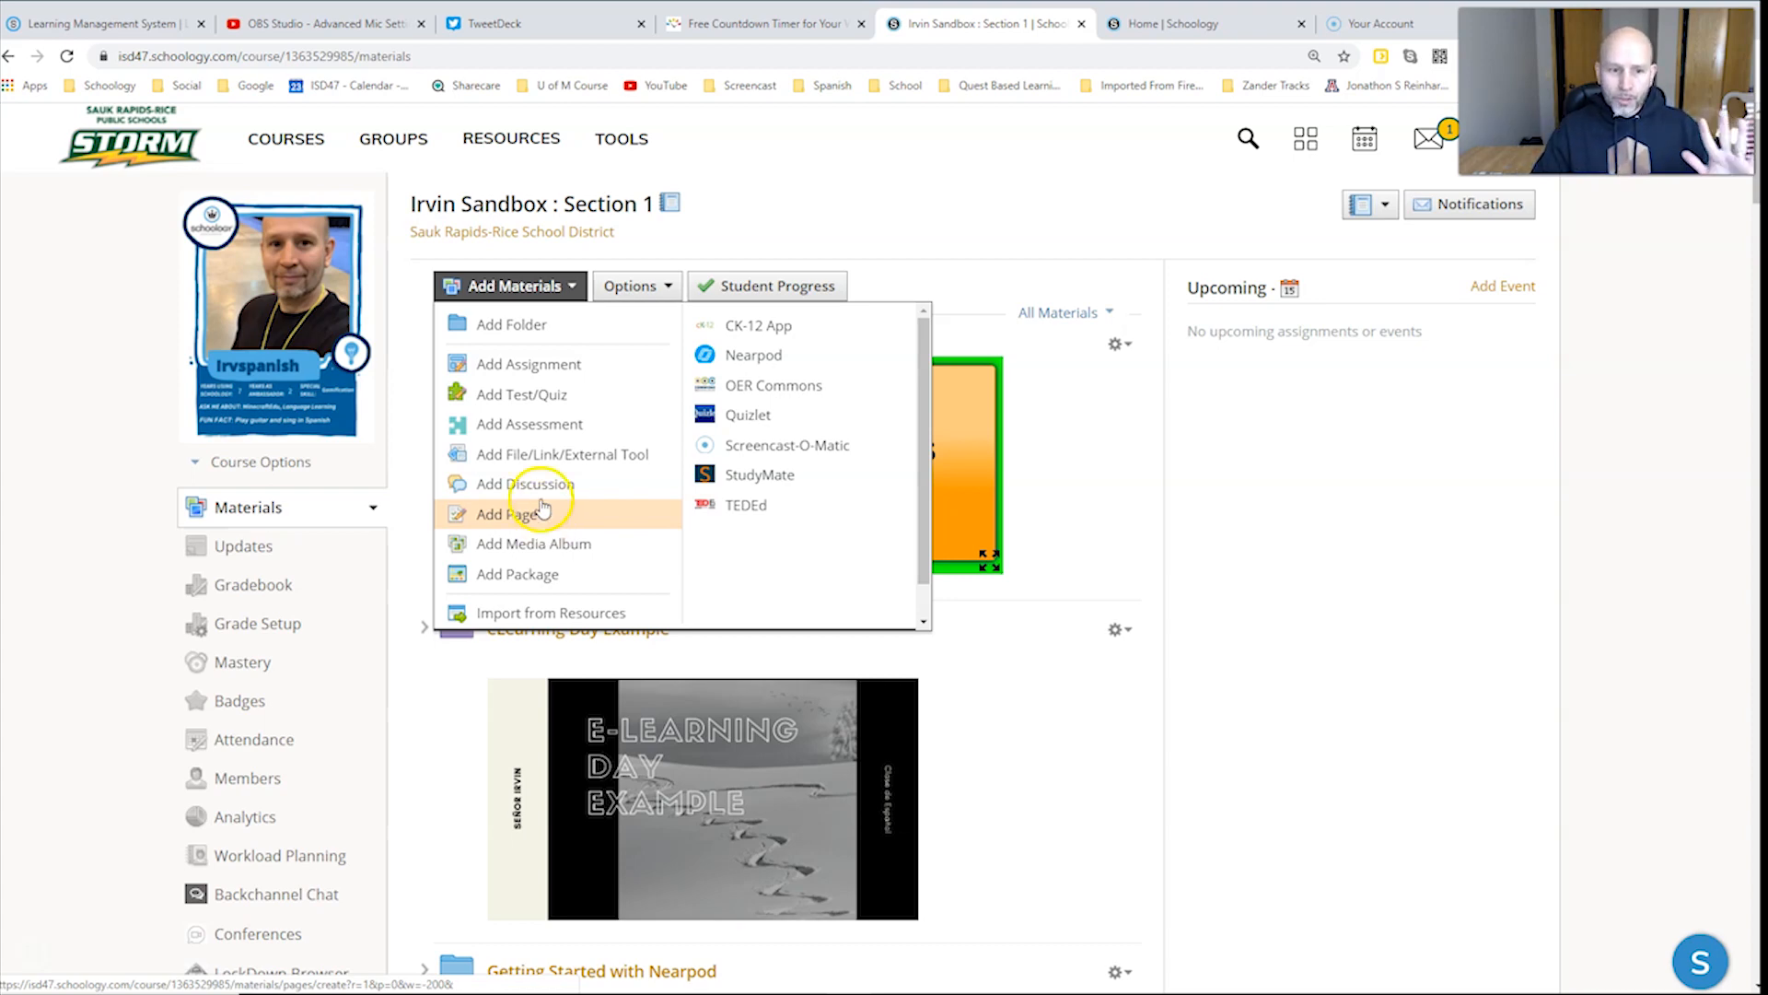
pyautogui.click(501, 513)
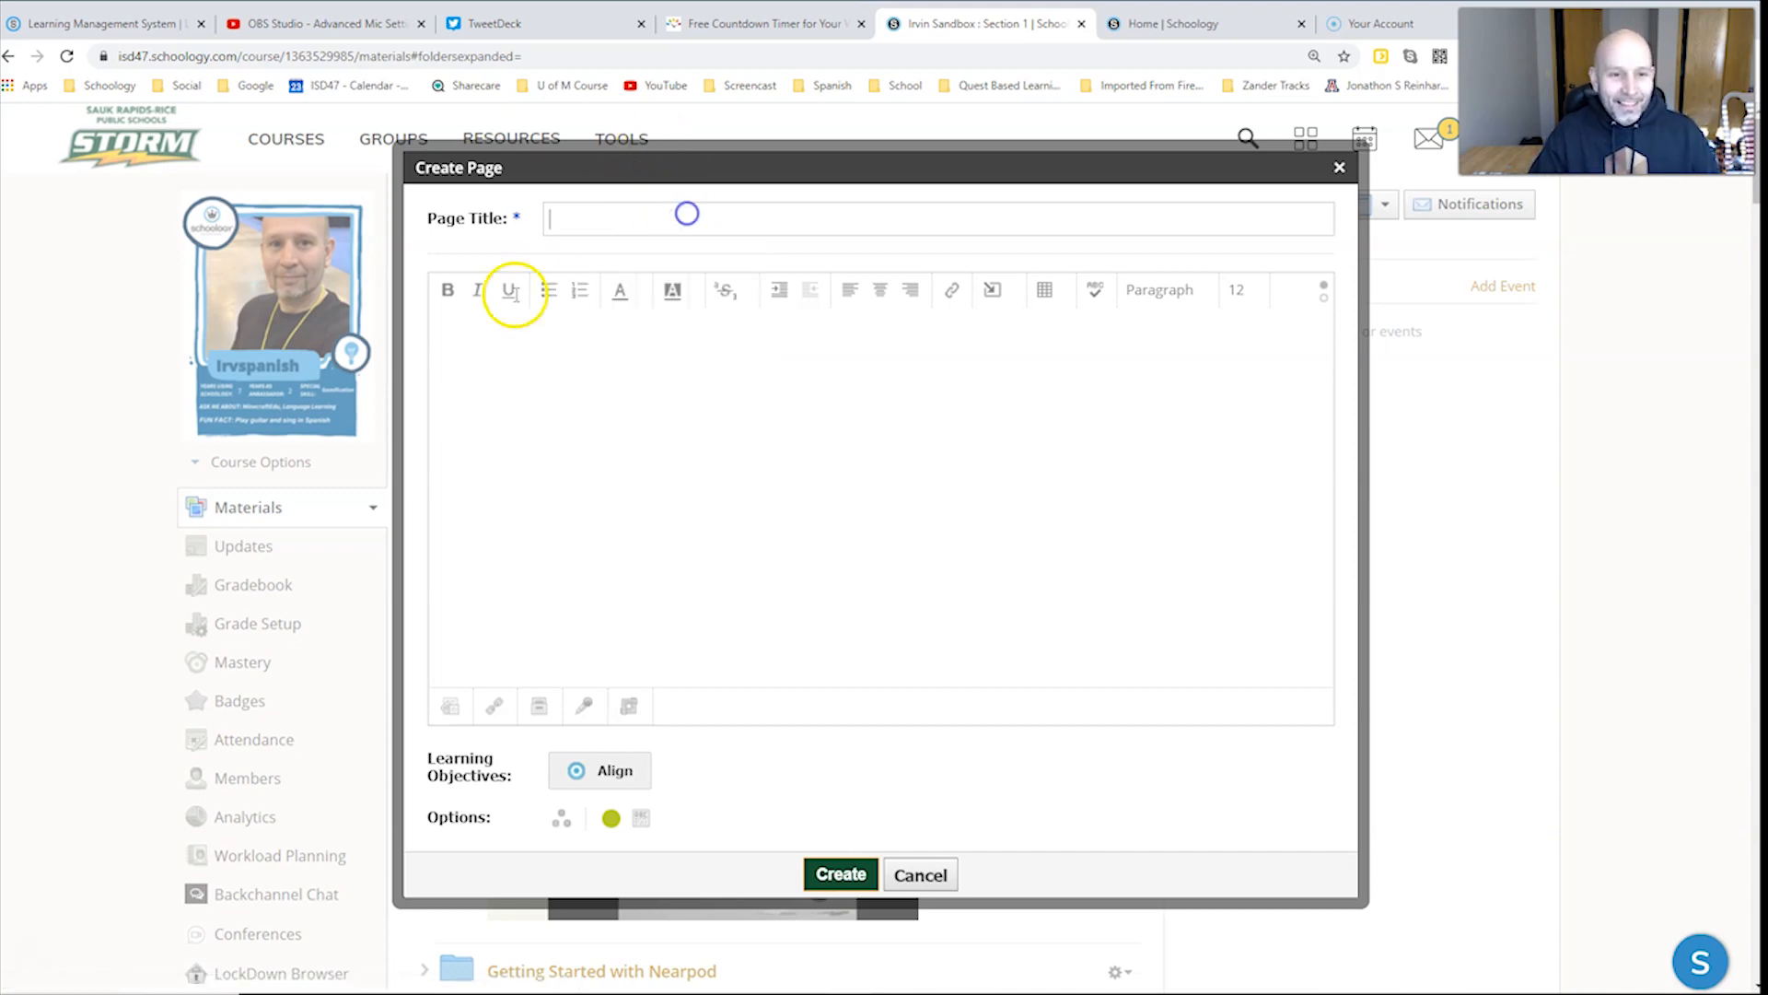
# Step: Title the page 'Valentines Embed', paste the iframe code as HTML, and display it inline
pyautogui.write('Valentines EmberdV')
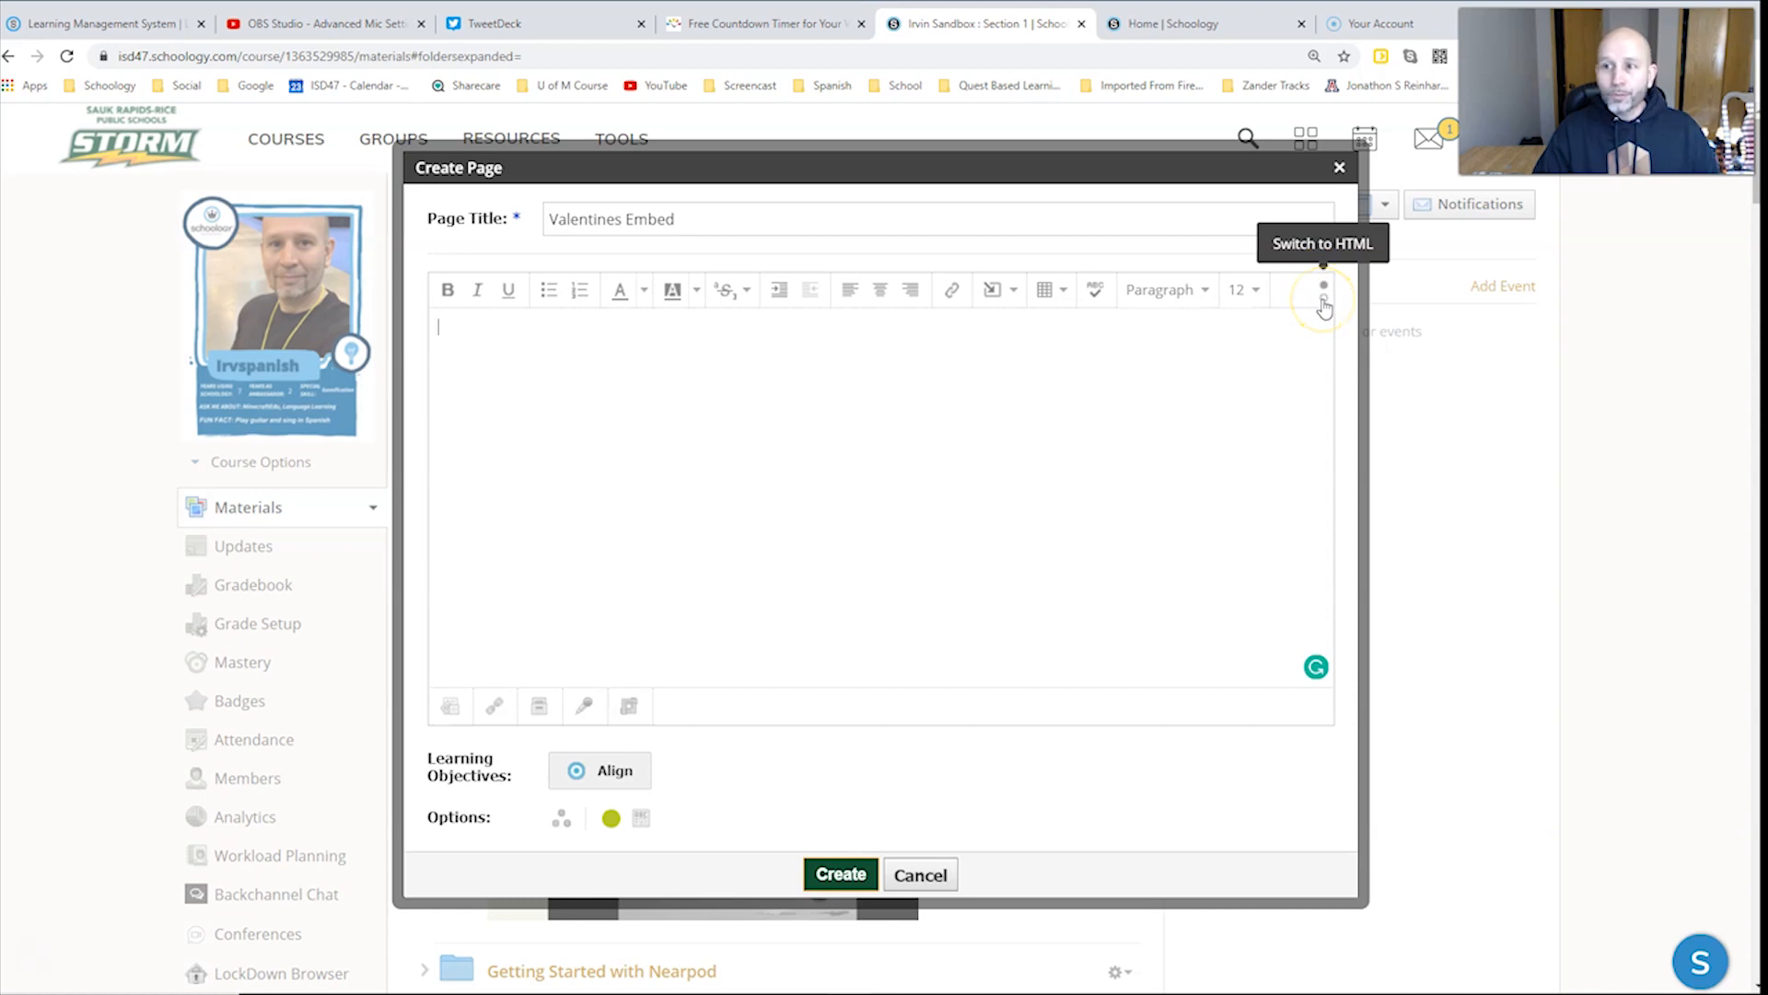
pyautogui.click(1323, 290)
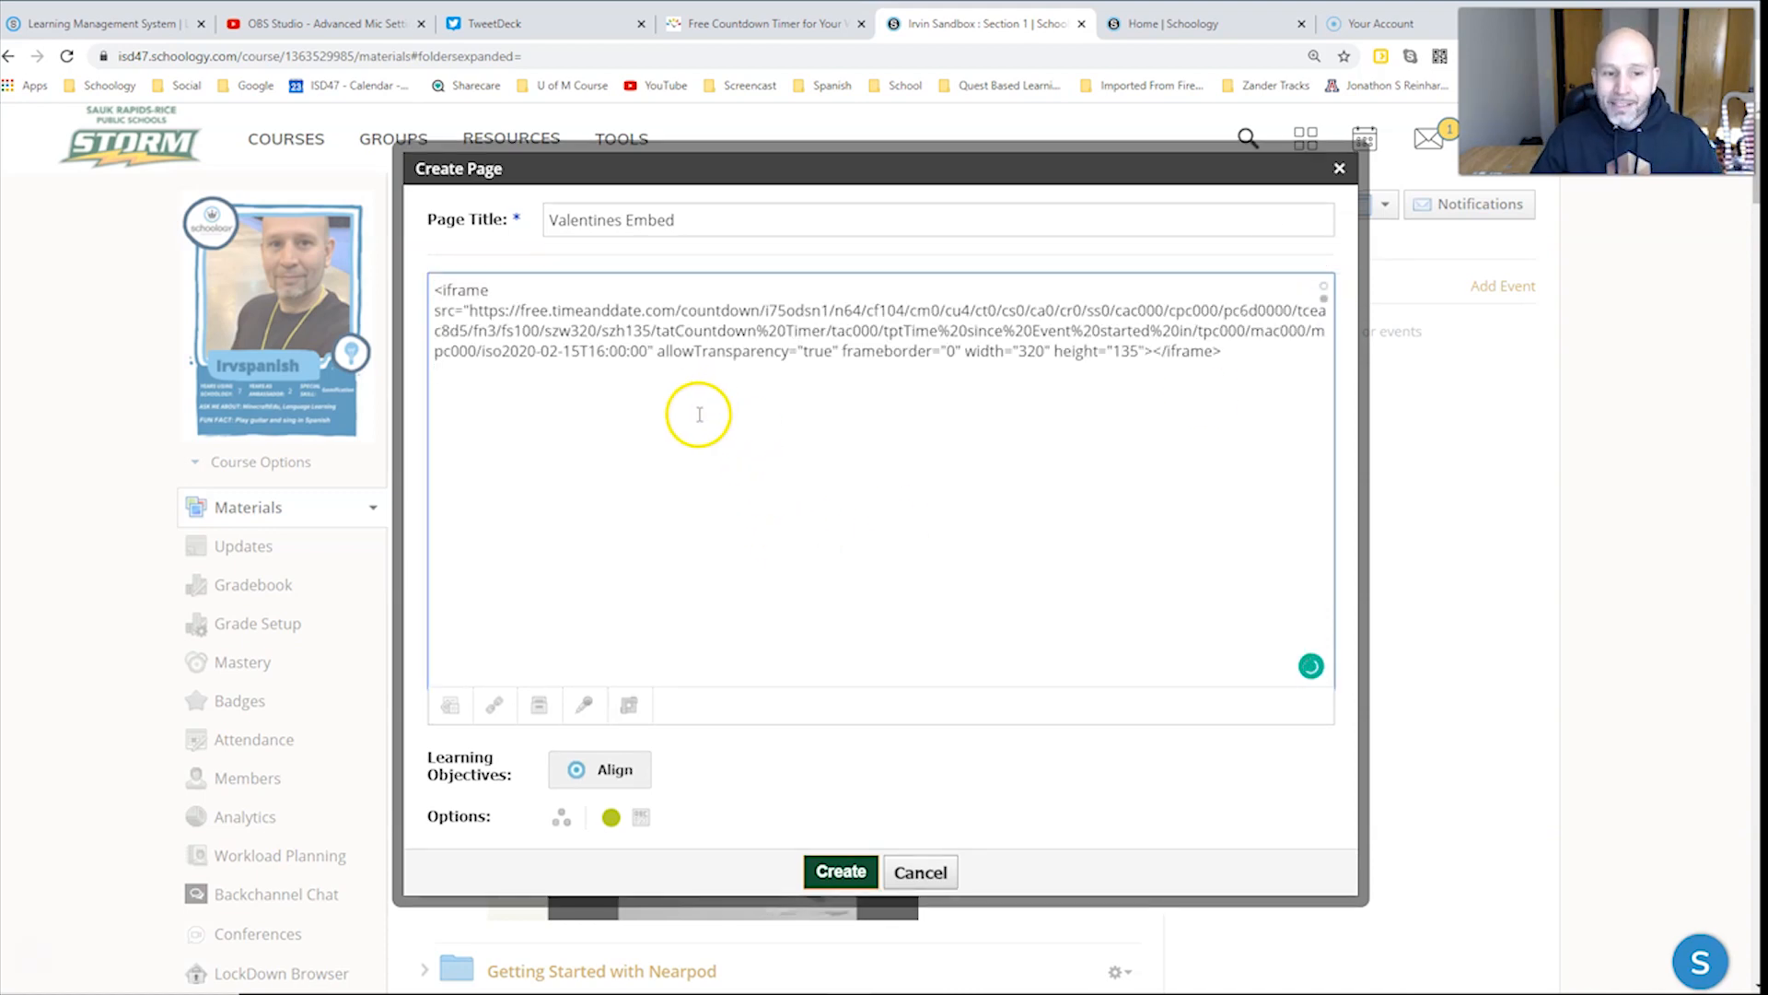
pyautogui.moveTo(641, 817)
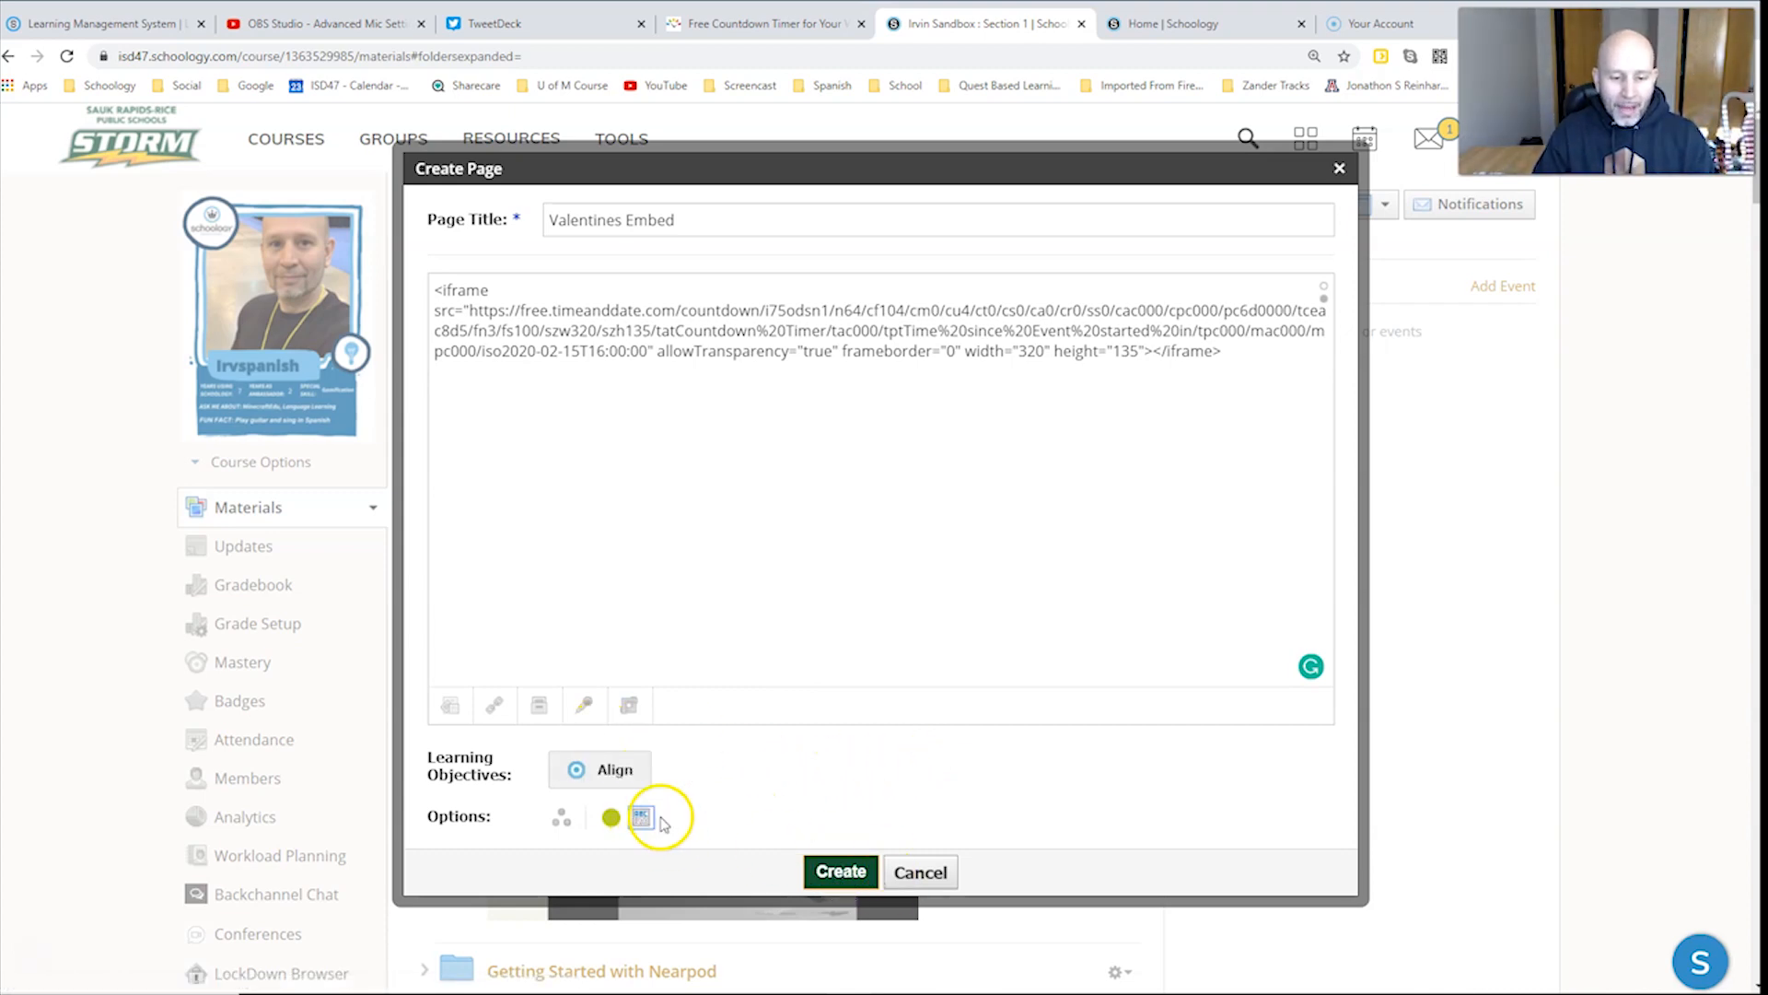
pyautogui.click(840, 871)
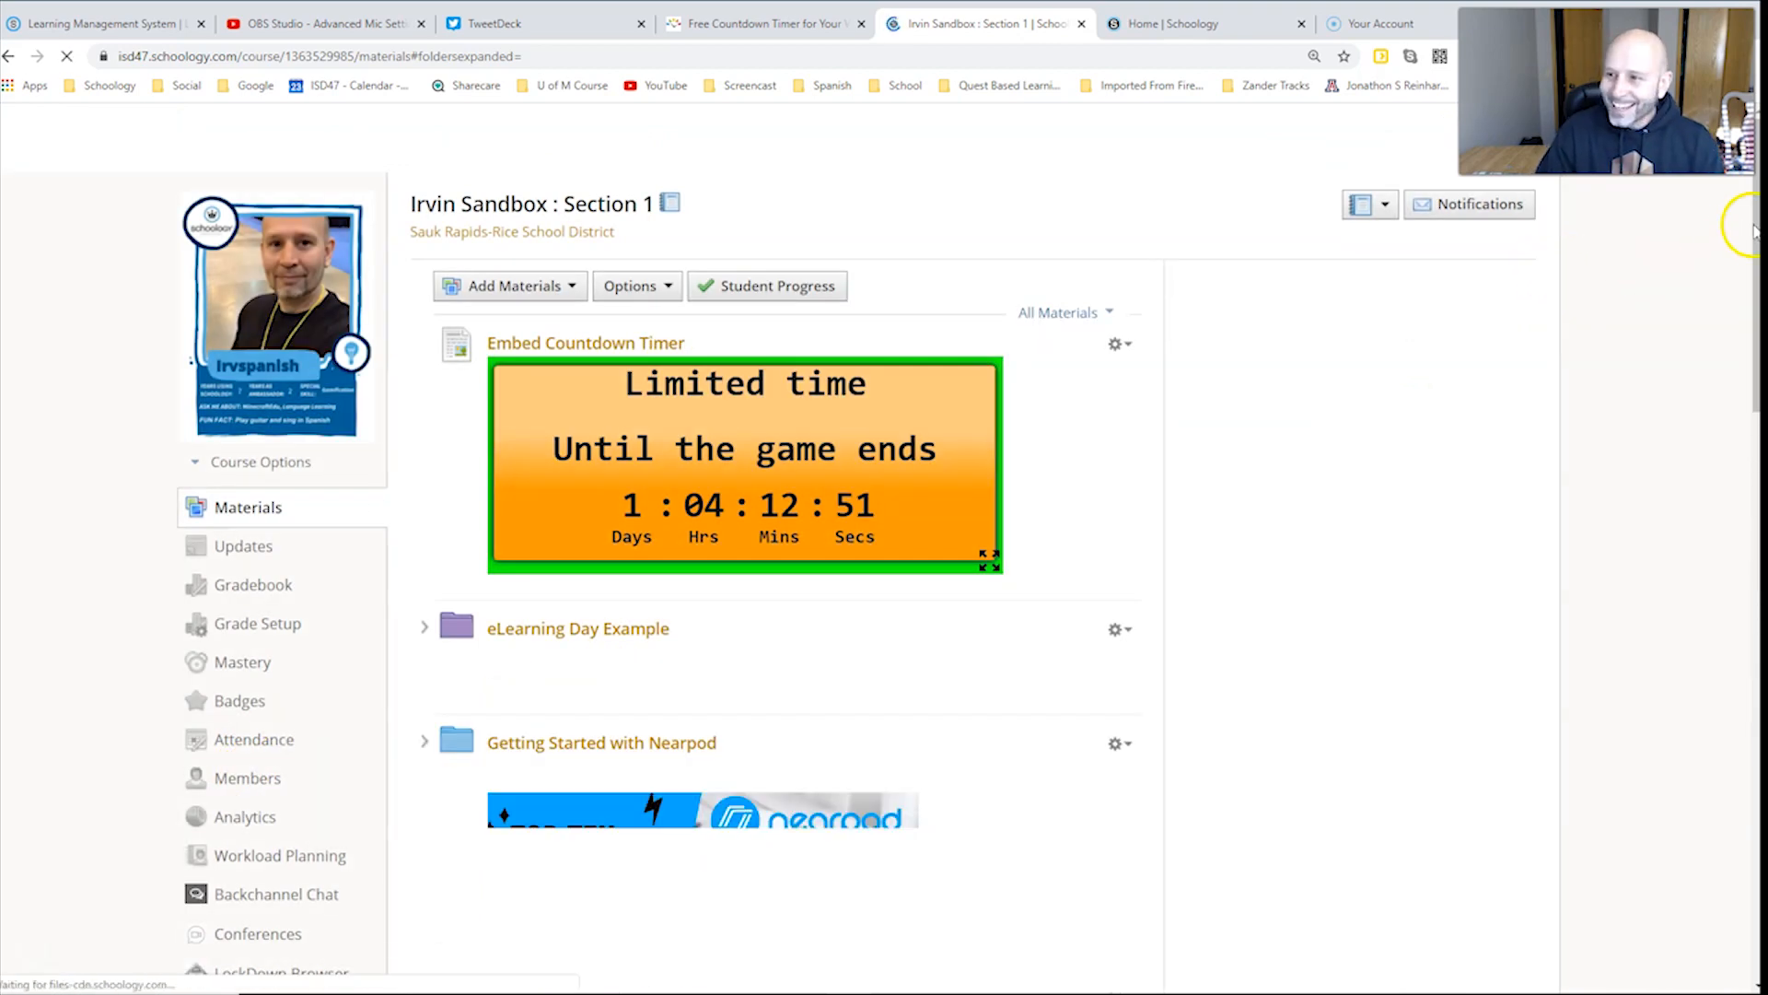
# Step: Scroll down the course materials list to check for the Valentines Embed countdown page
pyautogui.scroll(-3)
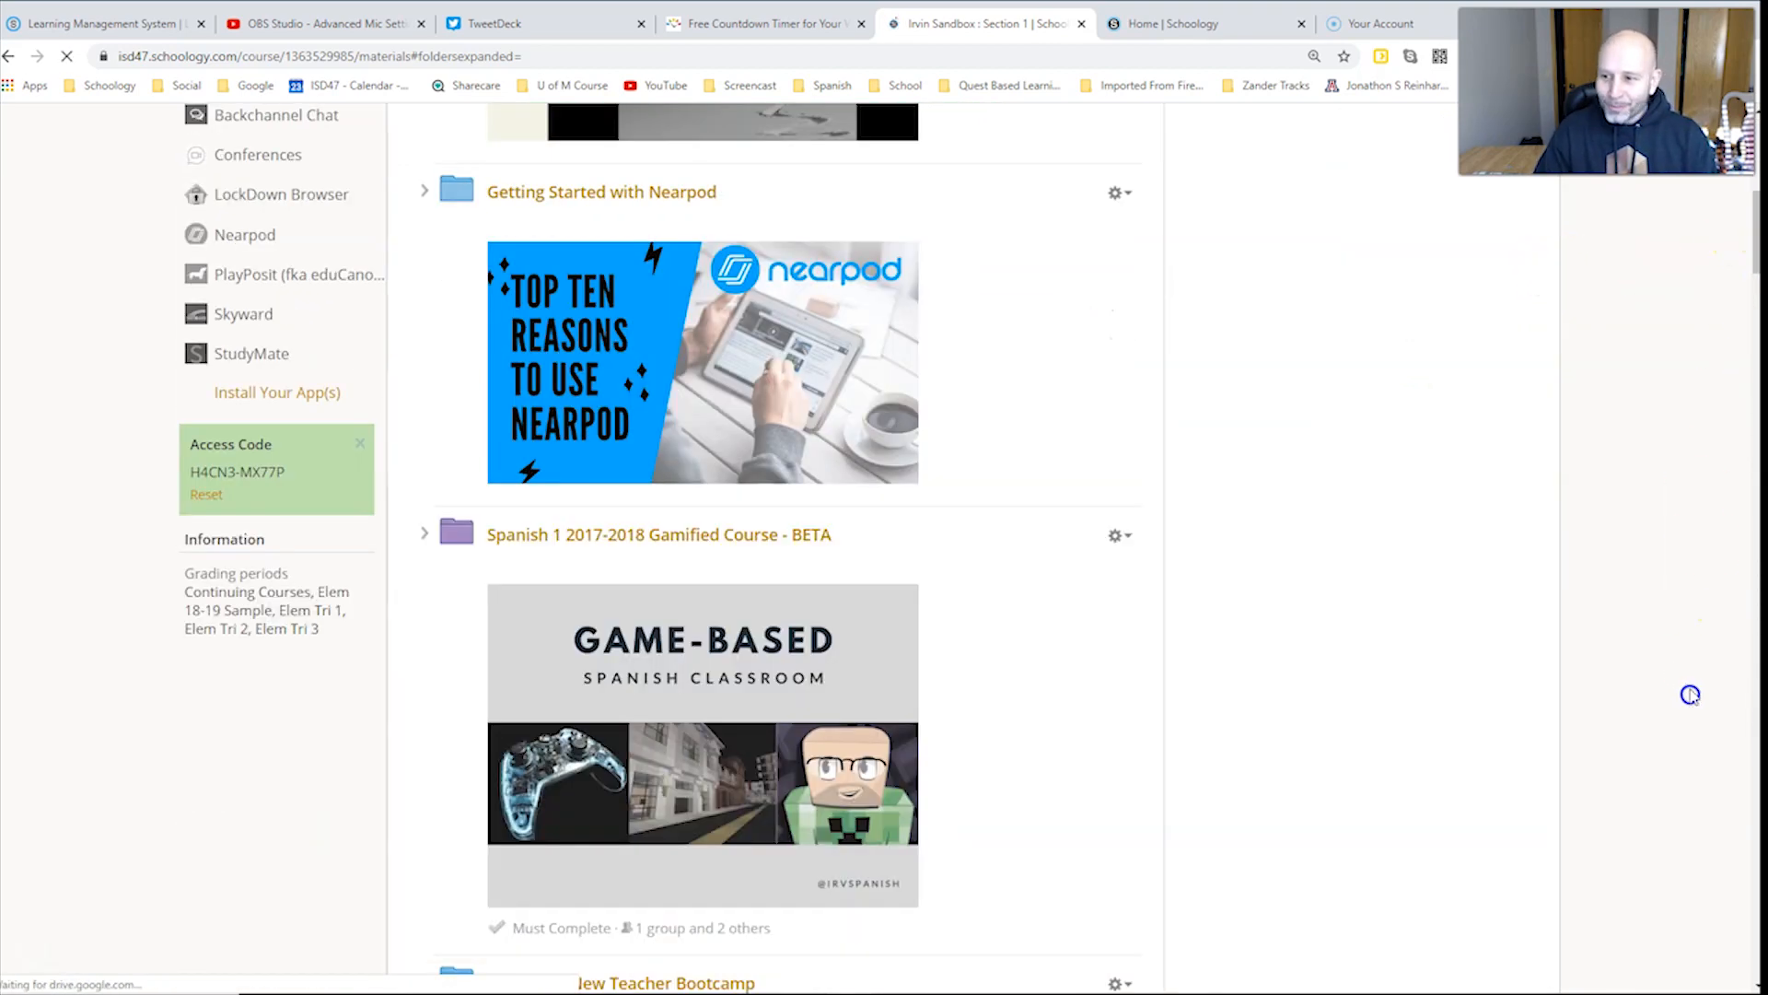
pyautogui.moveTo(1606, 747)
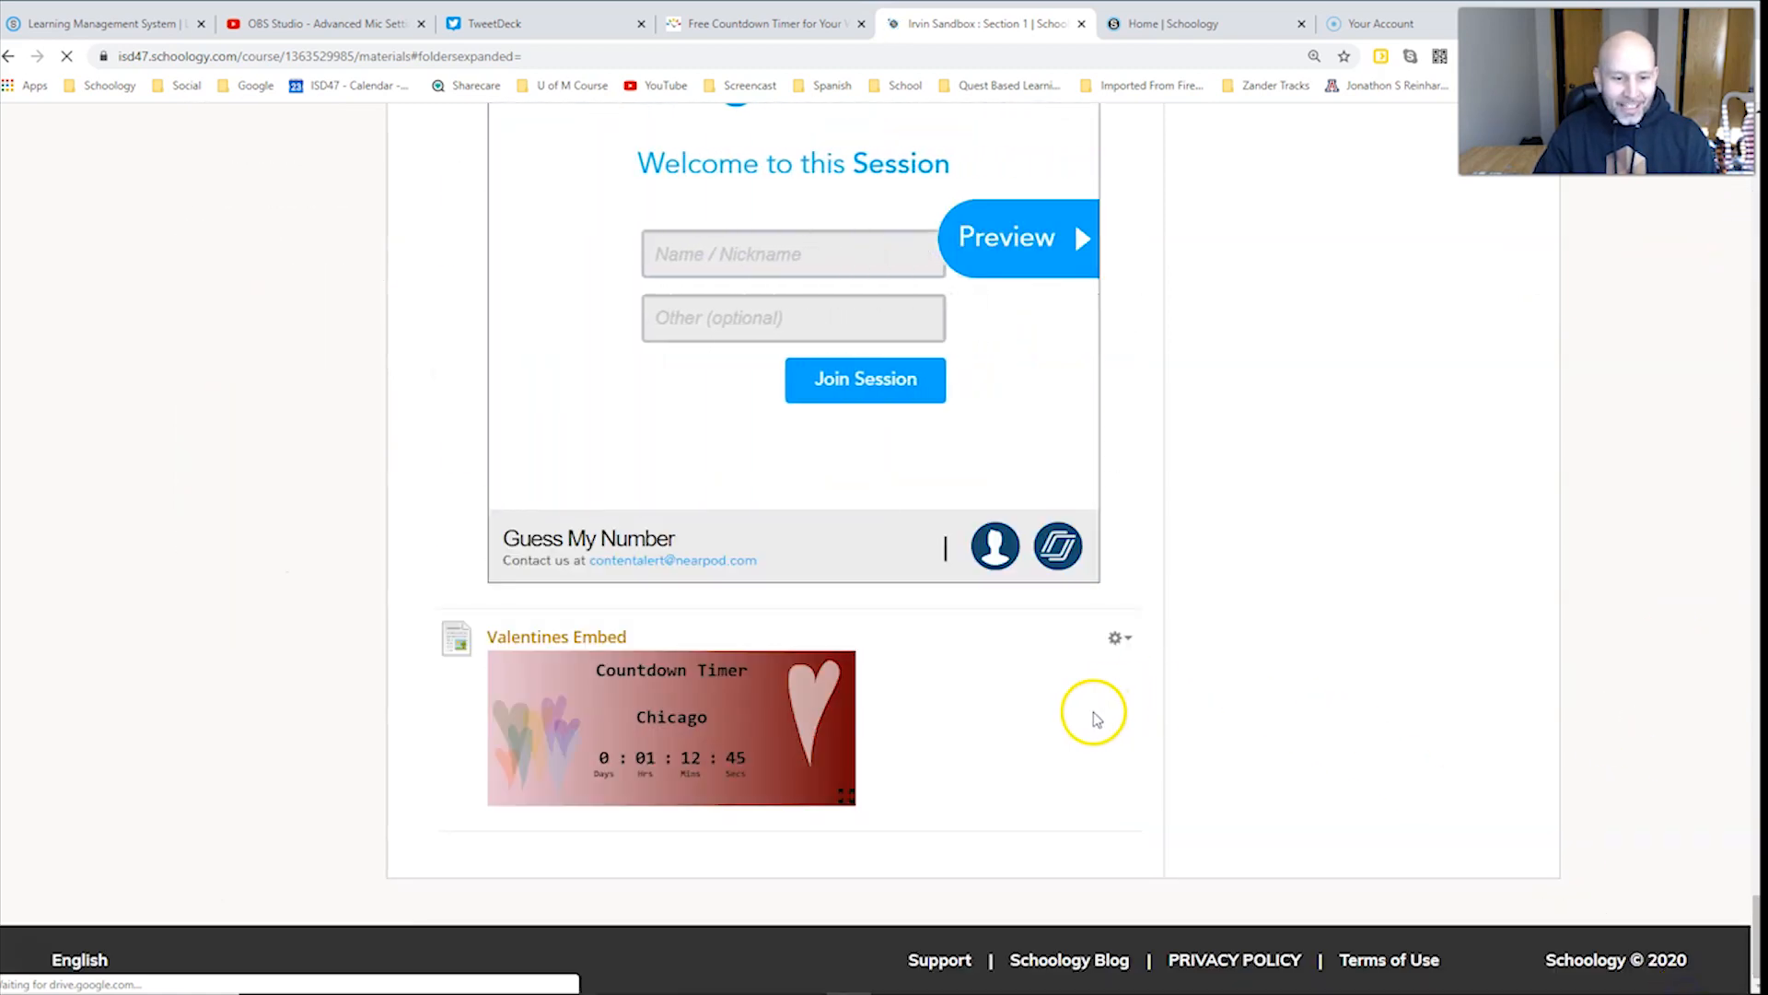
pyautogui.moveTo(317, 730)
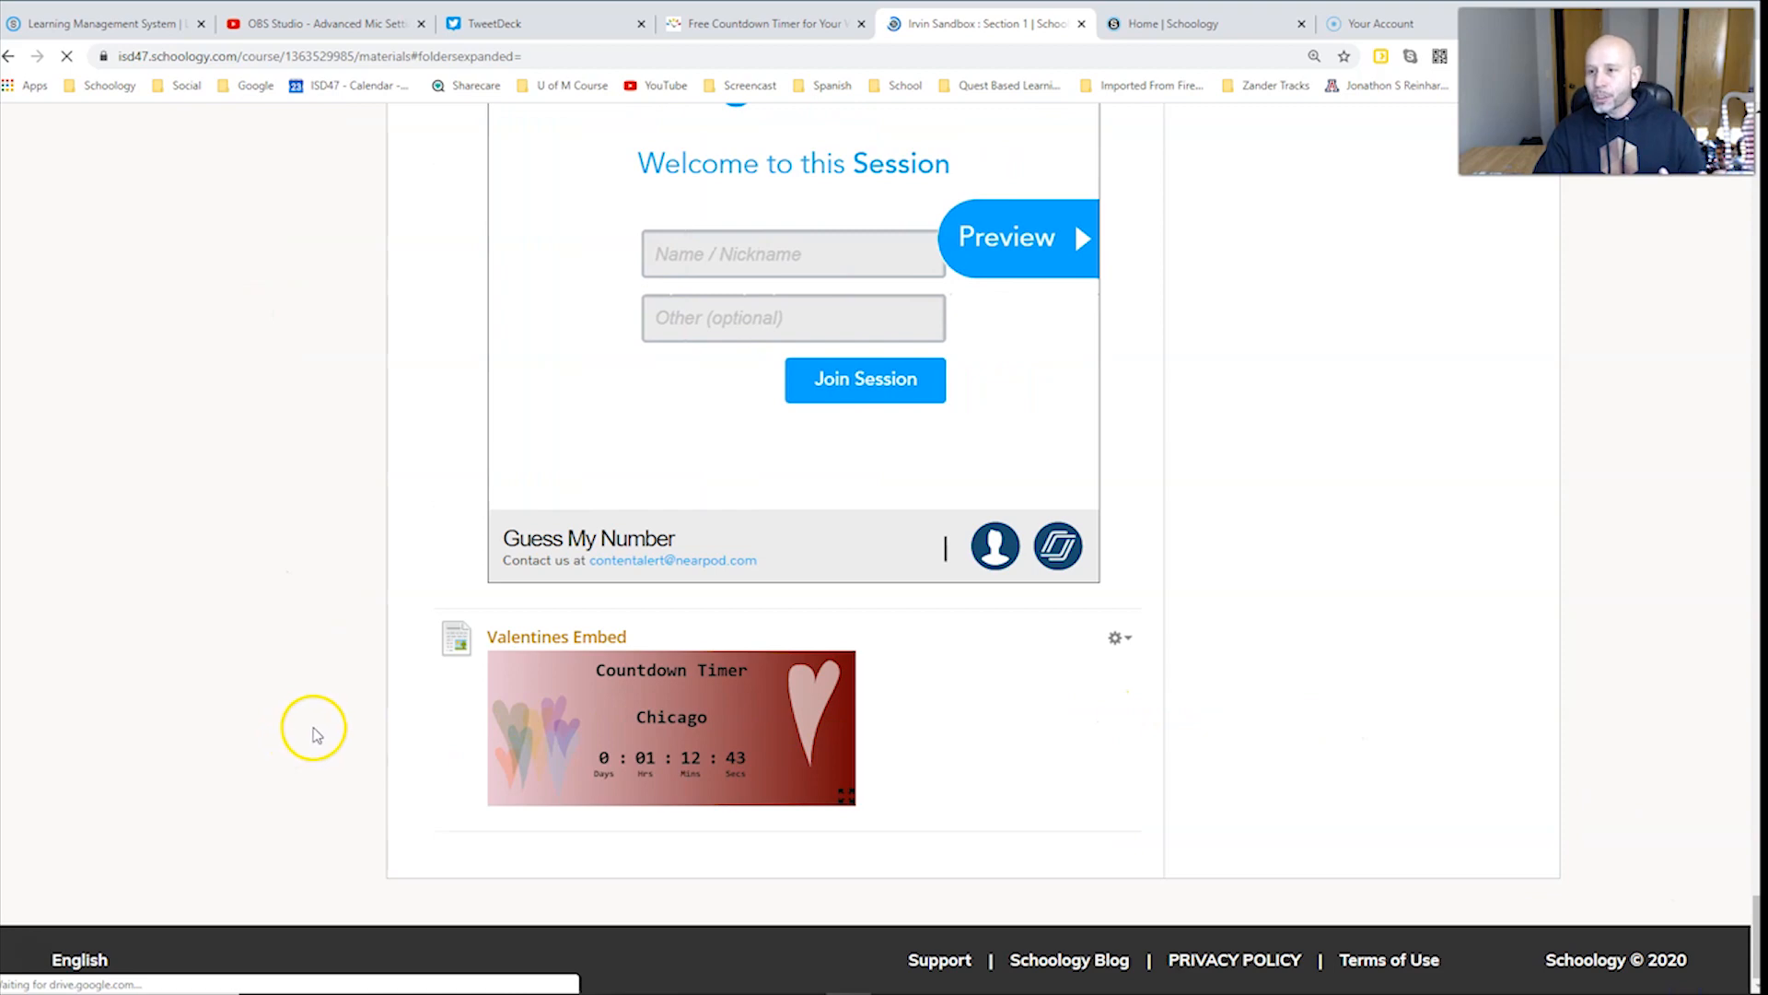
pyautogui.moveTo(735, 684)
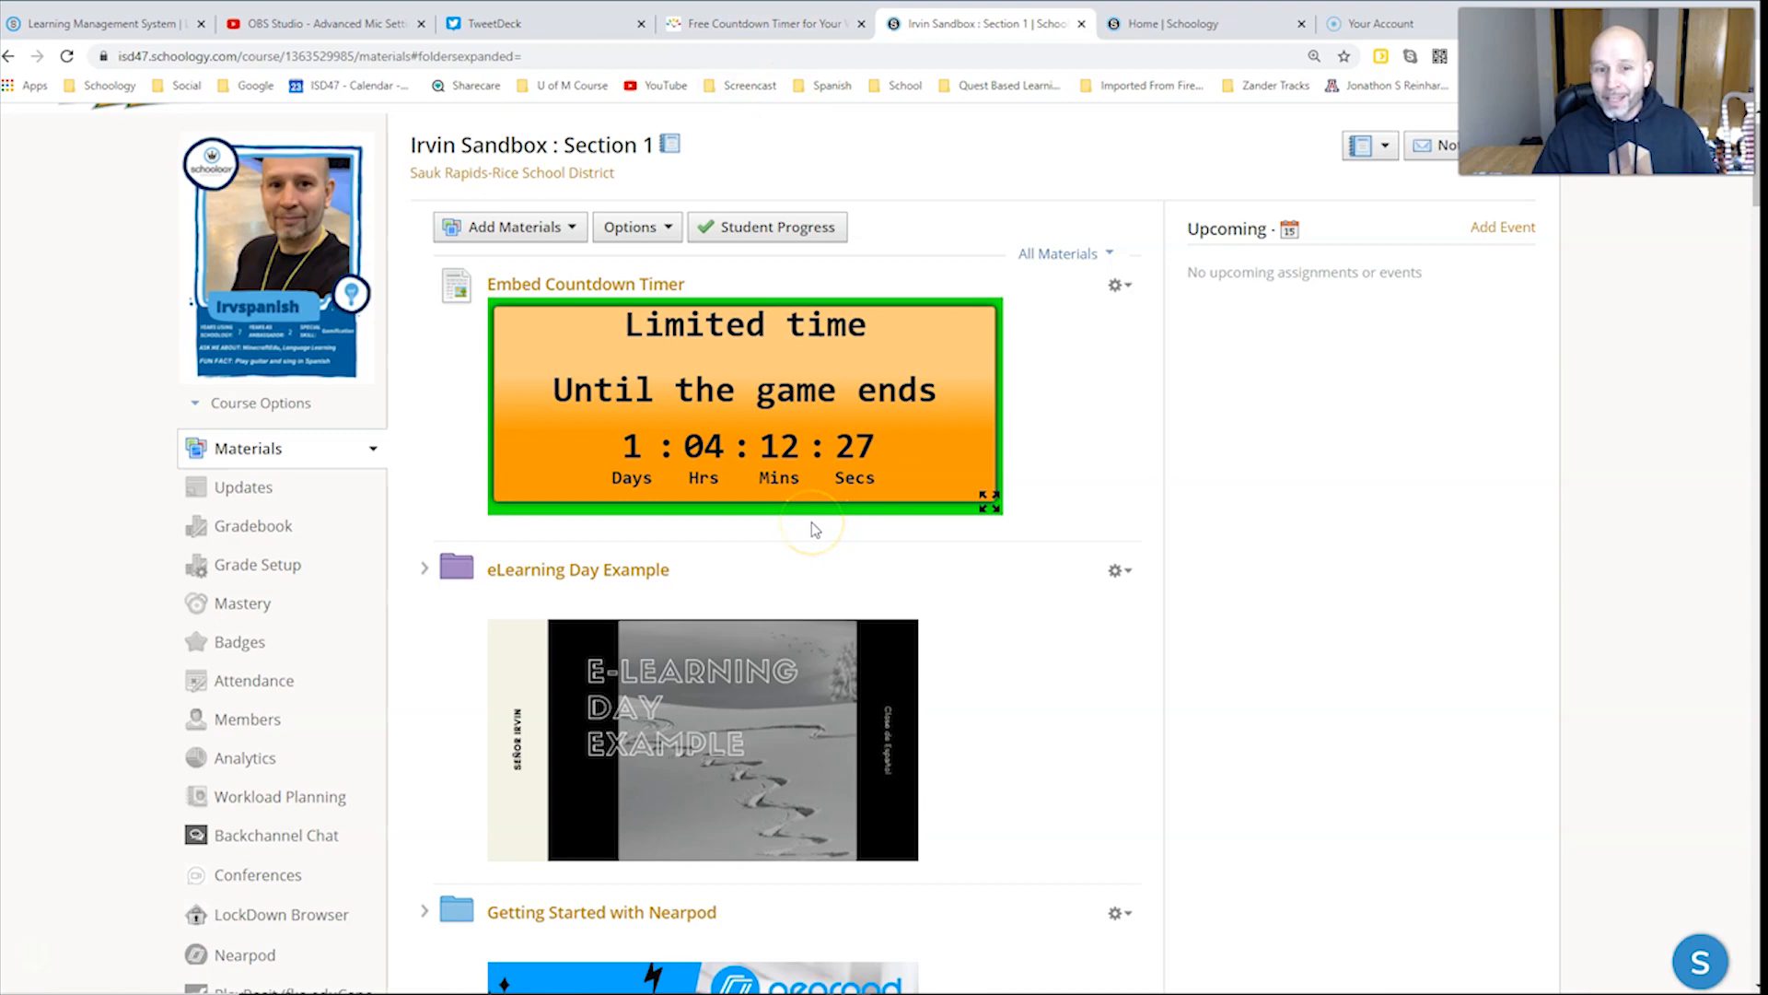
pyautogui.moveTo(759, 519)
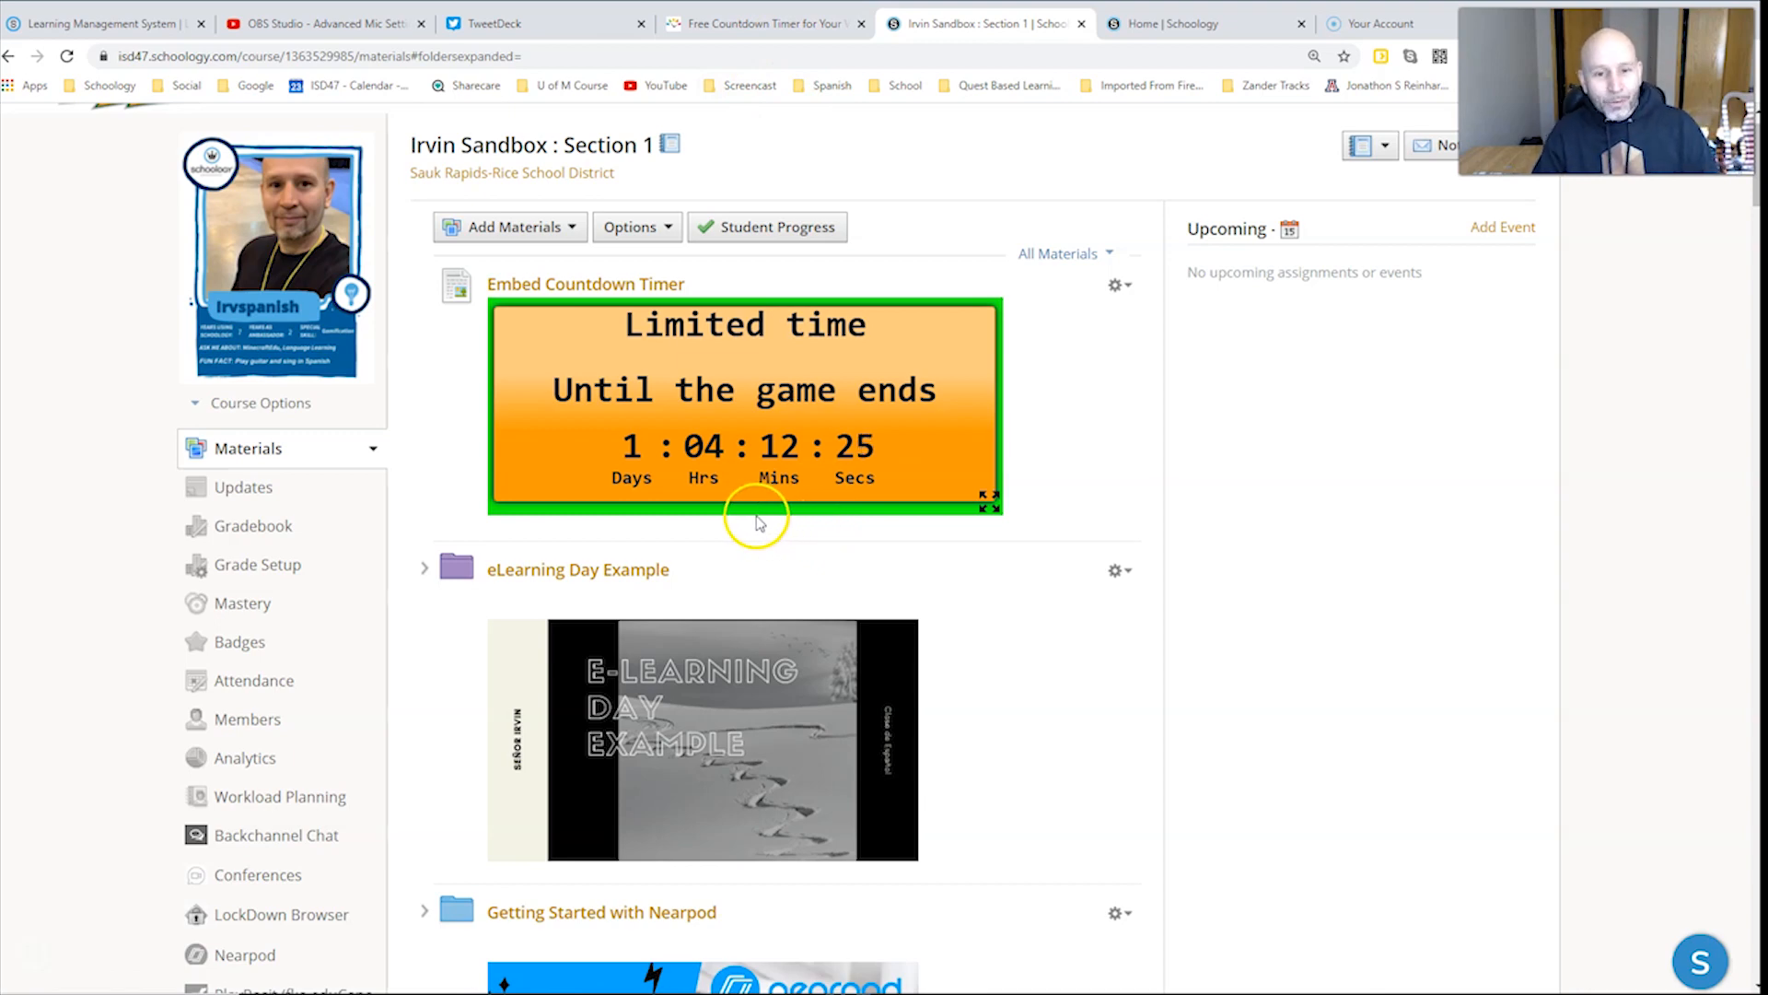